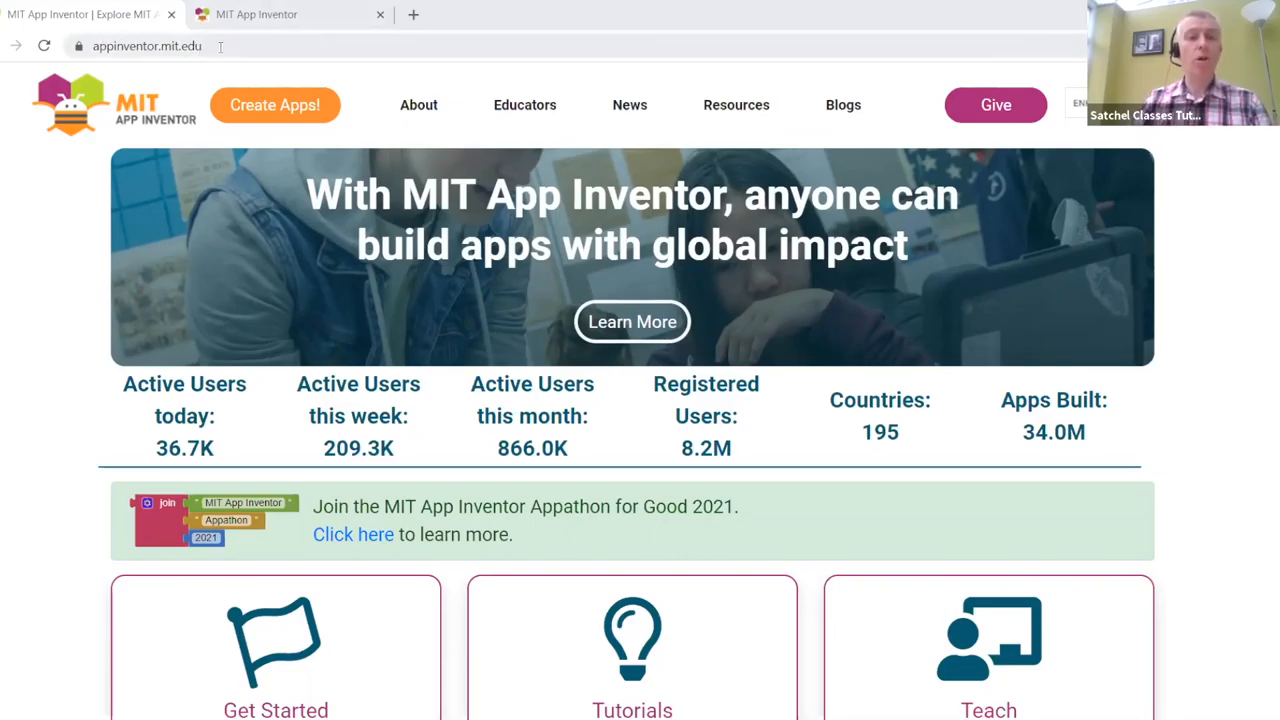
Start a new app from the home page, landing in the designer with Random_App's empty Screen1.
left_click(144, 46)
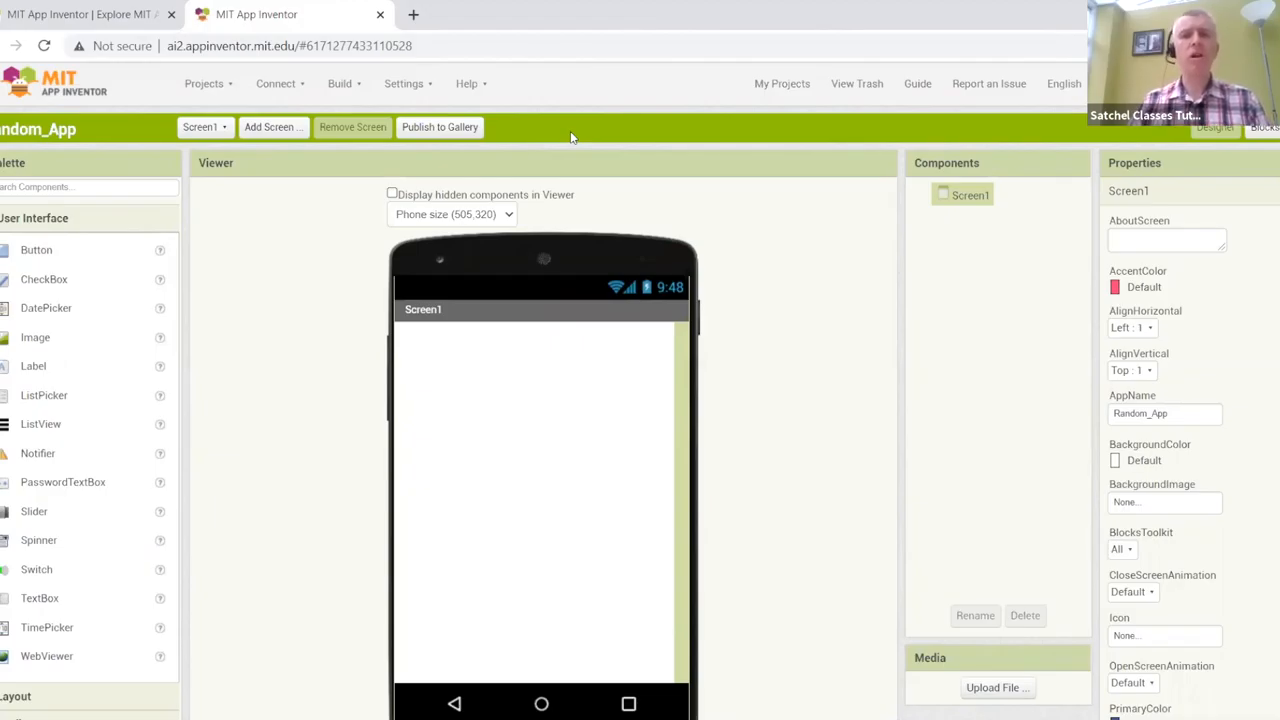
mouse_move(670, 234)
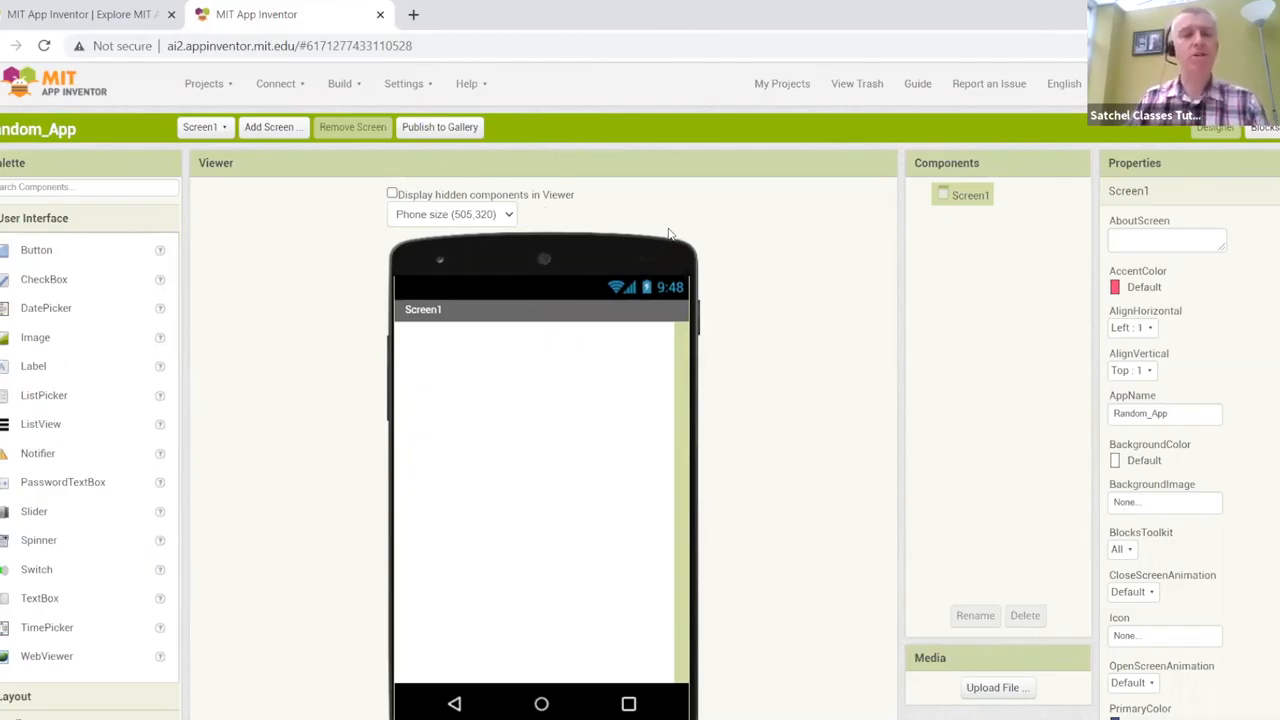
mouse_move(732, 432)
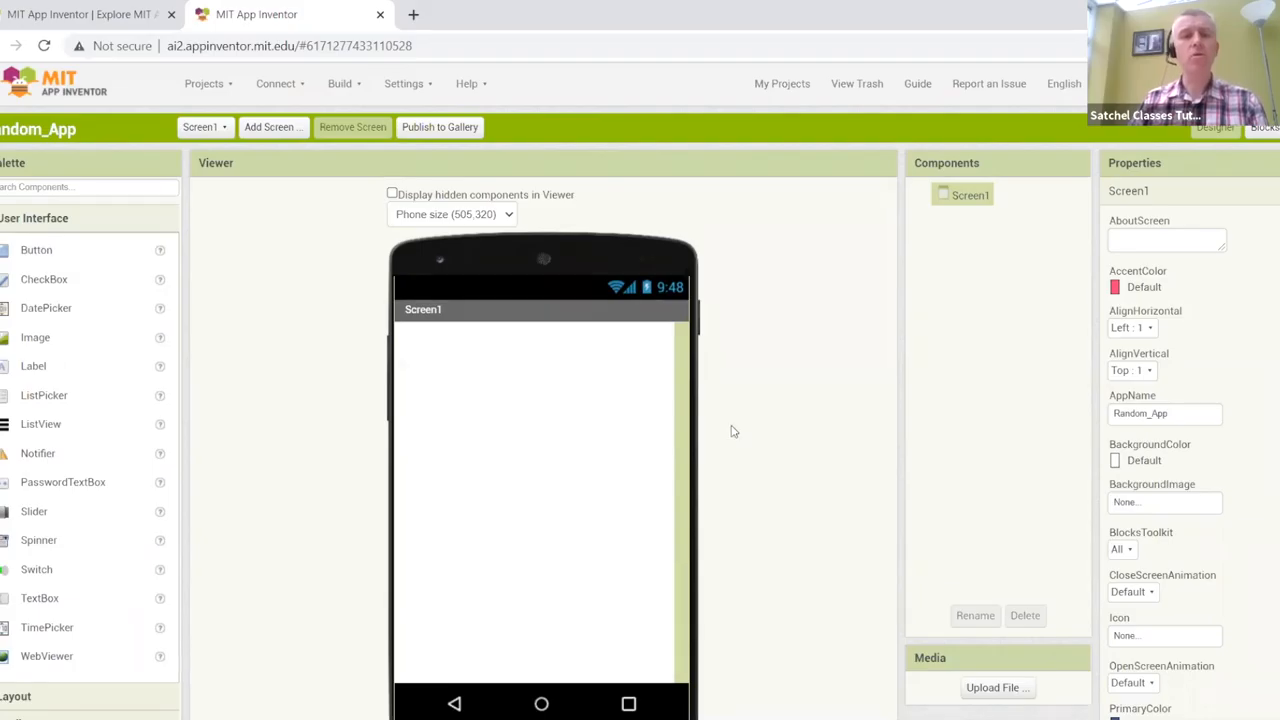
mouse_move(752, 322)
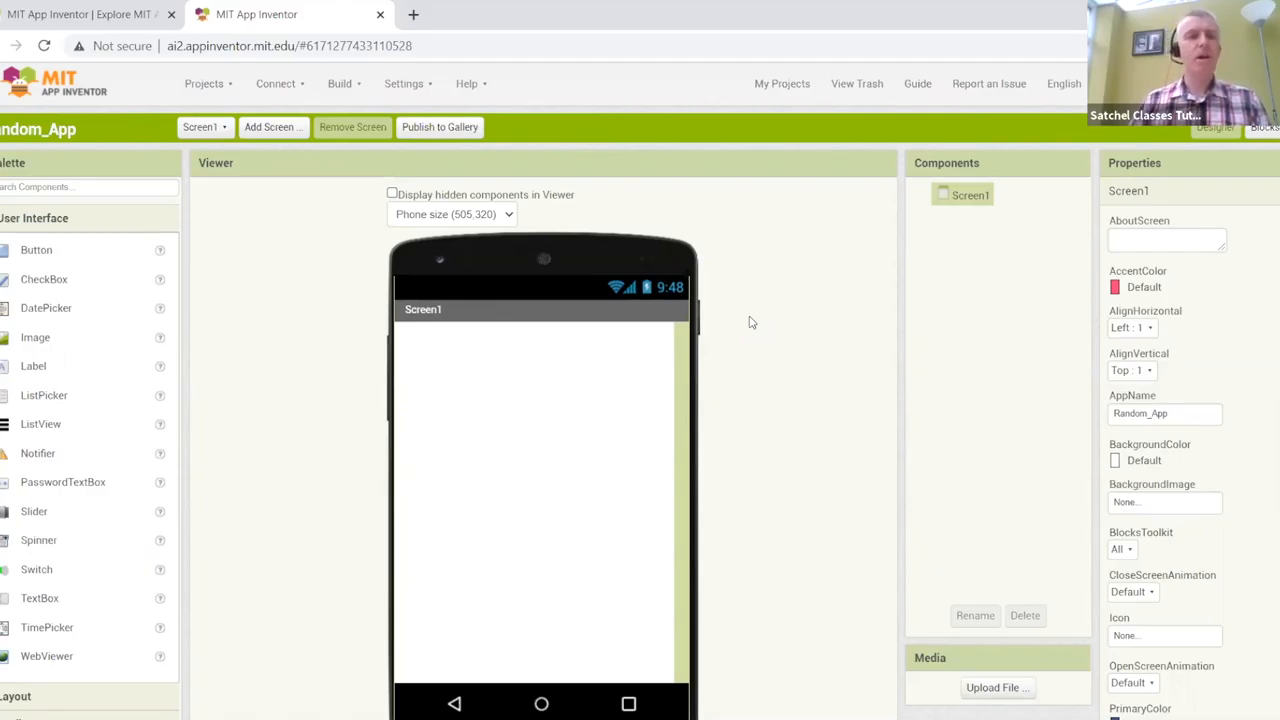
mouse_move(146, 264)
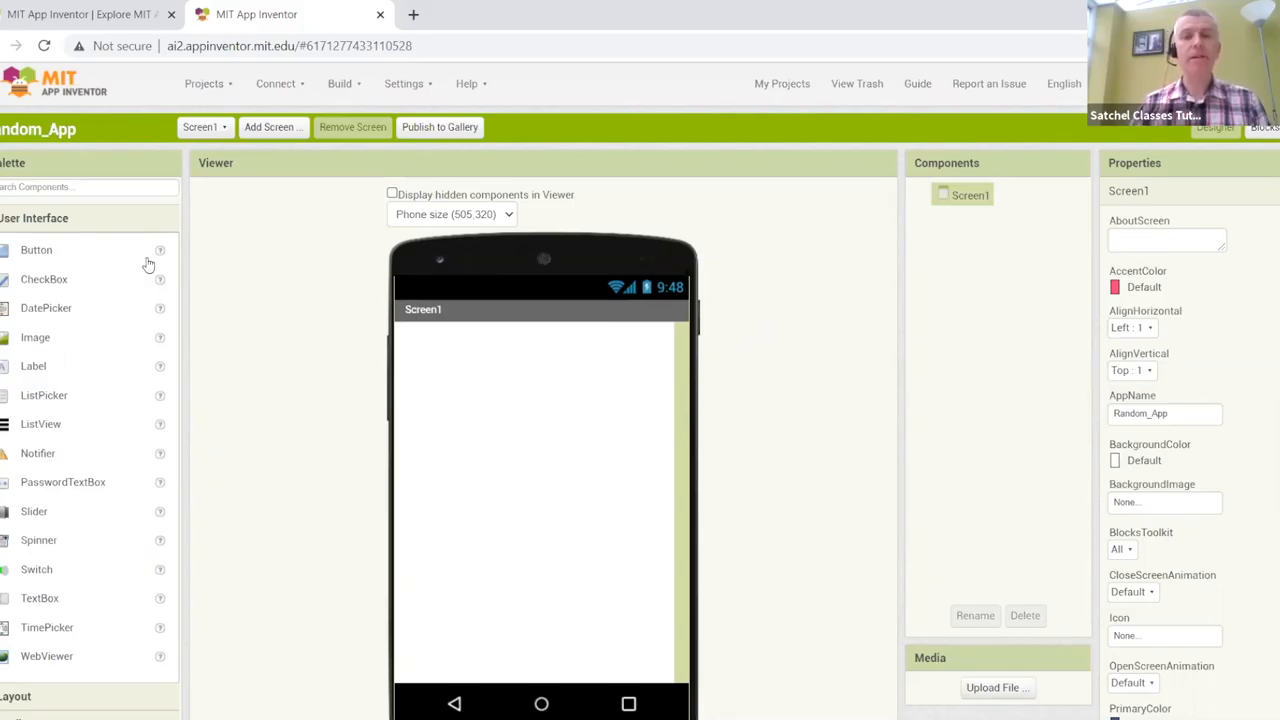
mouse_move(1192, 360)
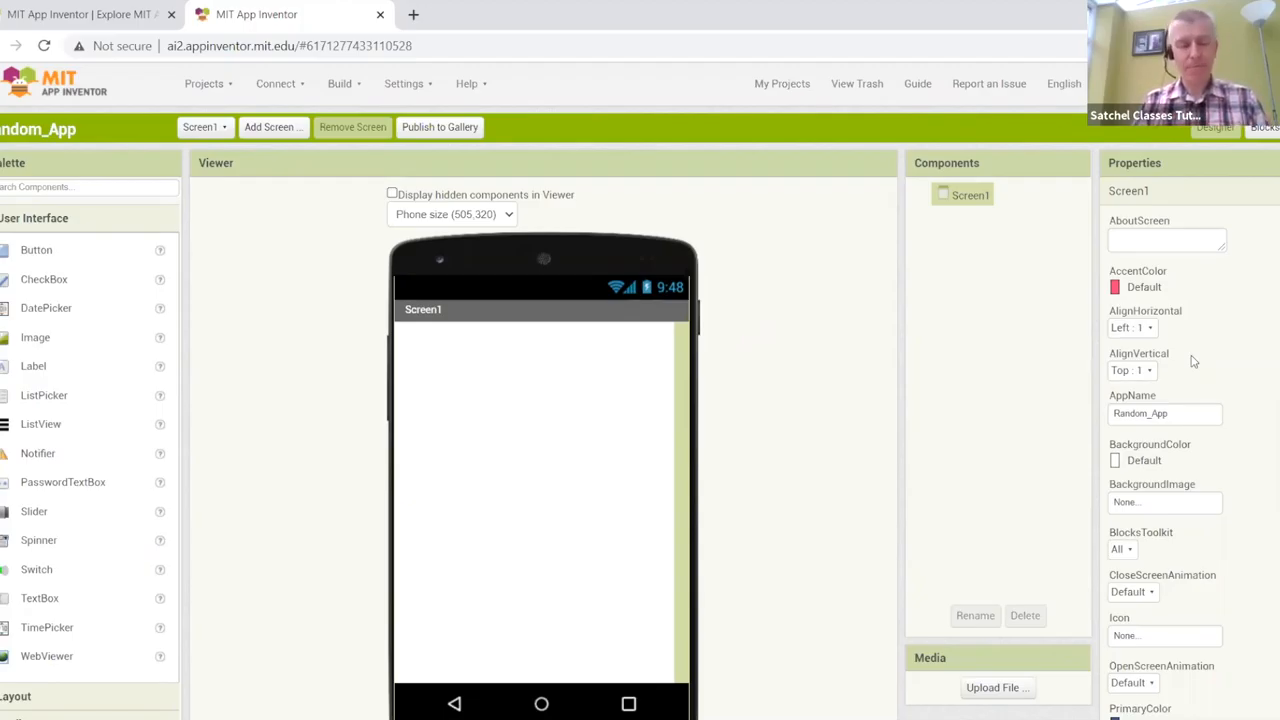
mouse_move(716, 400)
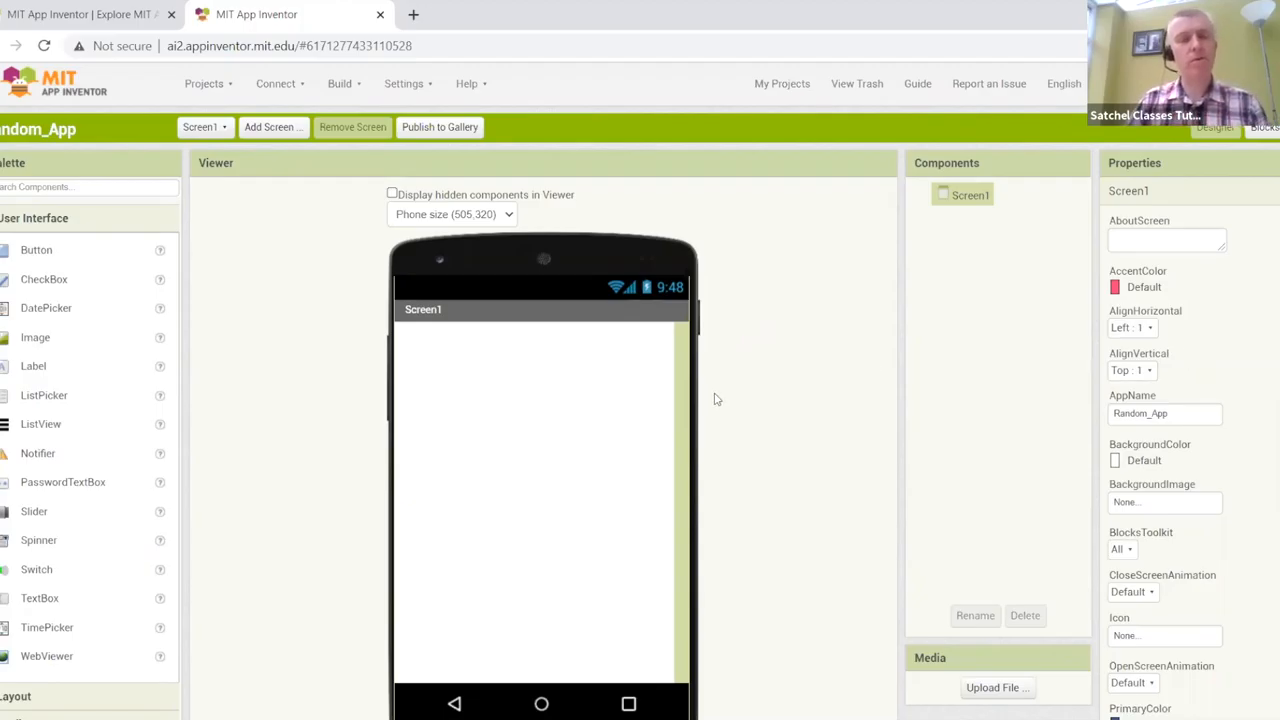
mouse_move(756, 390)
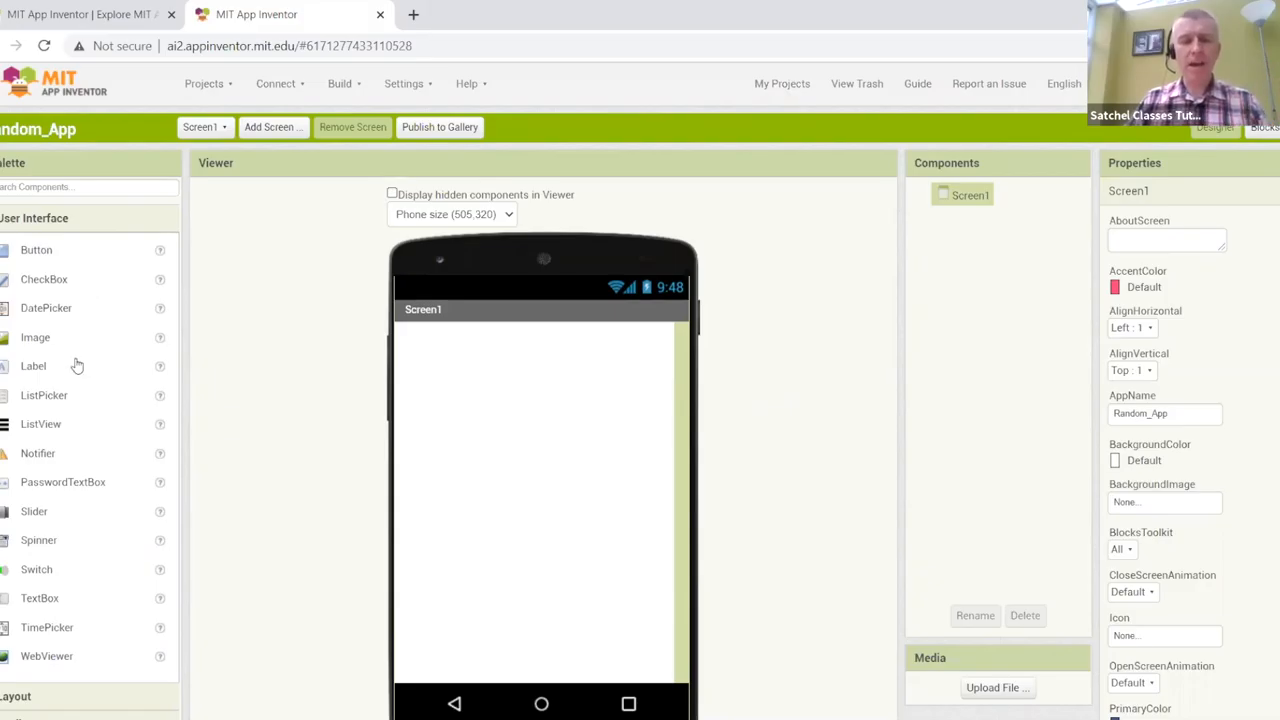
mouse_move(88, 394)
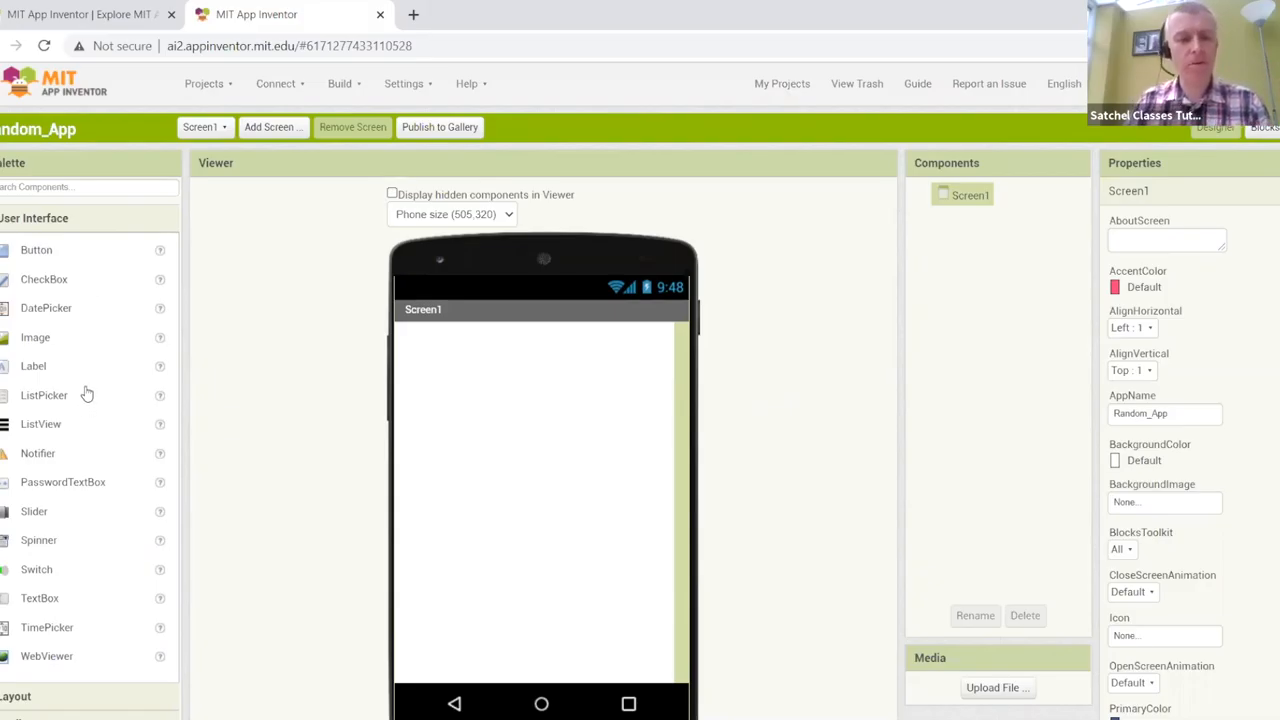
scroll("down", 3)
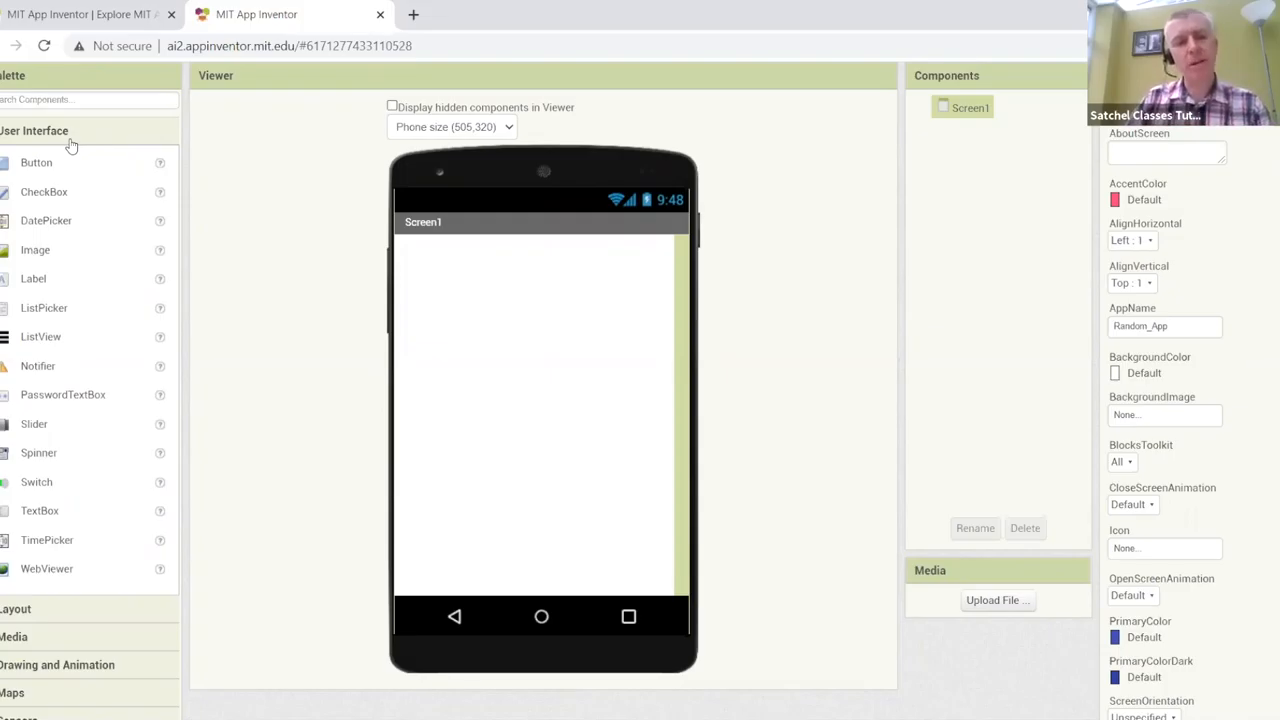
mouse_move(62, 182)
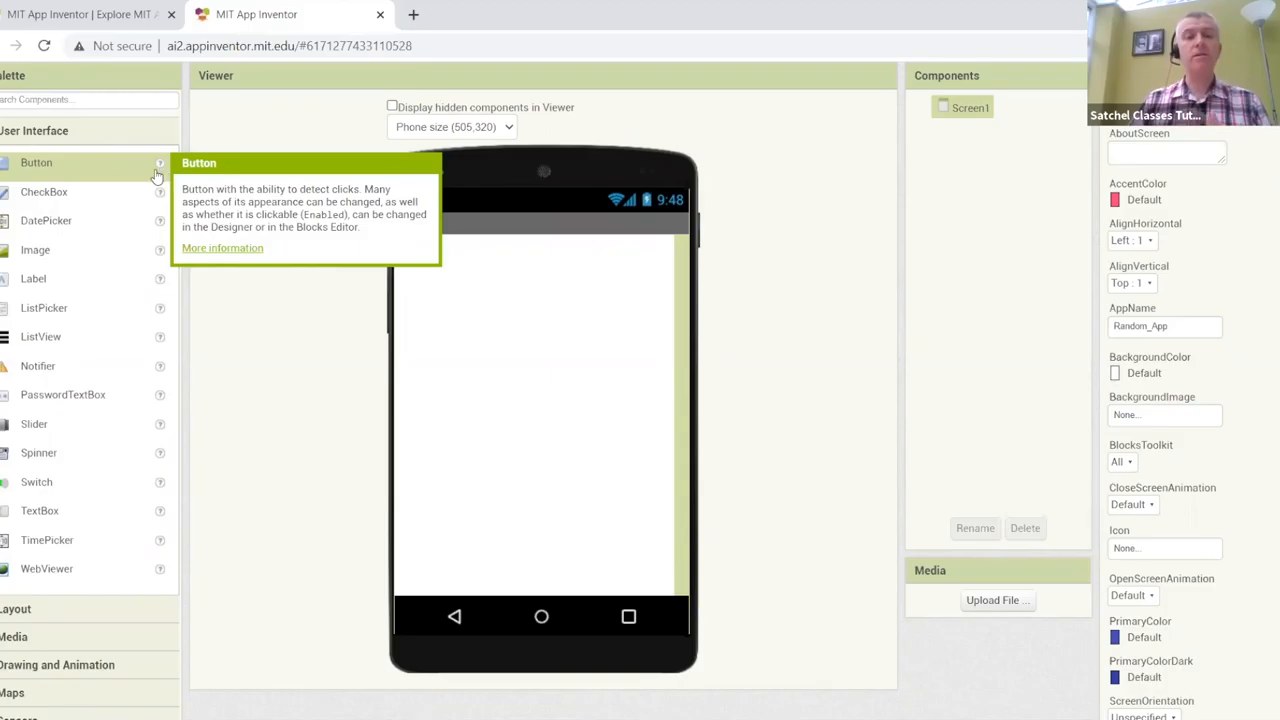
mouse_move(240, 248)
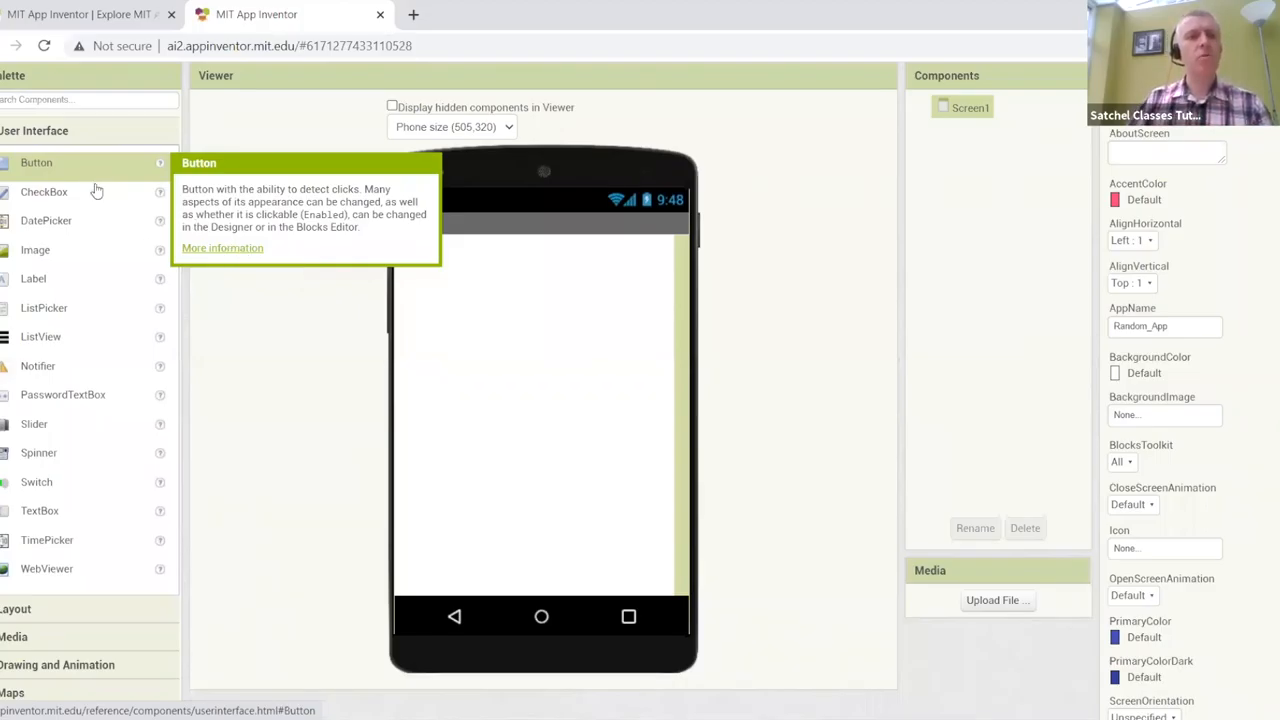
mouse_move(64, 228)
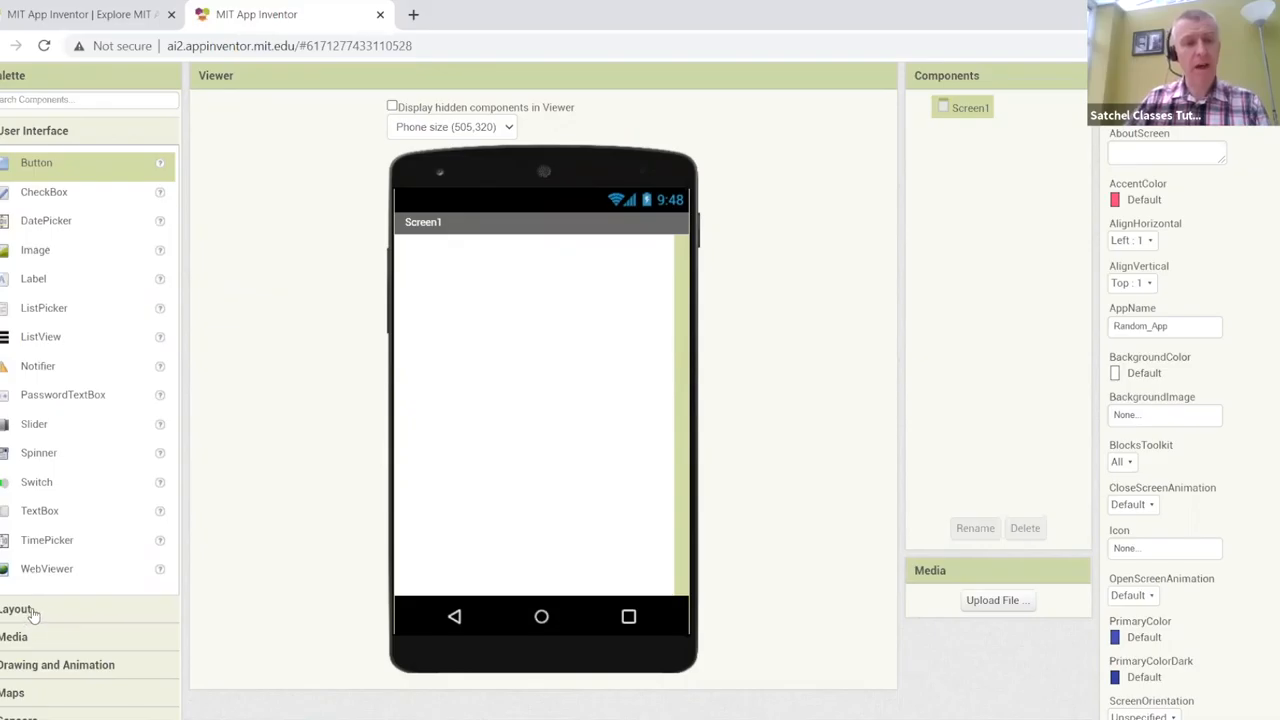
Expand the Layout category in the Palette to list the arrangement components.
left_click(34, 130)
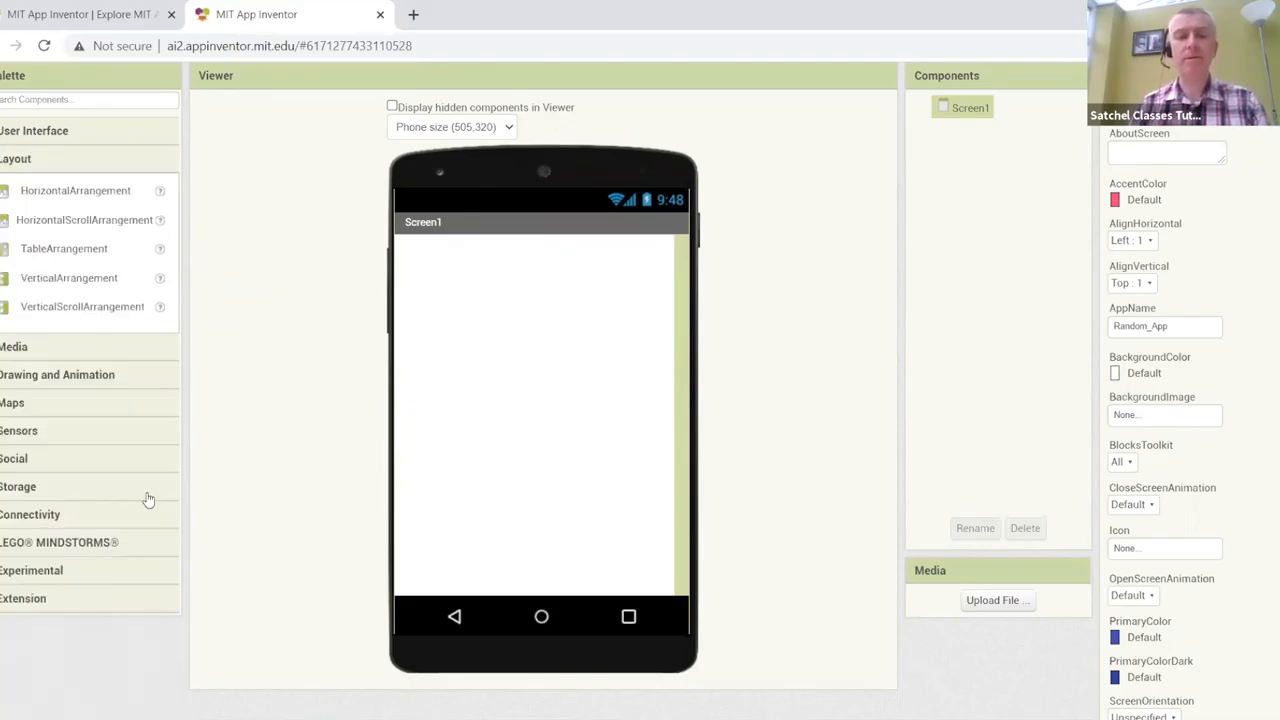
mouse_move(164, 296)
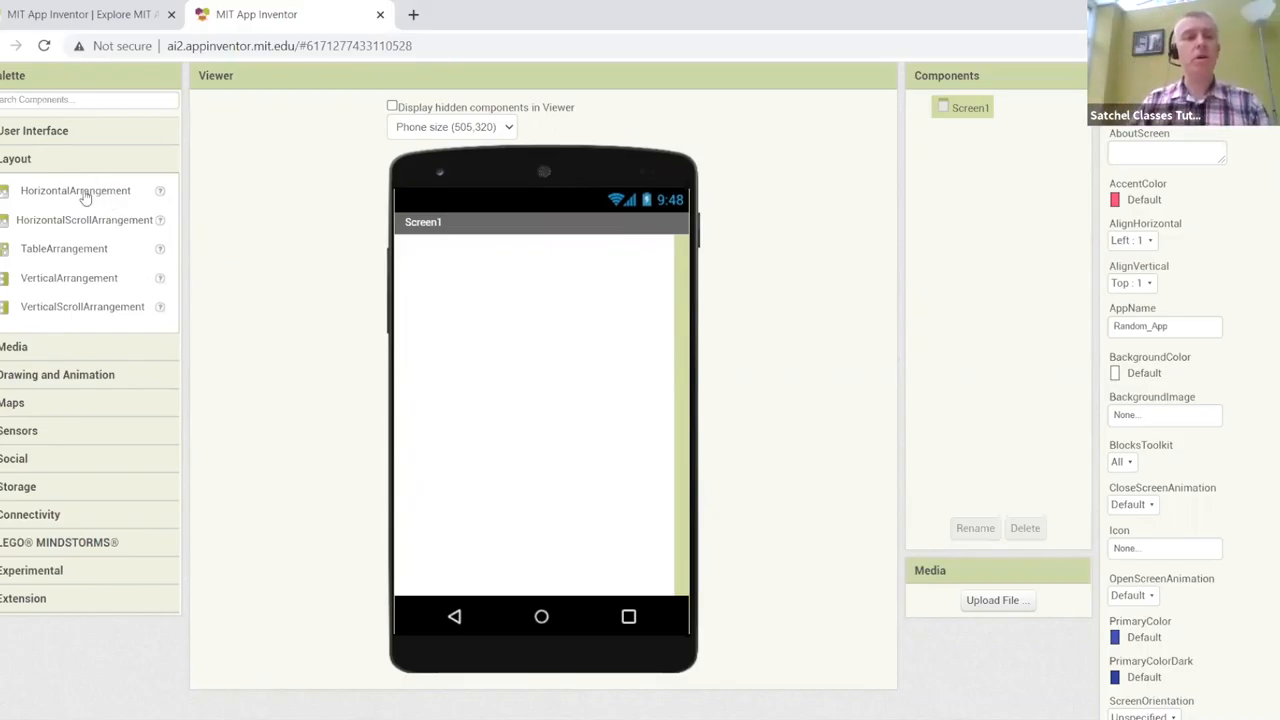
mouse_move(32, 298)
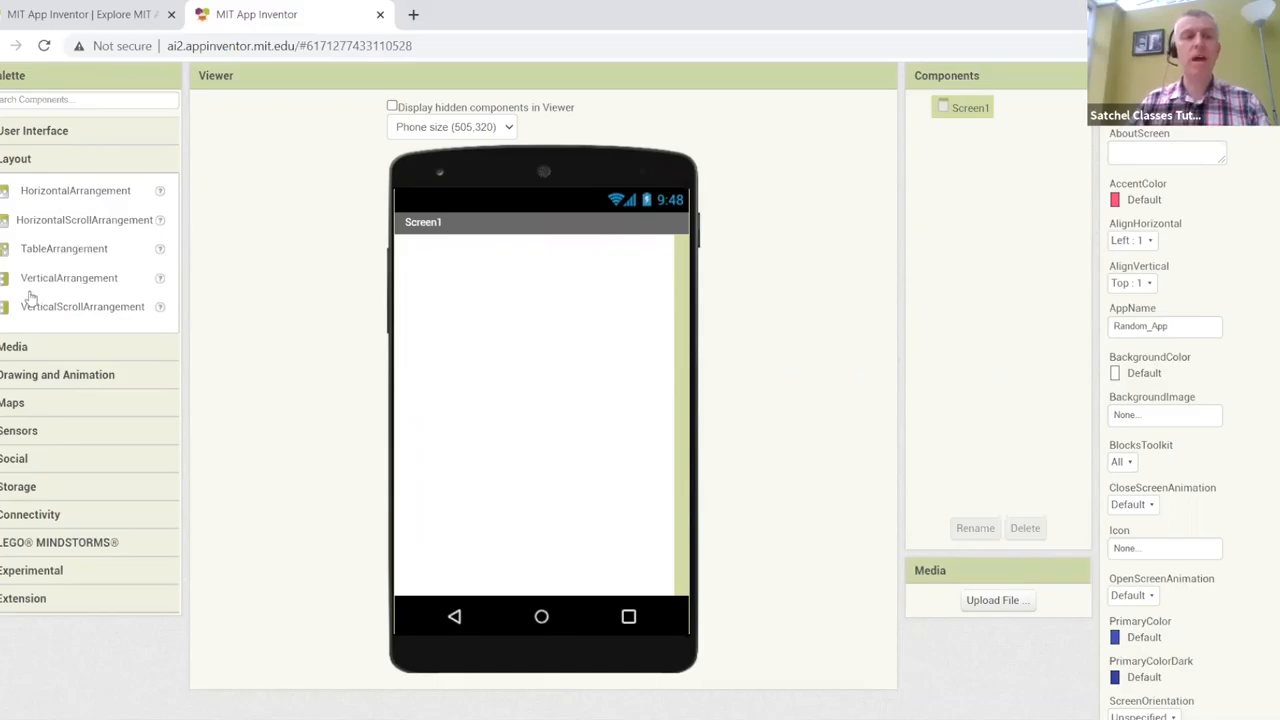
mouse_move(48, 300)
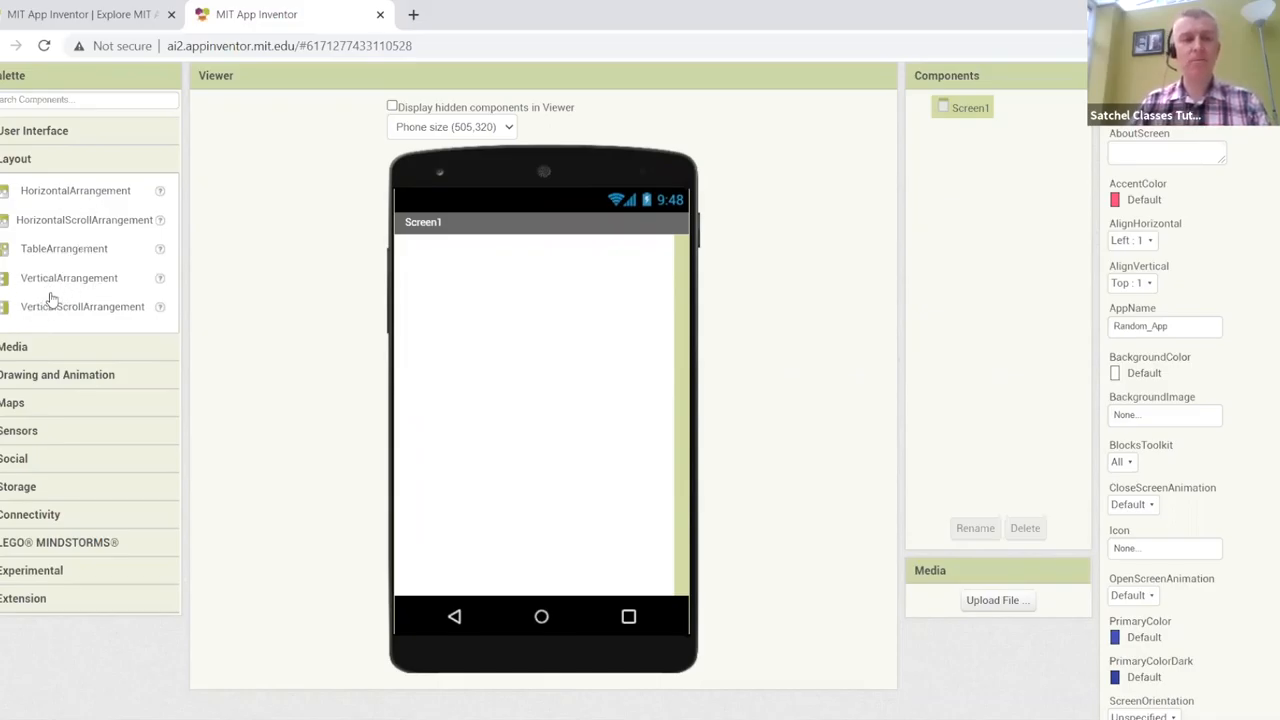
mouse_move(58, 356)
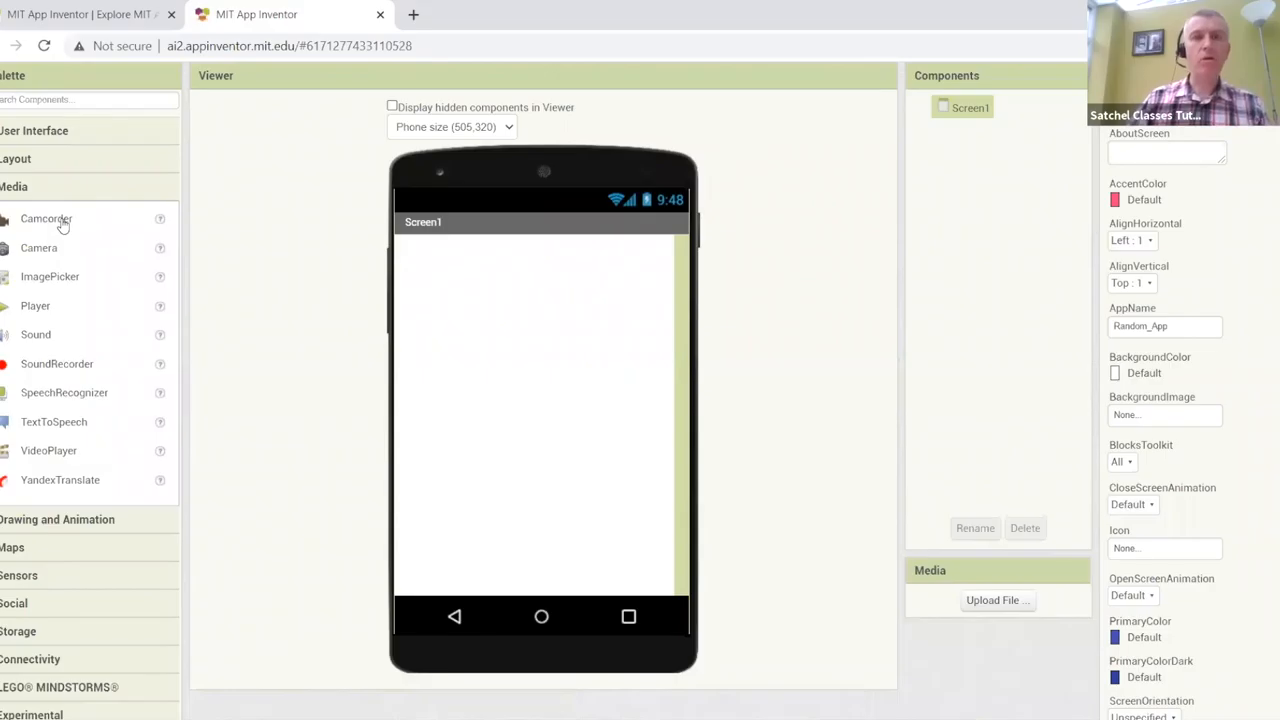
mouse_move(64, 222)
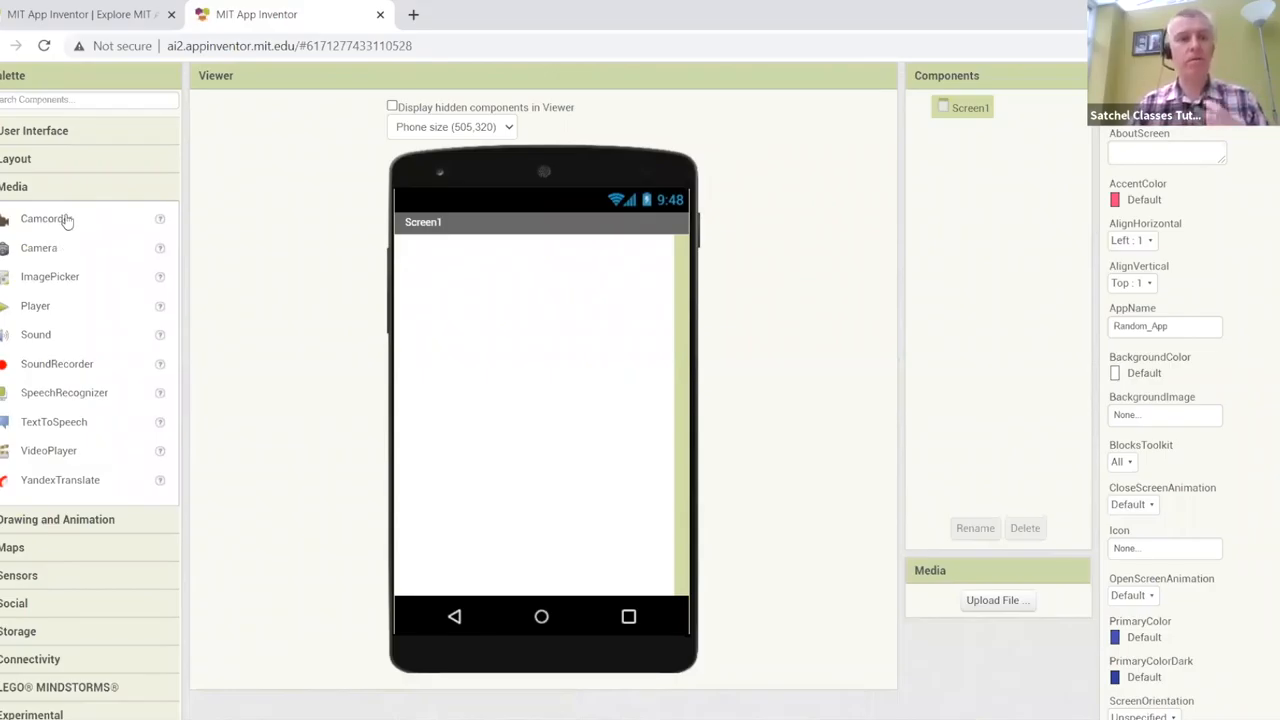
mouse_move(64, 252)
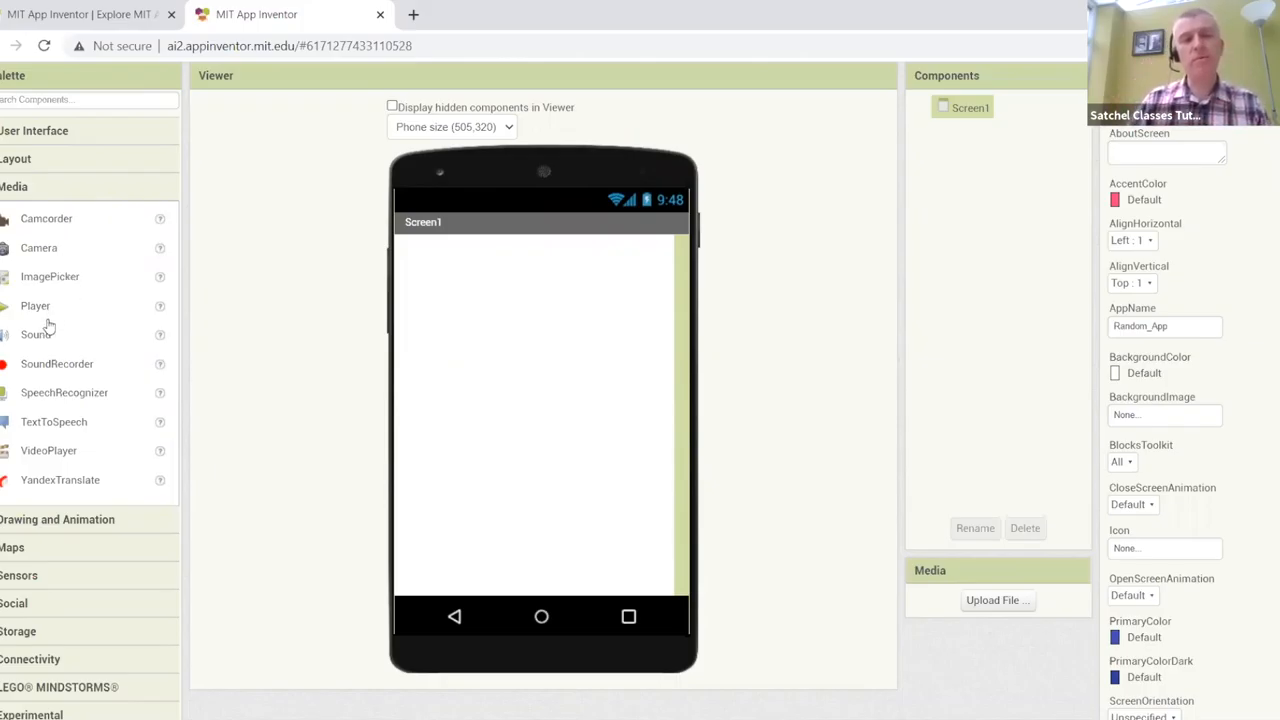
mouse_move(52, 316)
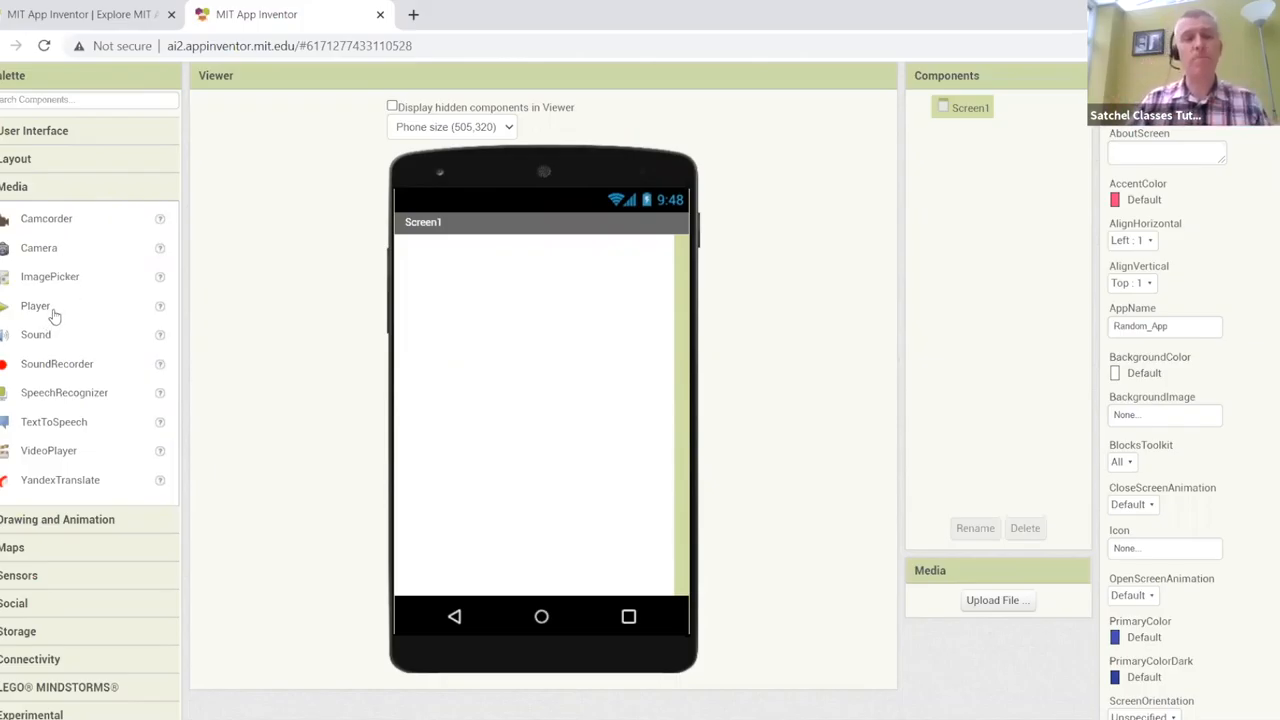
mouse_move(88, 398)
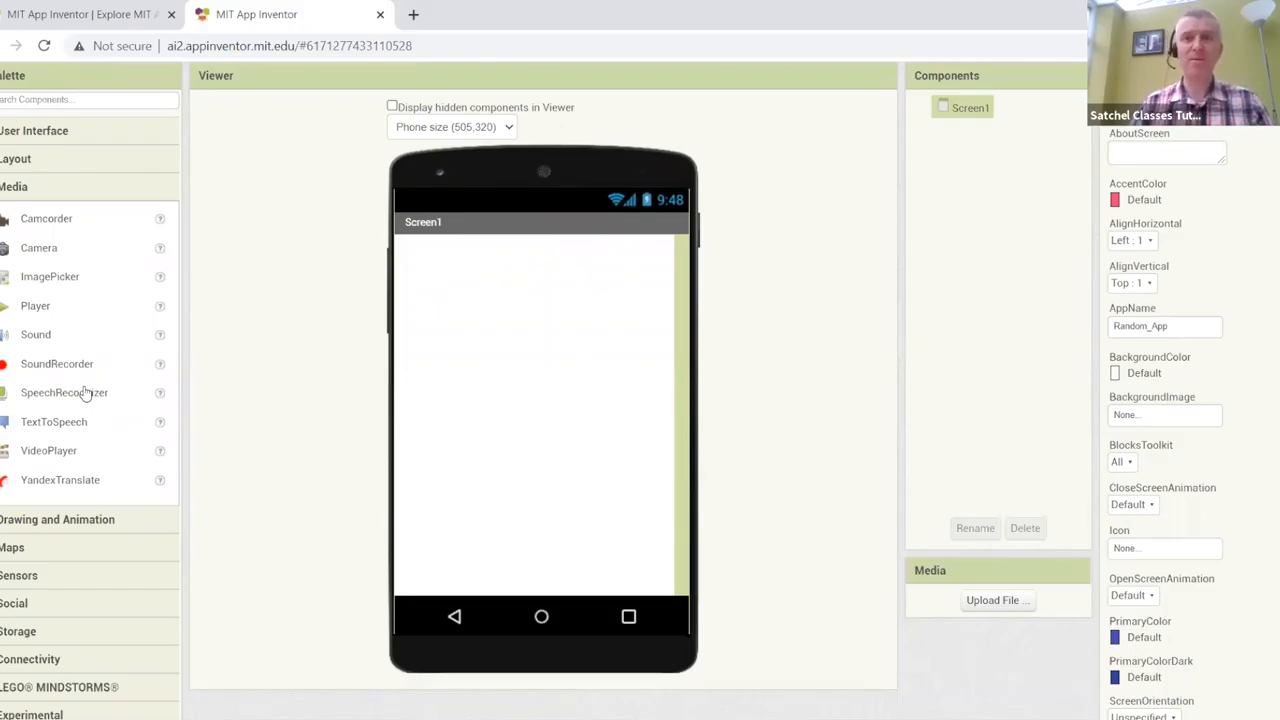
mouse_move(86, 408)
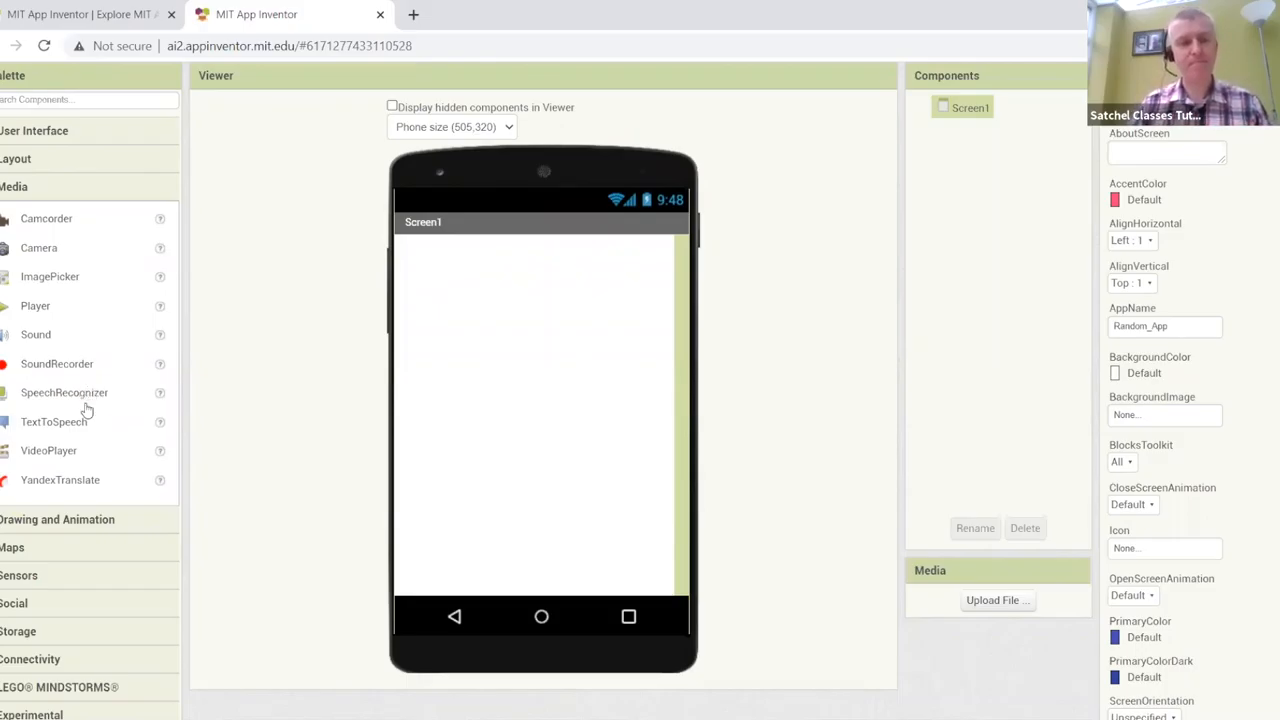
Expand the Drawing and Animation category to list Ball, Canvas and ImageSprite.
left_click(14, 186)
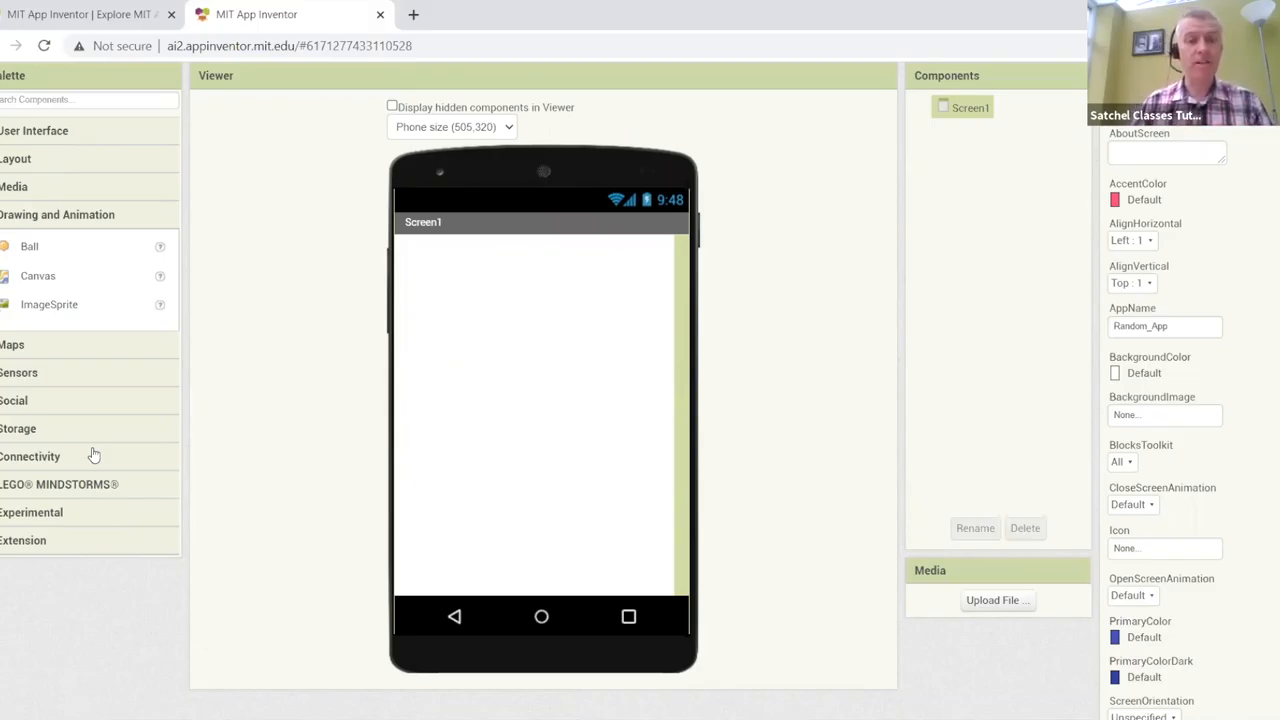
mouse_move(92, 442)
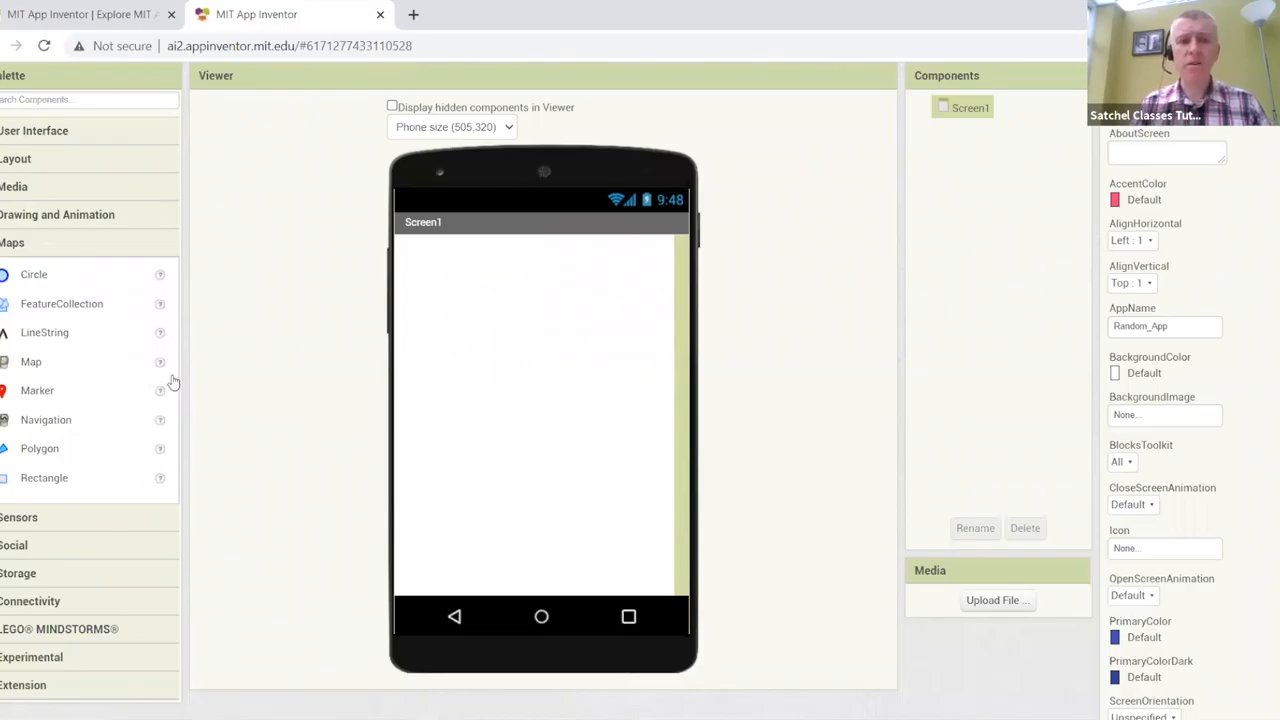
mouse_move(70, 340)
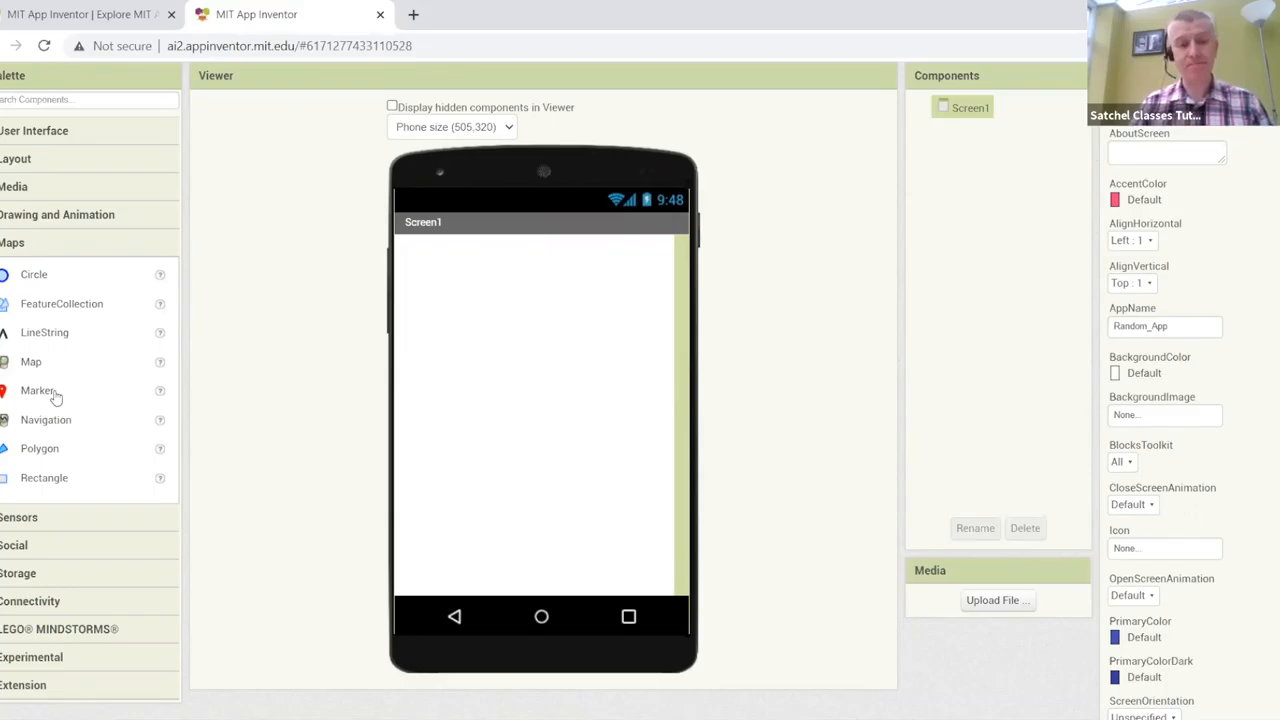
Expand the Sensors category to list AccelerometerSensor, Clock and Pedometer.
left_click(18, 270)
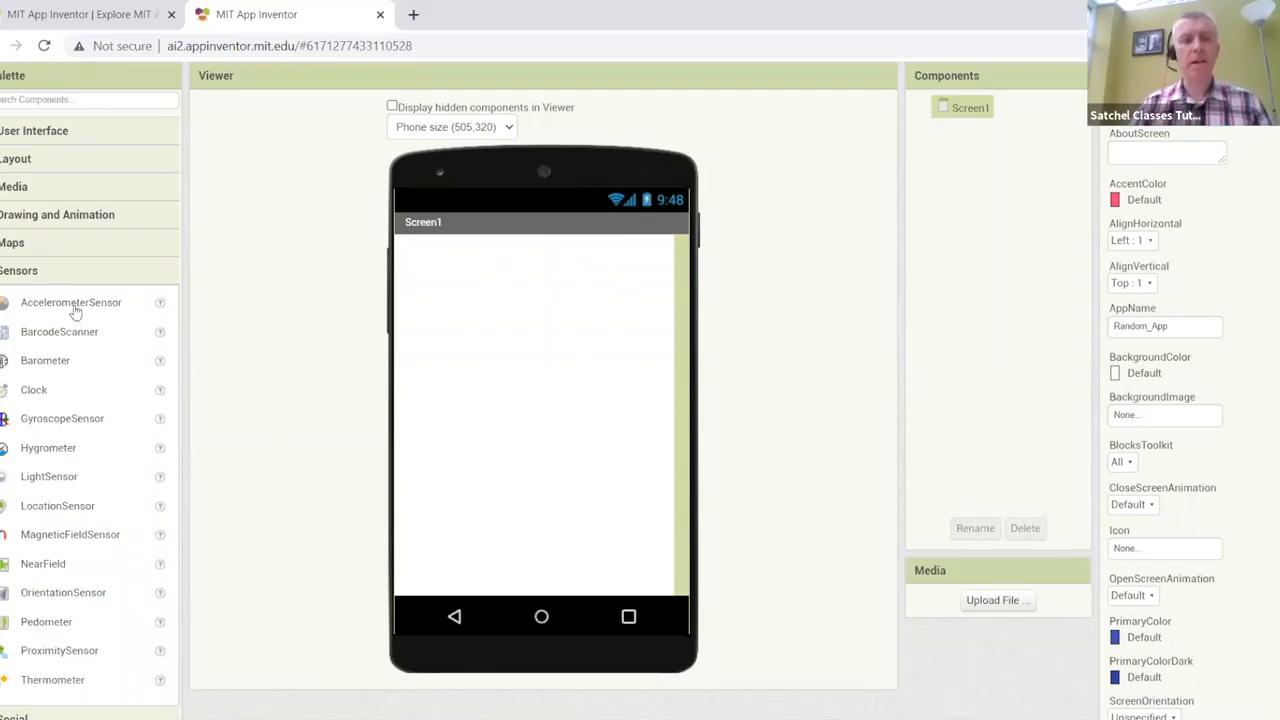
mouse_move(60, 450)
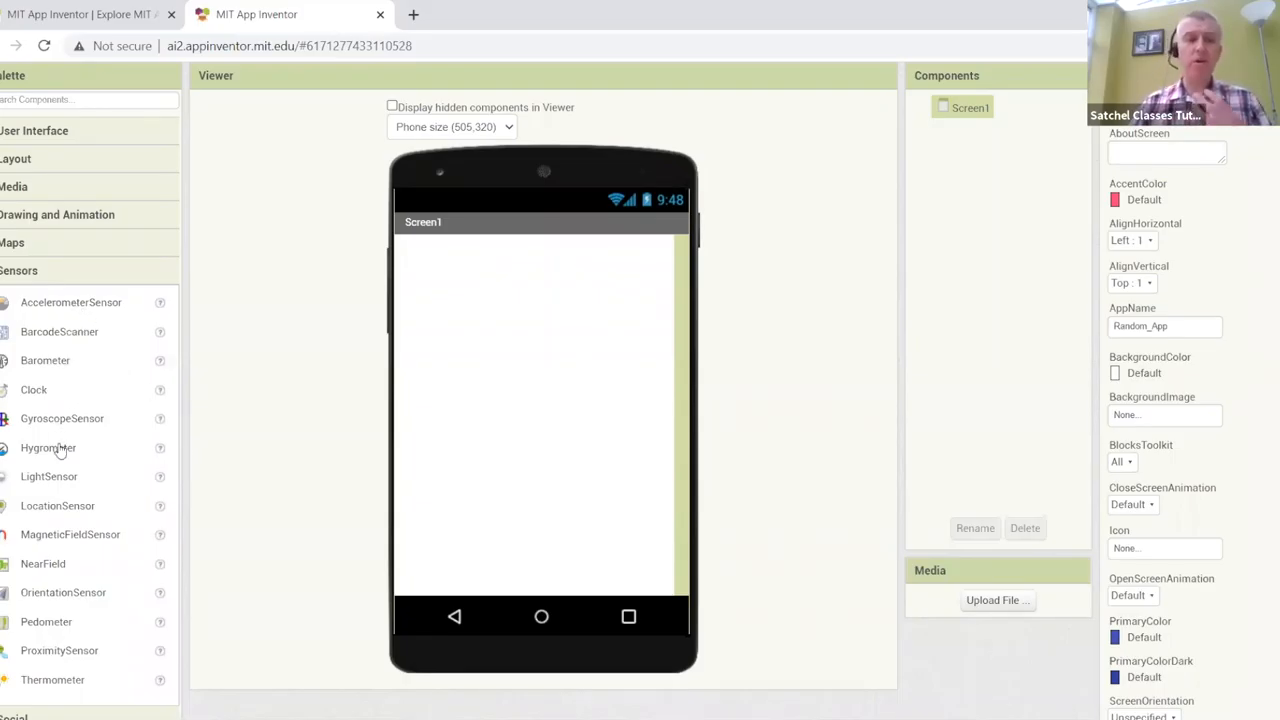
mouse_move(80, 488)
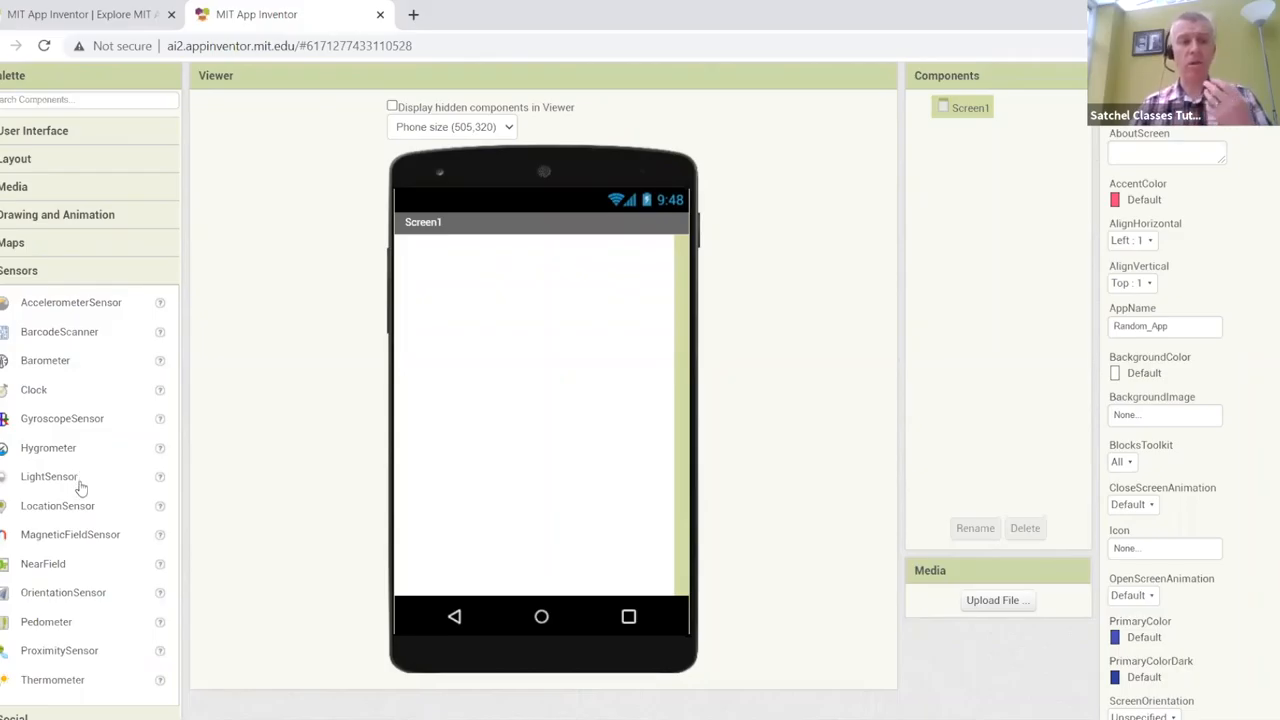
mouse_move(72, 532)
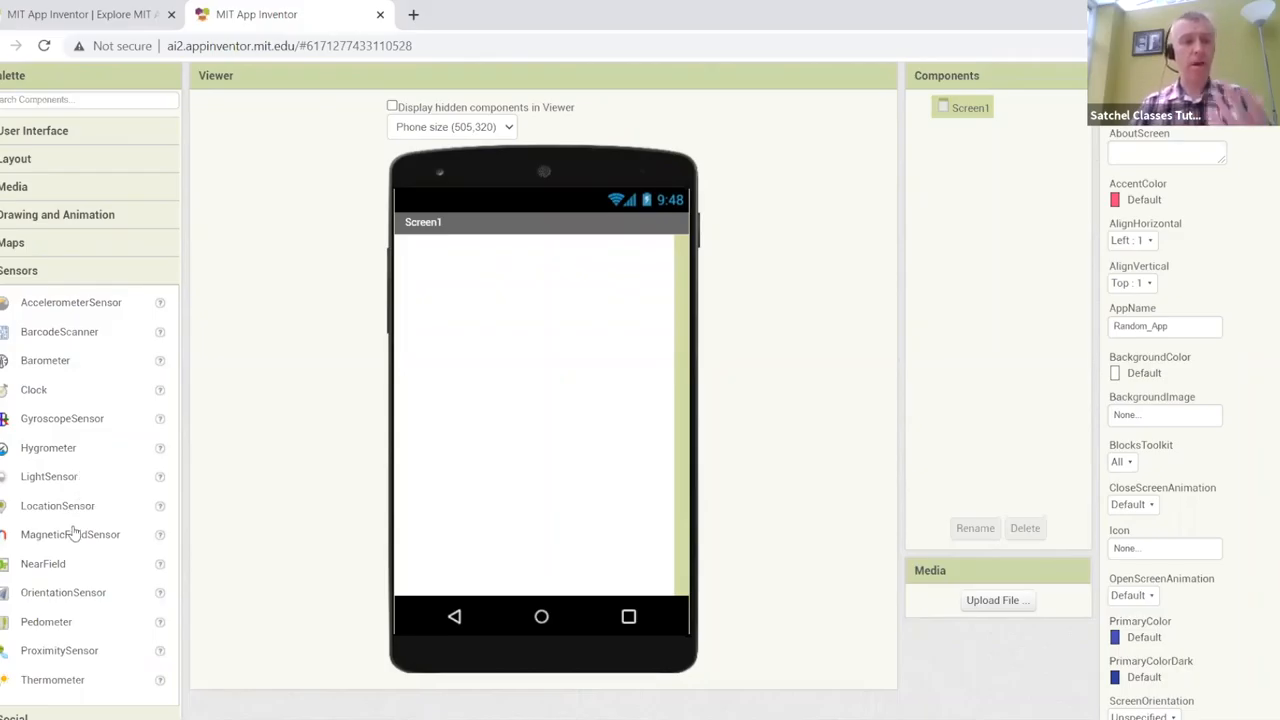
mouse_move(52, 628)
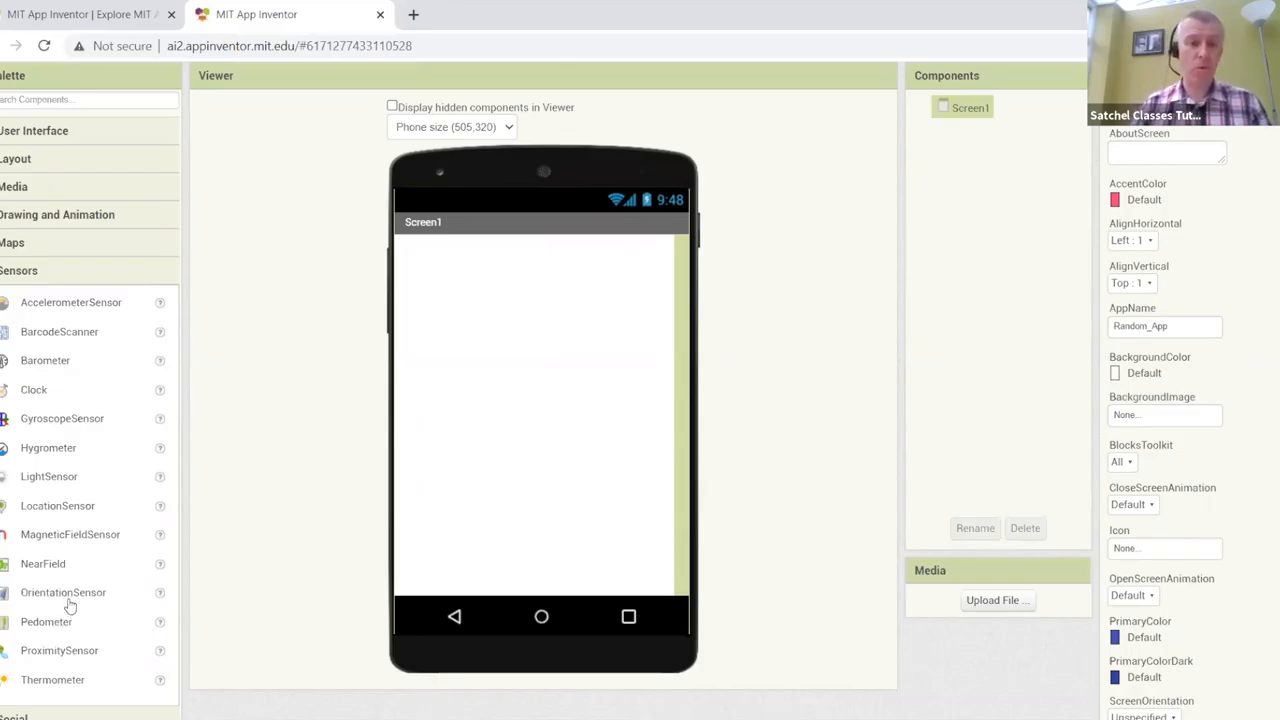
Expand the Storage category to list CloudDB, File, TinyDB and TinyWebDB.
scroll("down", 3)
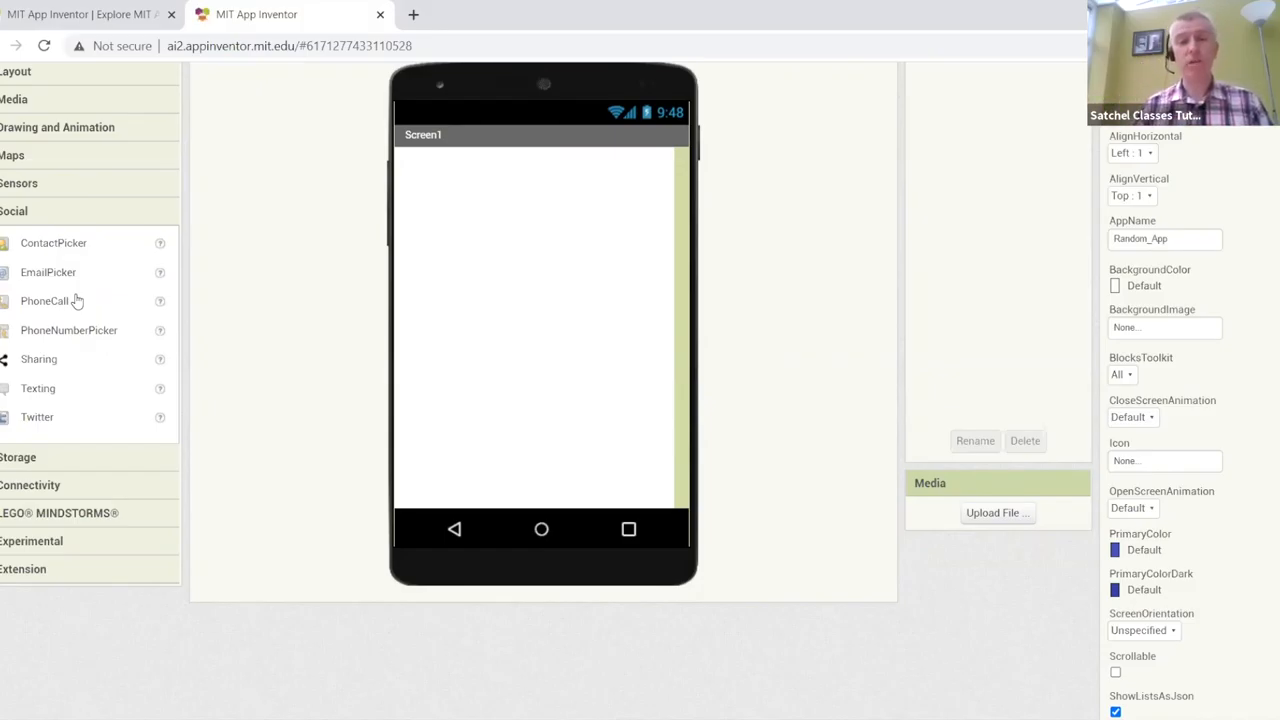
mouse_move(144, 350)
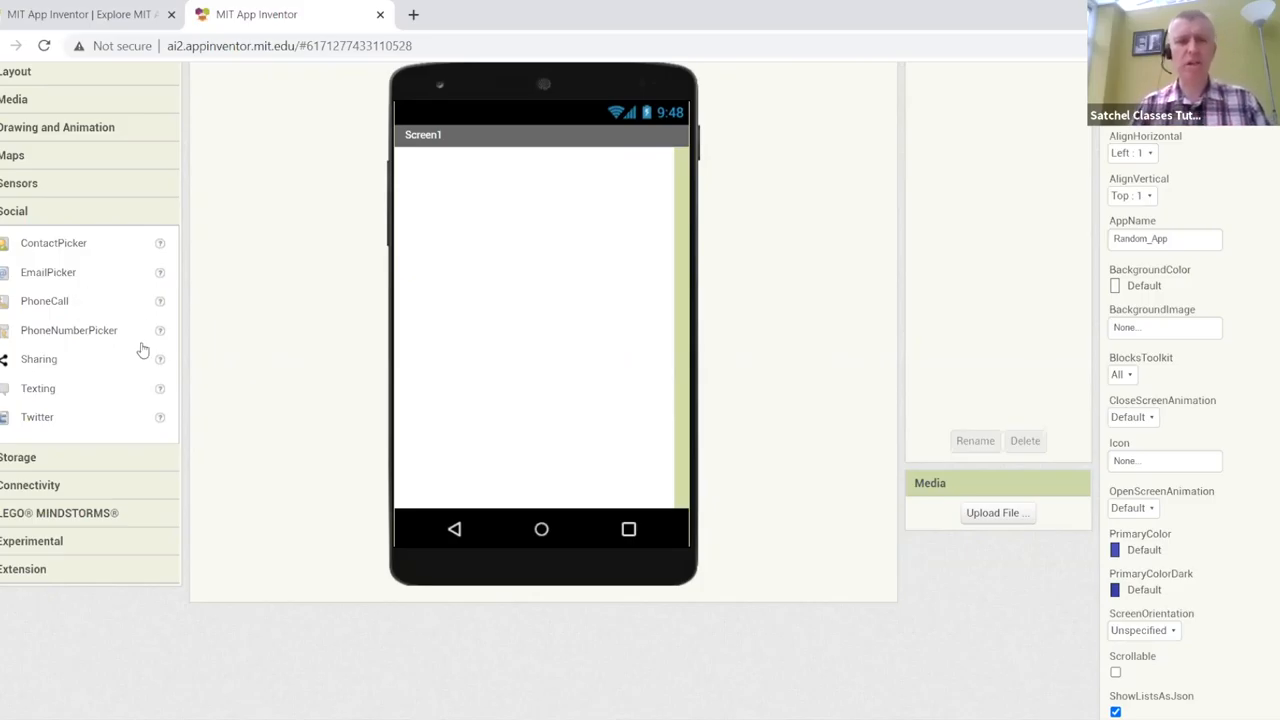
mouse_move(132, 388)
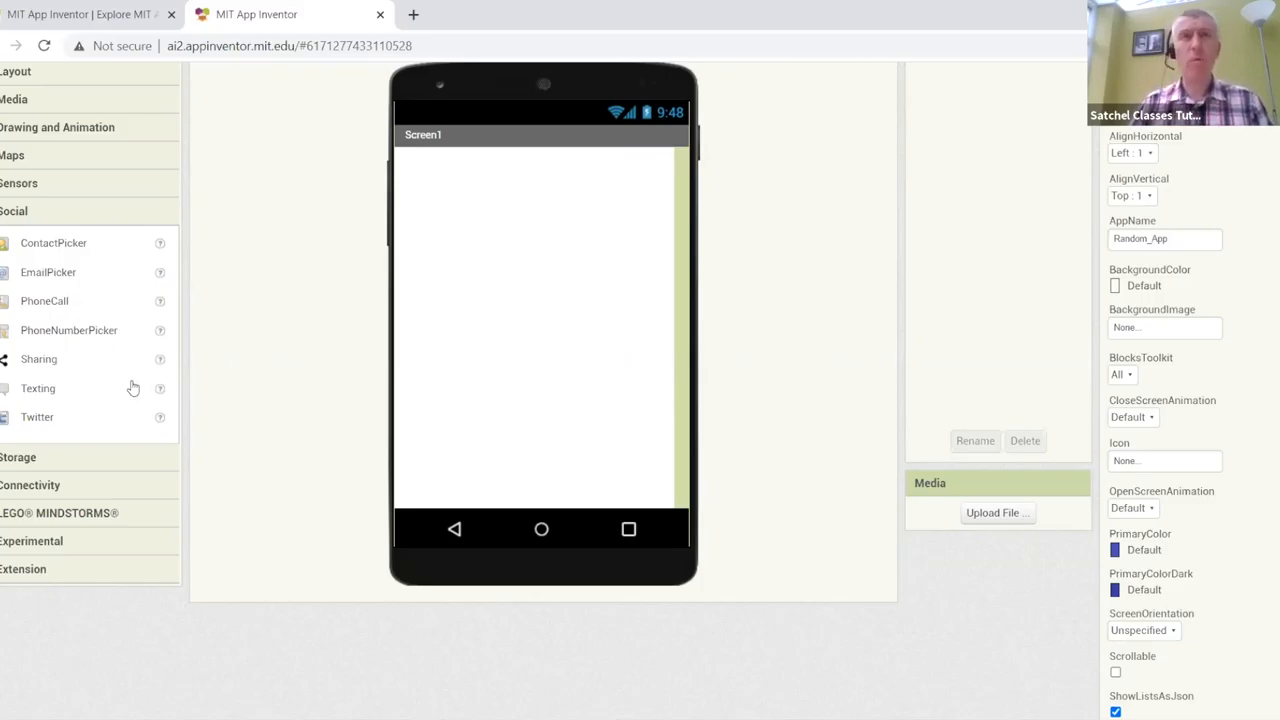
mouse_move(118, 492)
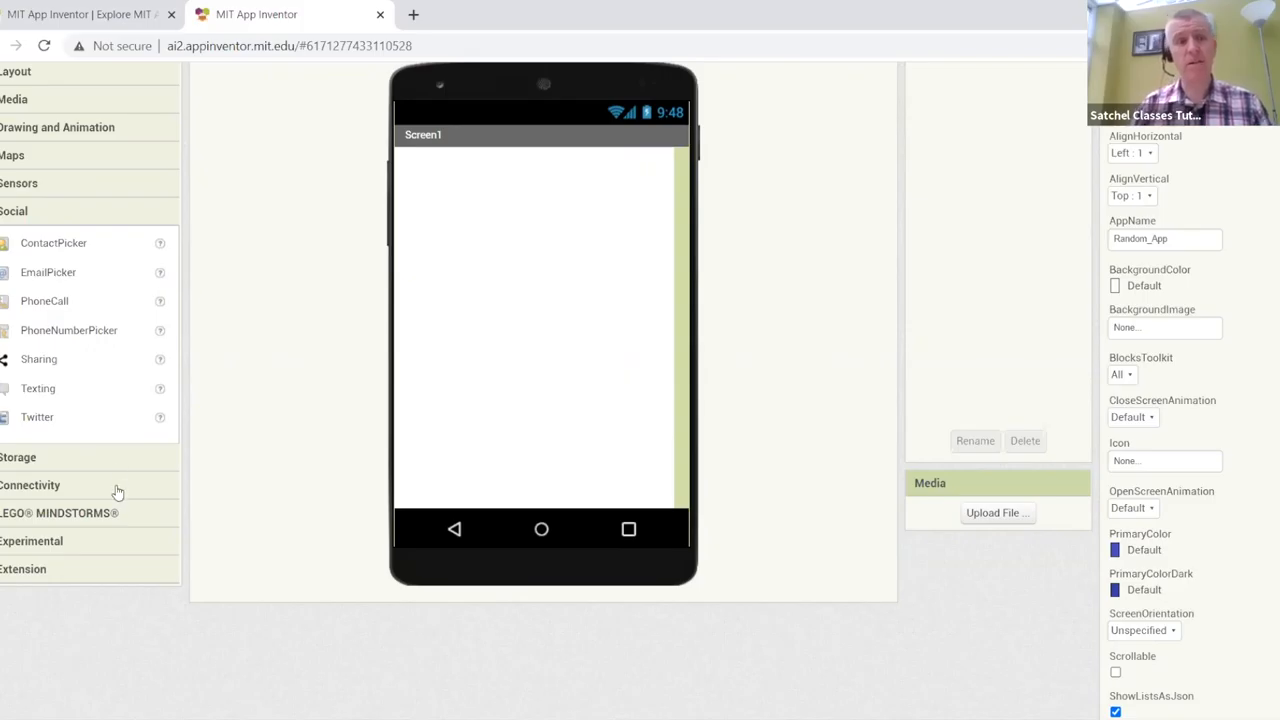
mouse_move(128, 468)
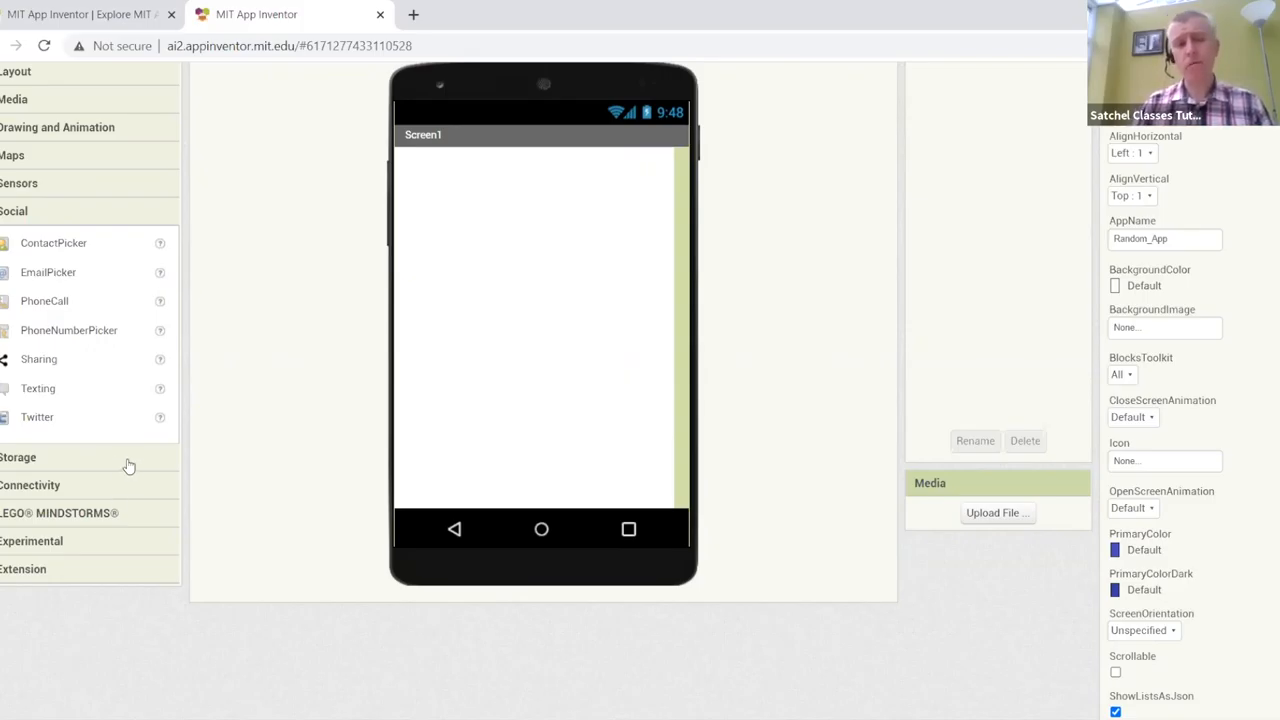
left_click(18, 238)
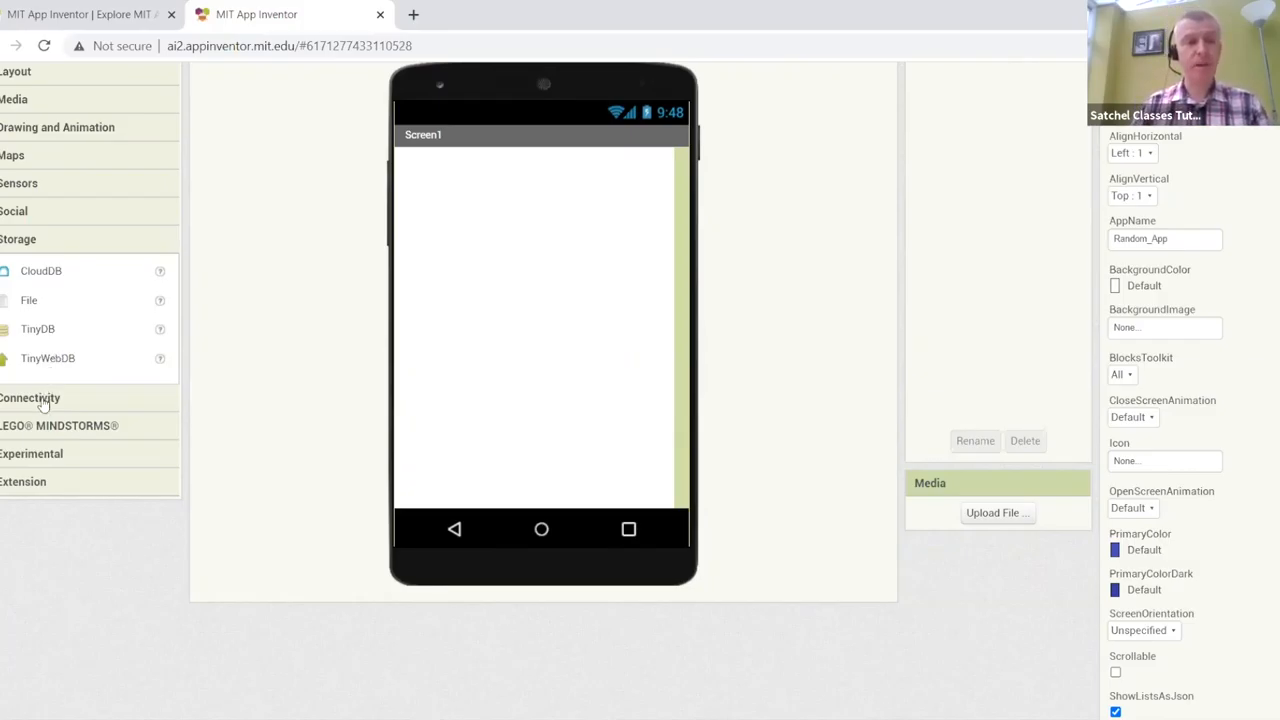
Expand the Connectivity category to list ActivityStarter, Bluetooth components, Serial and Web.
left_click(30, 398)
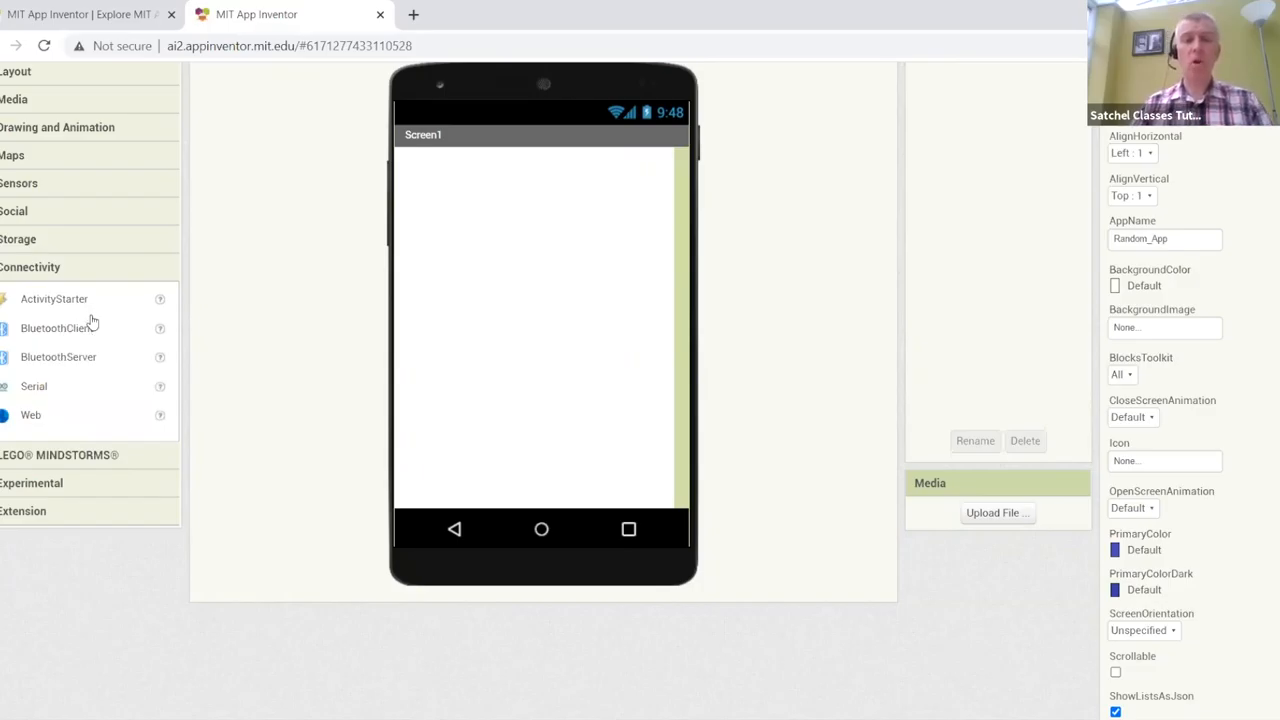
mouse_move(62, 304)
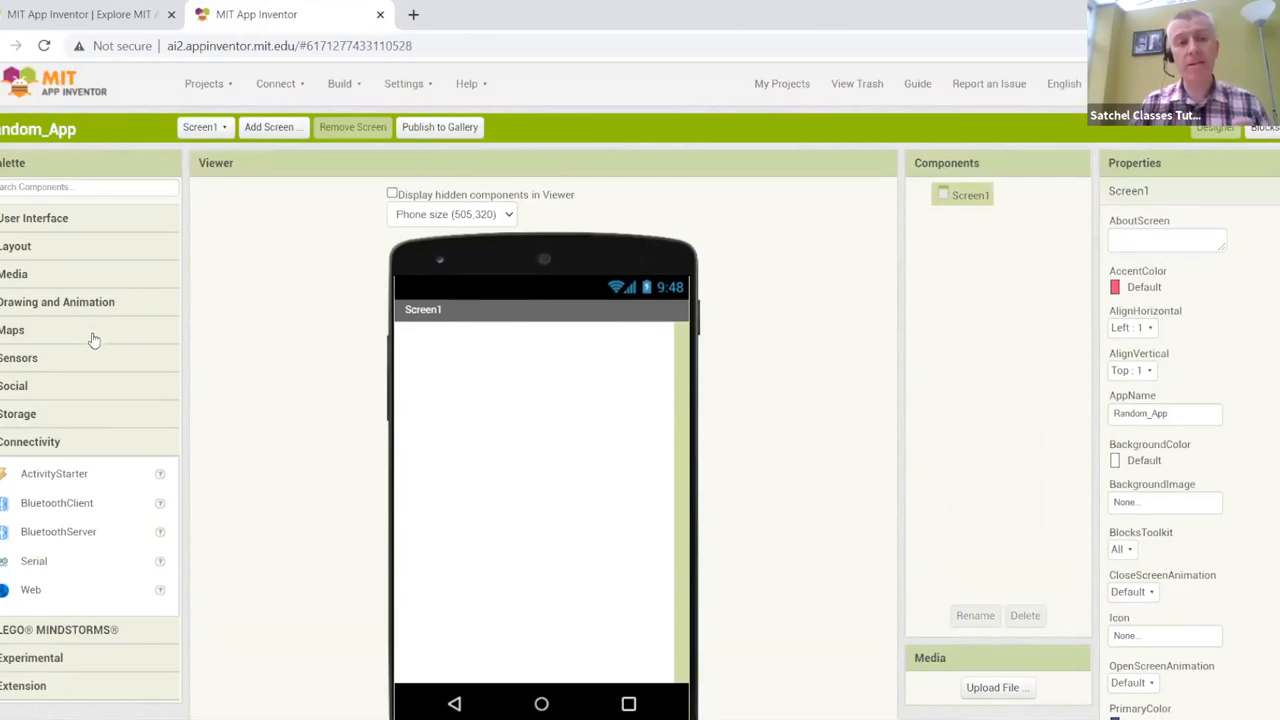
Expand the User Interface category again to list Button, CheckBox, Label and TextBox.
left_click(34, 218)
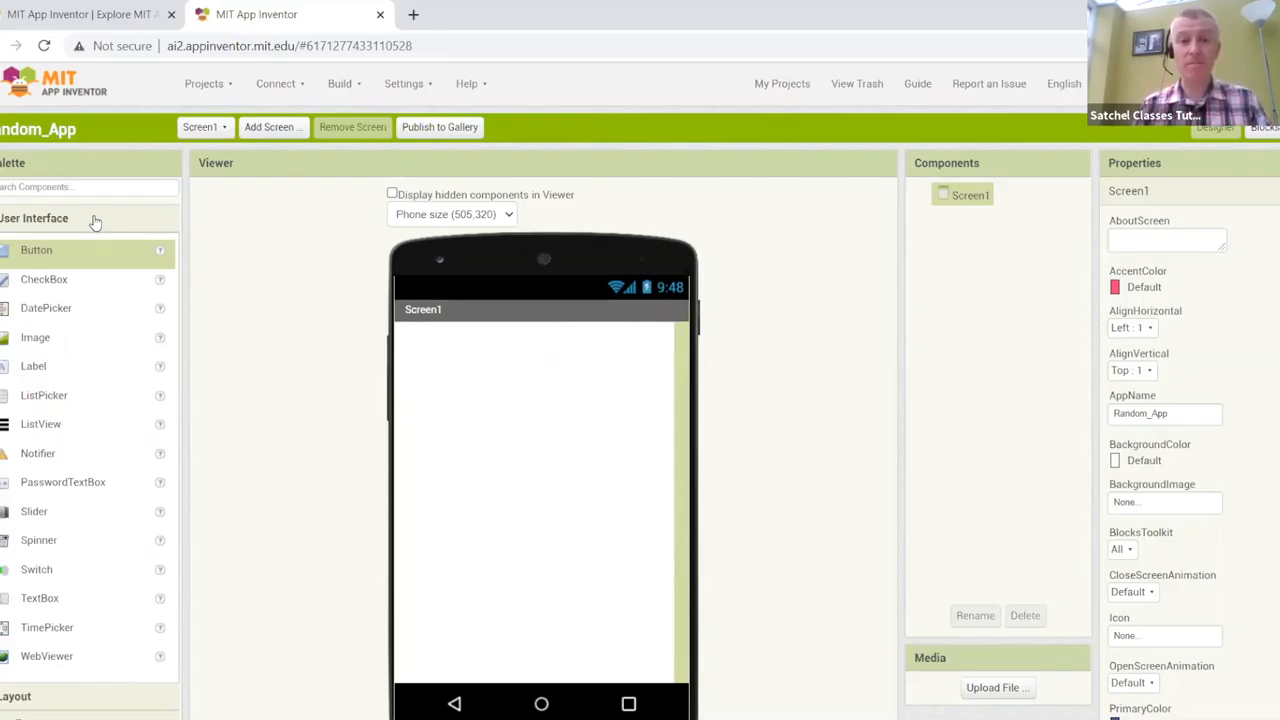
mouse_move(112, 260)
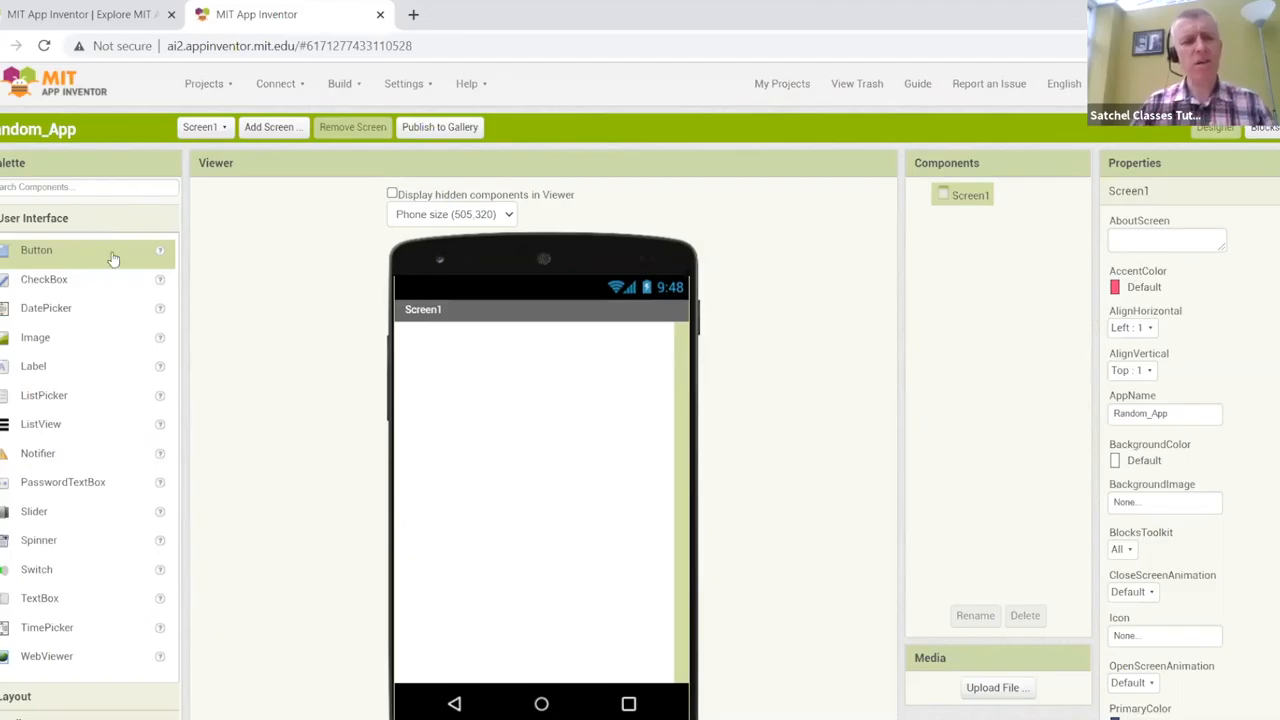
Expand the Layout category again to list the arrangement components.
left_click(34, 218)
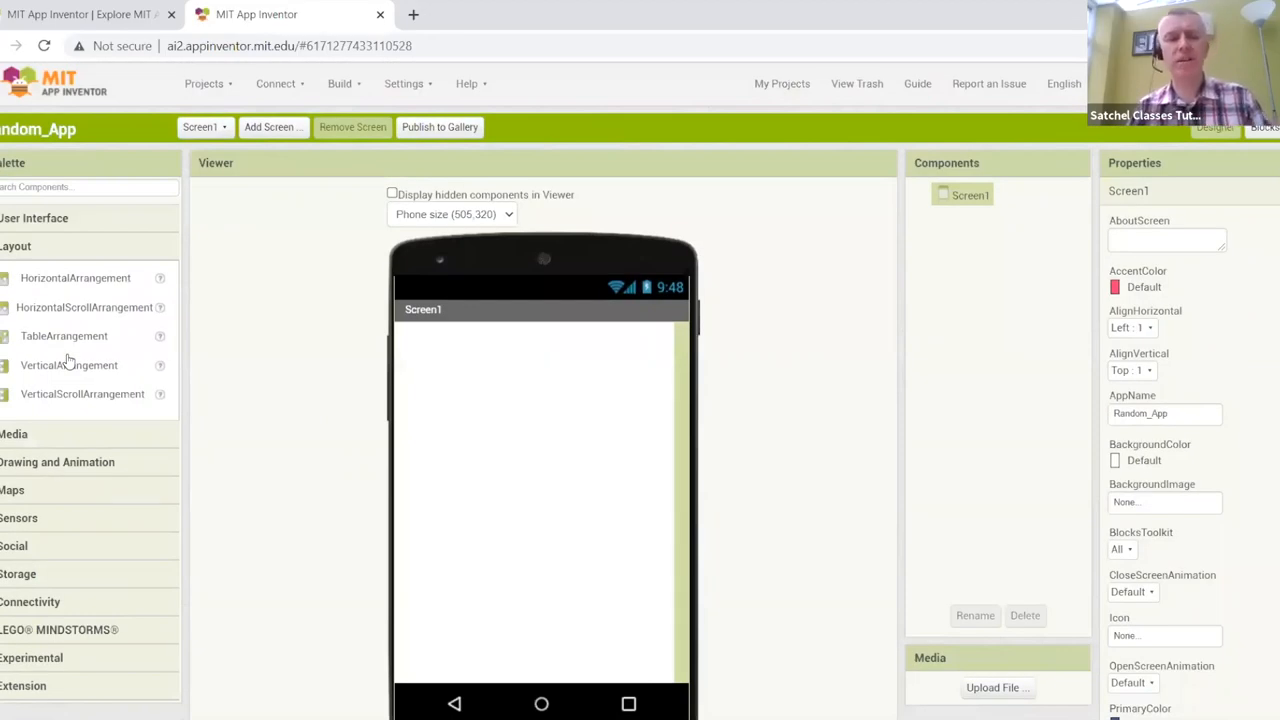
mouse_move(212, 442)
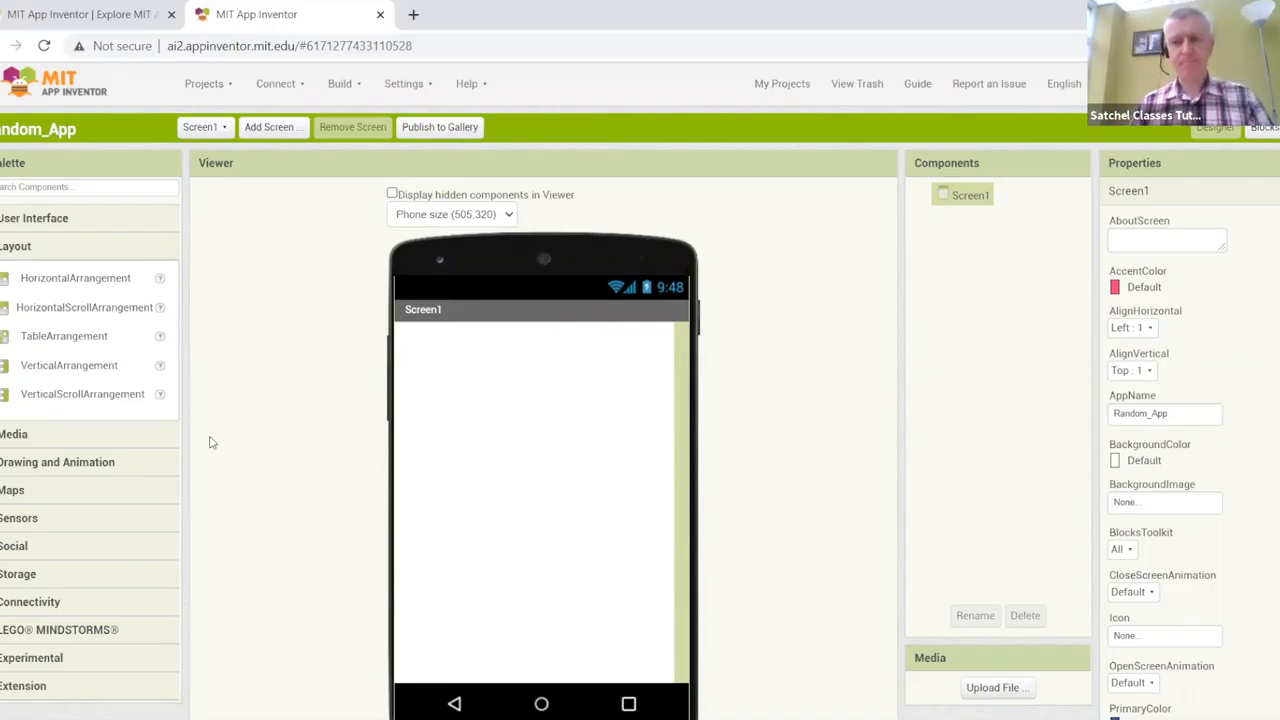
mouse_move(68, 324)
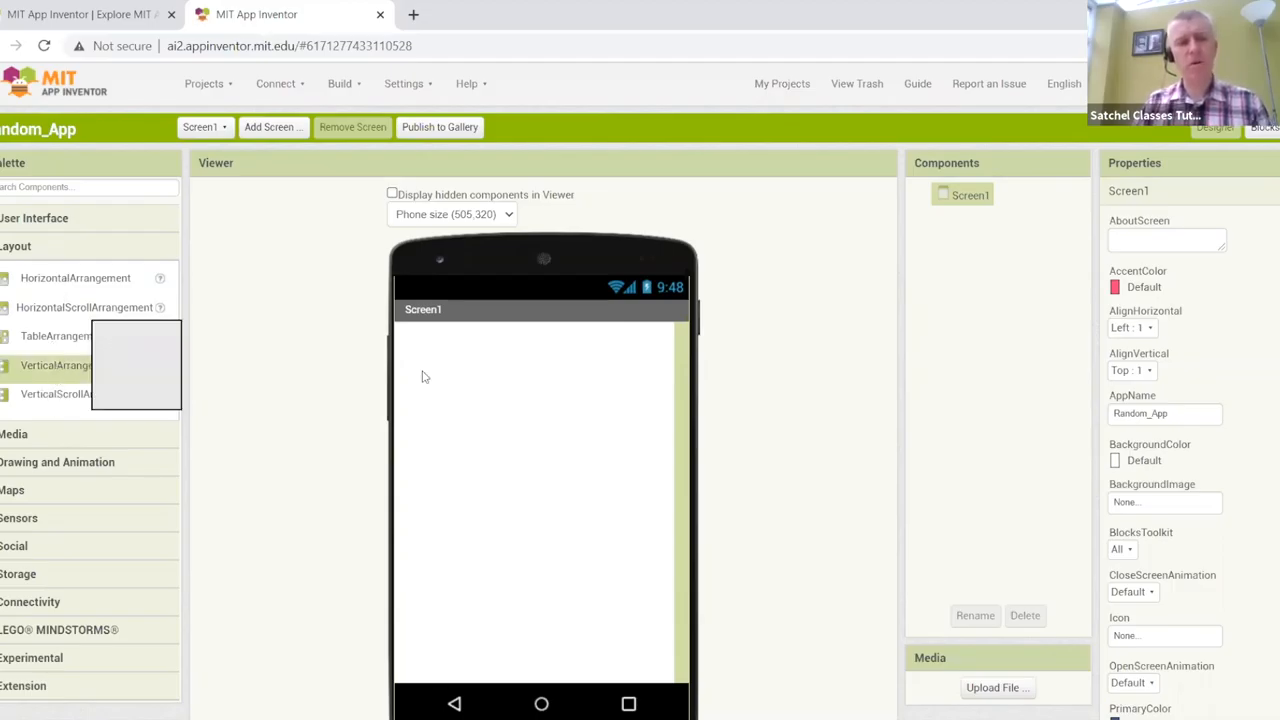
Place a VerticalArrangement on Screen1 as VerticalArrangement1.
left_click_drag(68, 364, 440, 372)
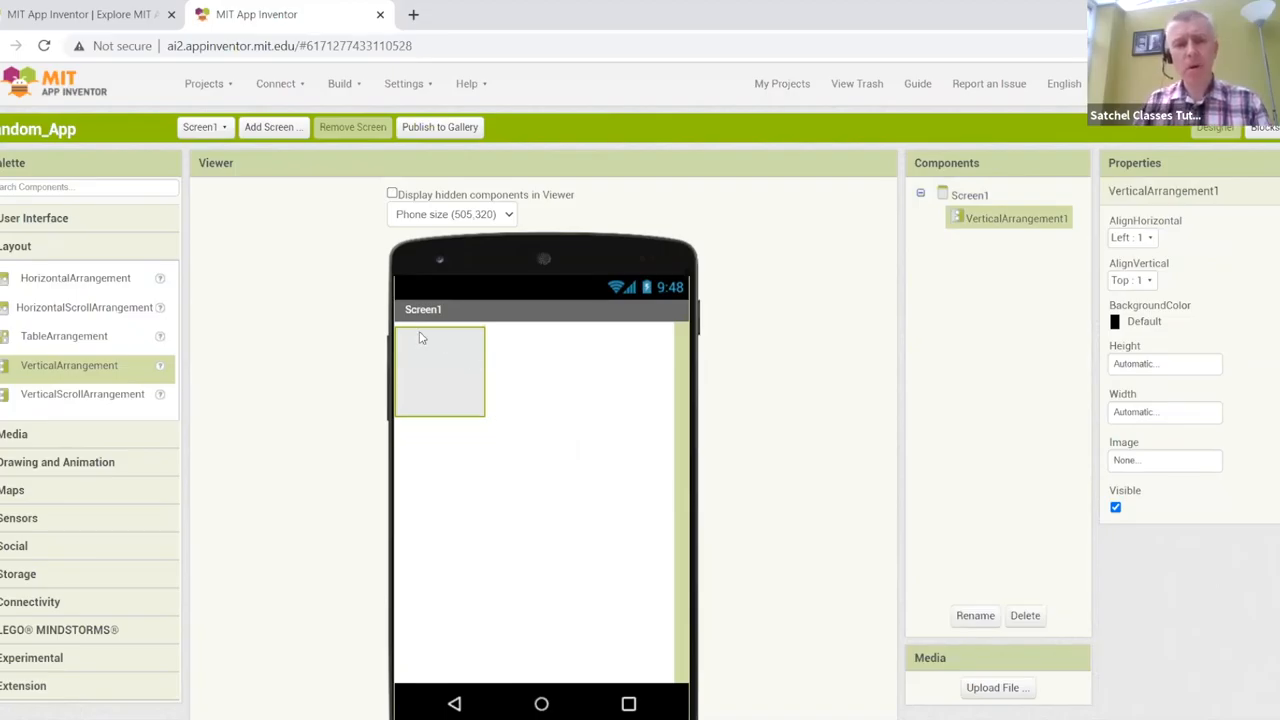
mouse_move(462, 402)
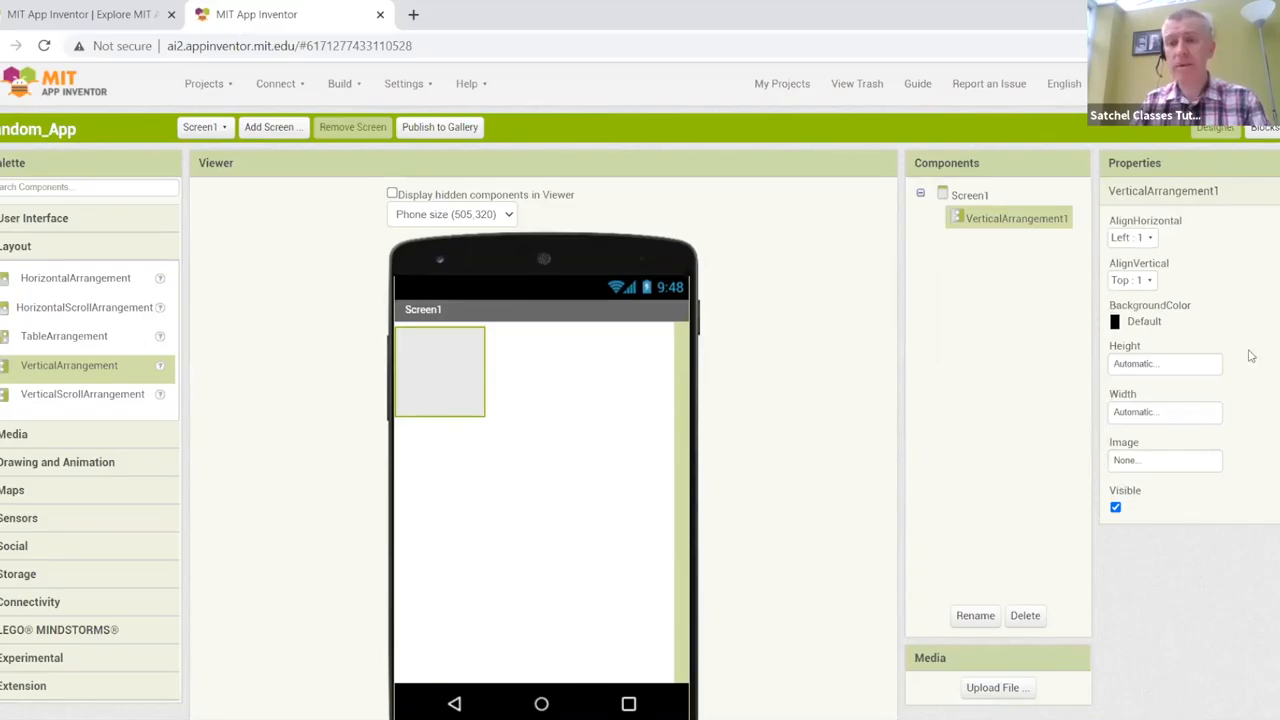
mouse_move(392, 352)
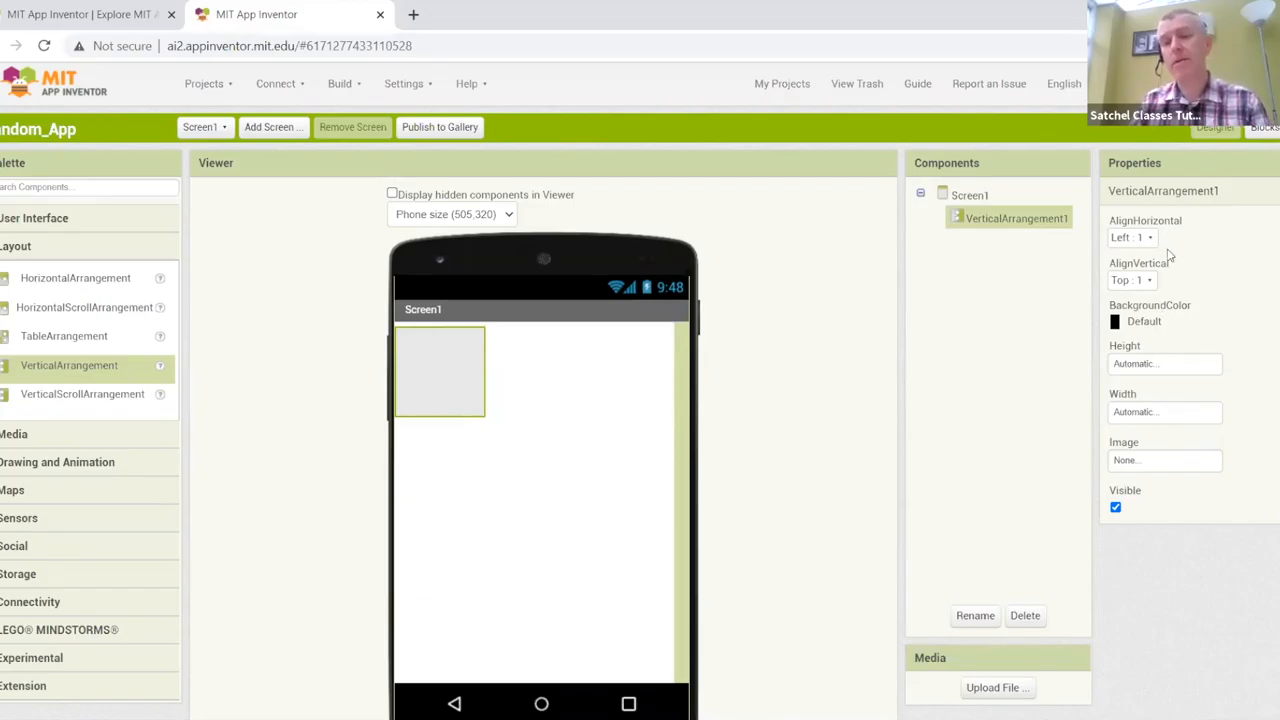
mouse_move(1136, 364)
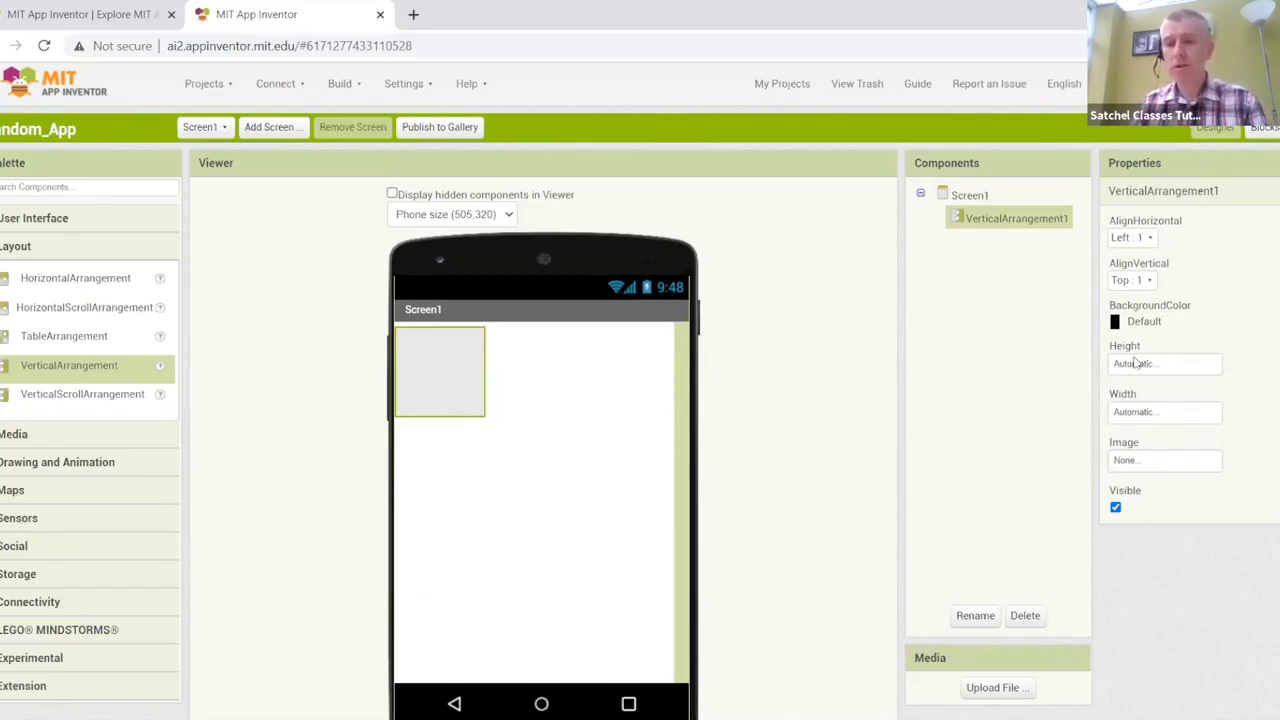
Set VerticalArrangement1's Height and Width both to Fill parent.
left_click(1164, 364)
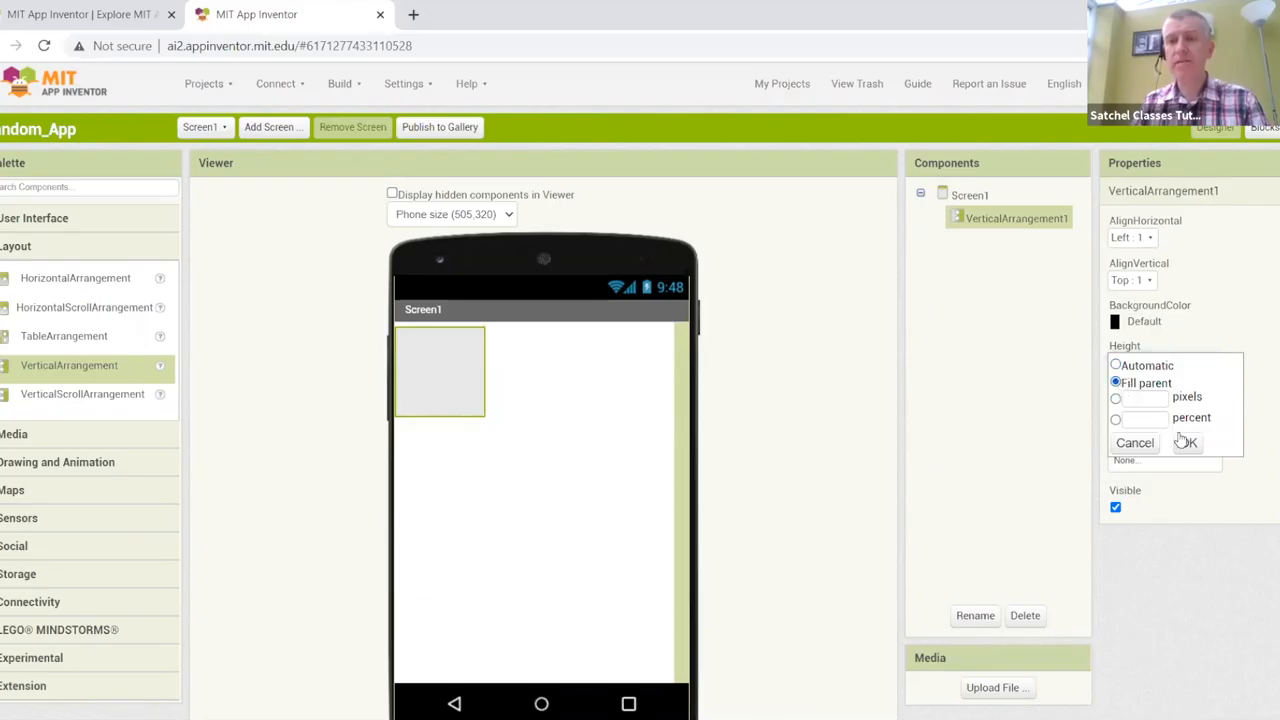
left_click(1186, 442)
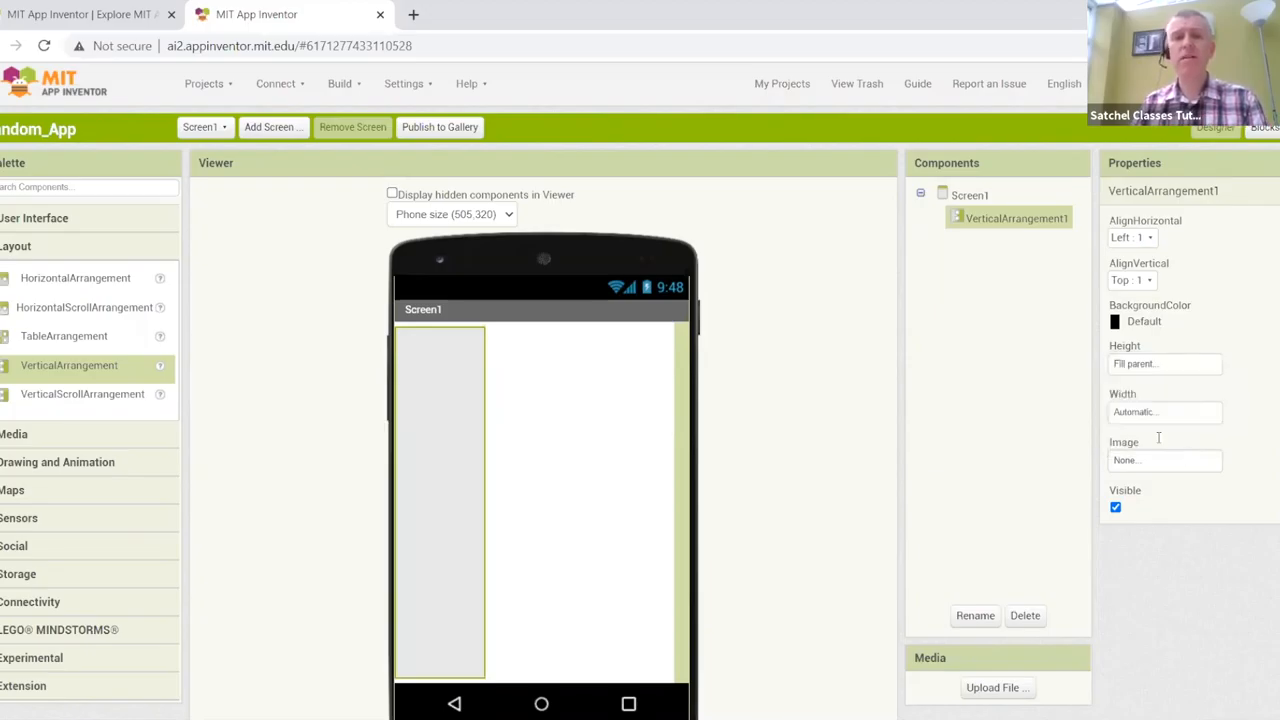
mouse_move(1080, 412)
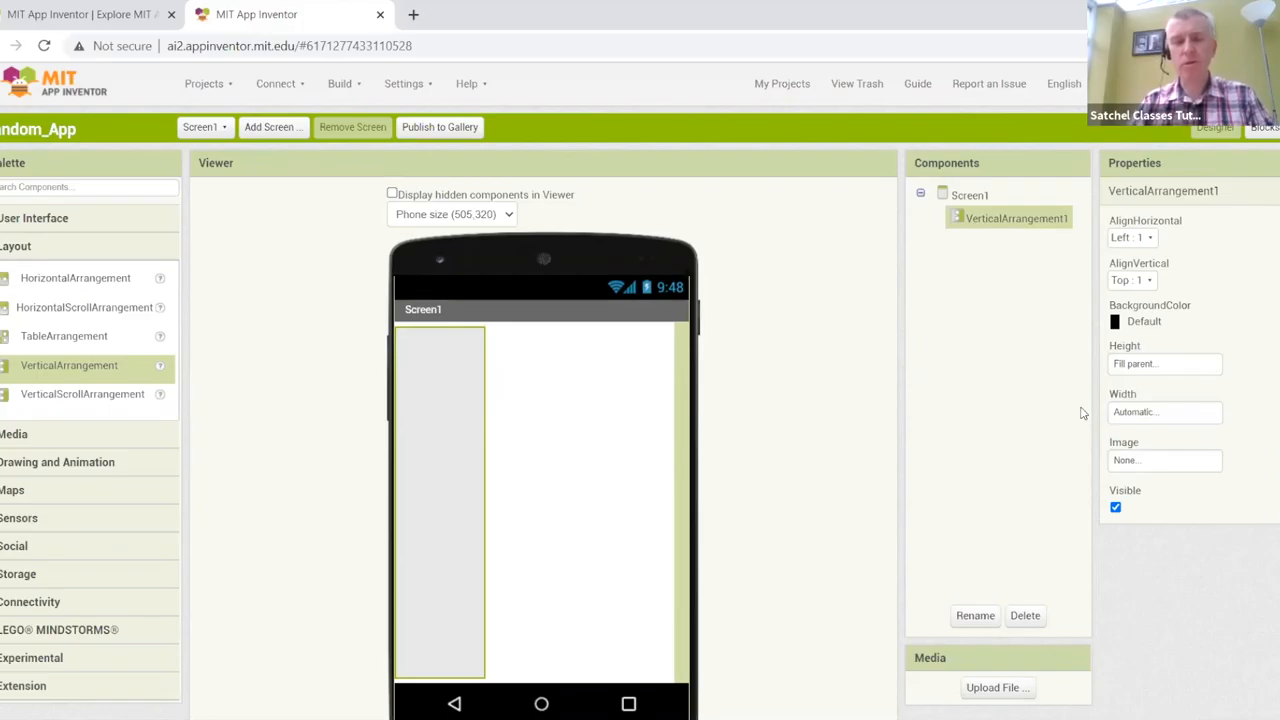
left_click(1164, 412)
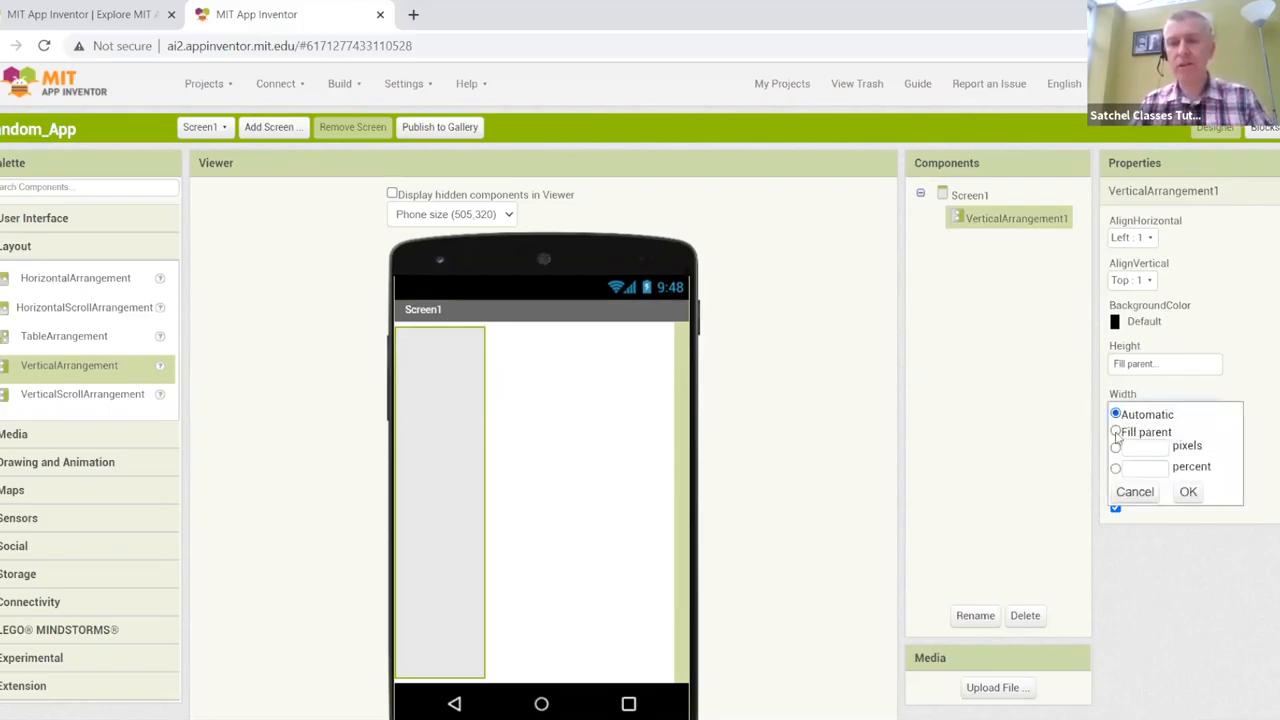
left_click(1188, 492)
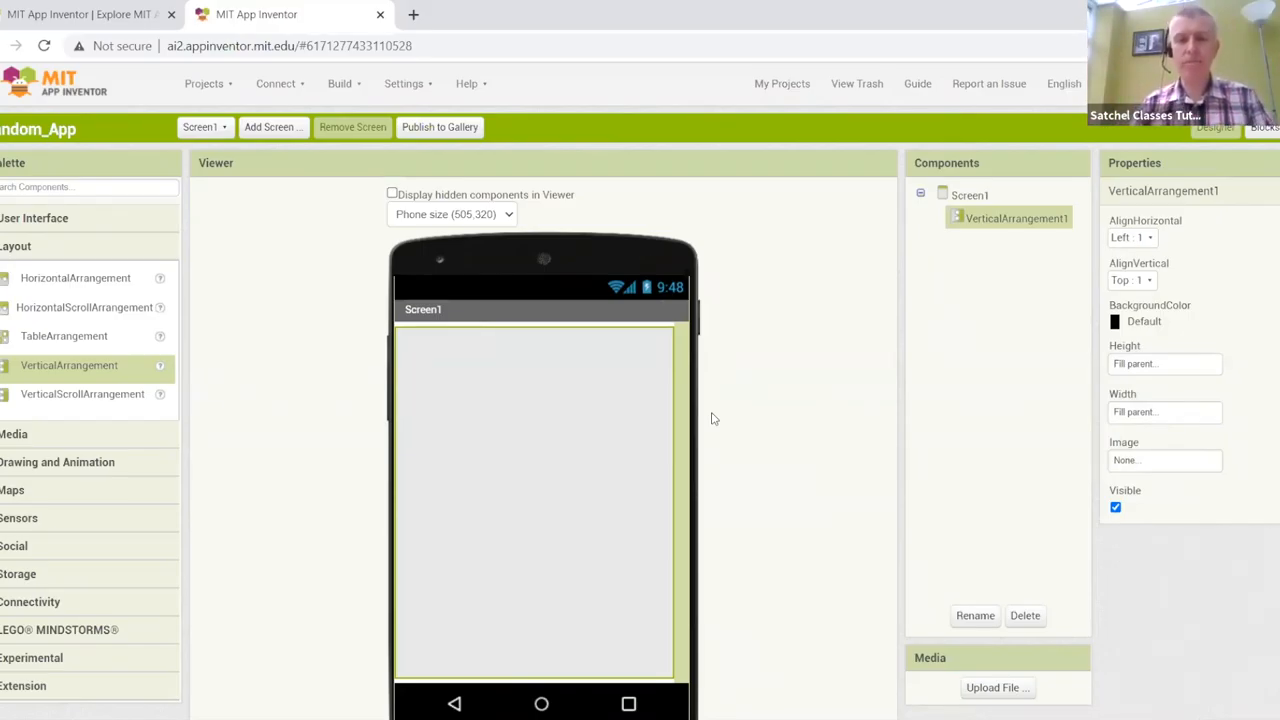
mouse_move(1132, 552)
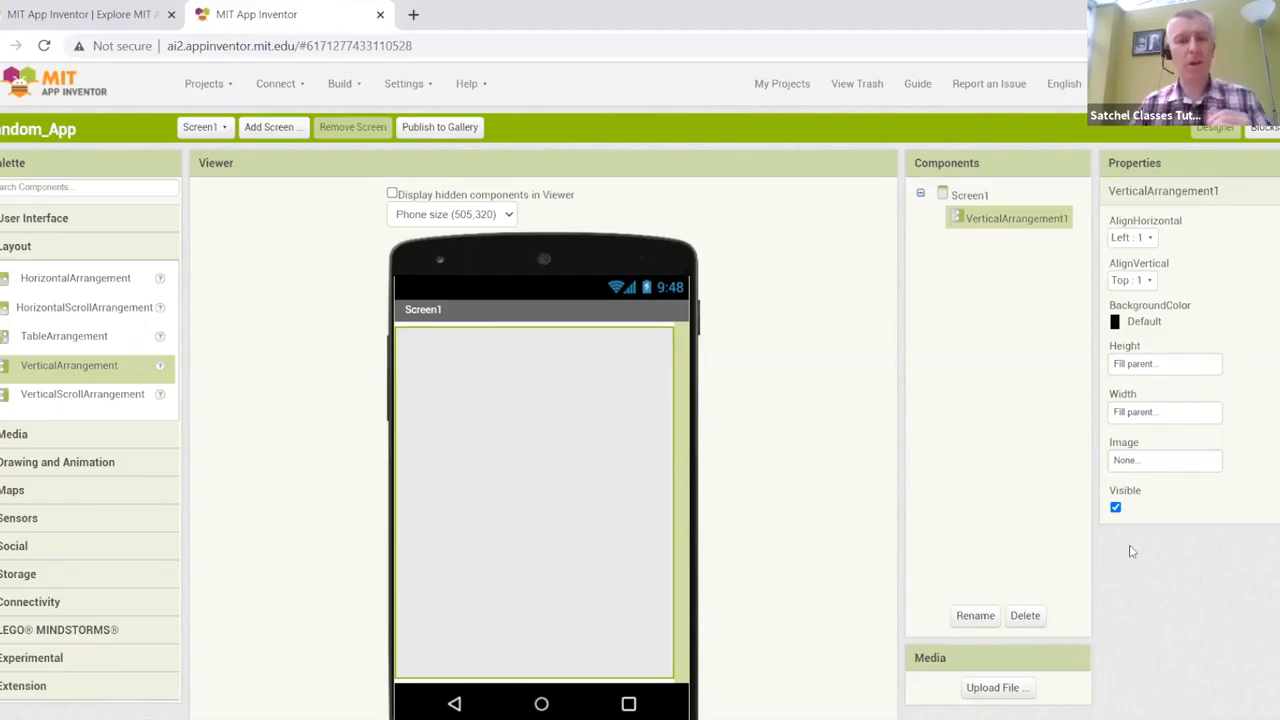
mouse_move(518, 426)
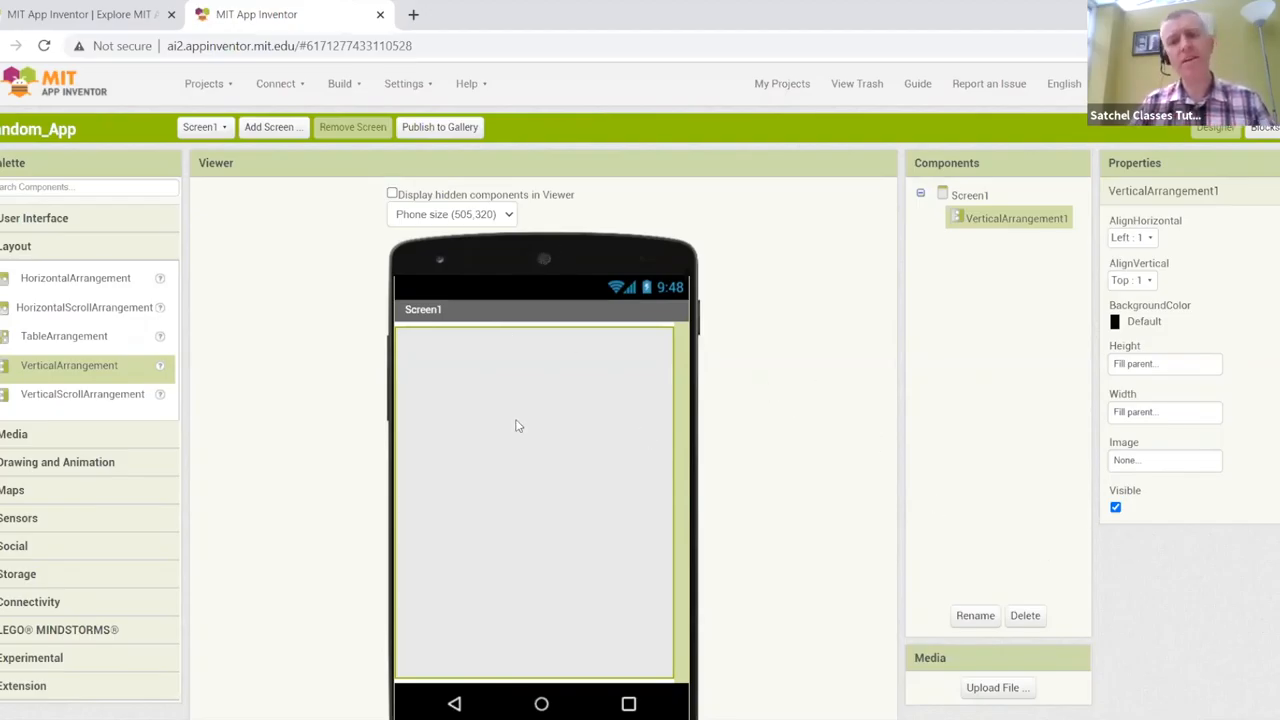
mouse_move(644, 616)
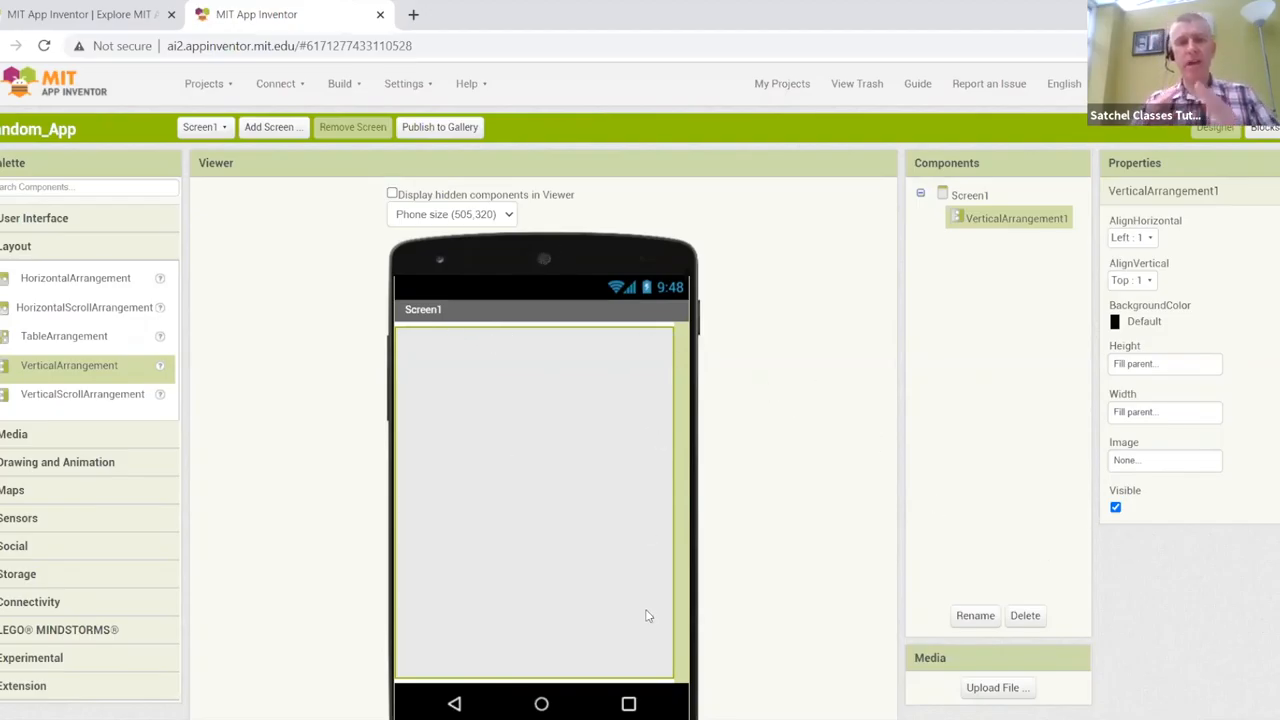
mouse_move(644, 616)
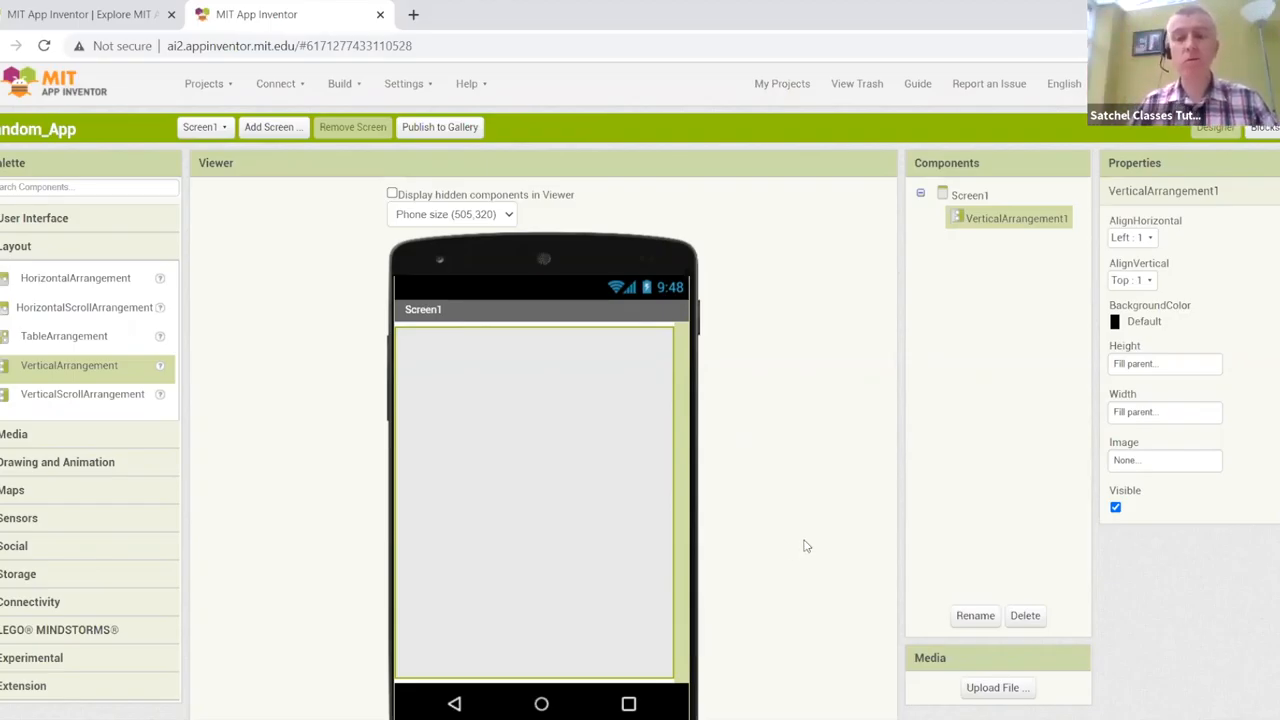
mouse_move(560, 576)
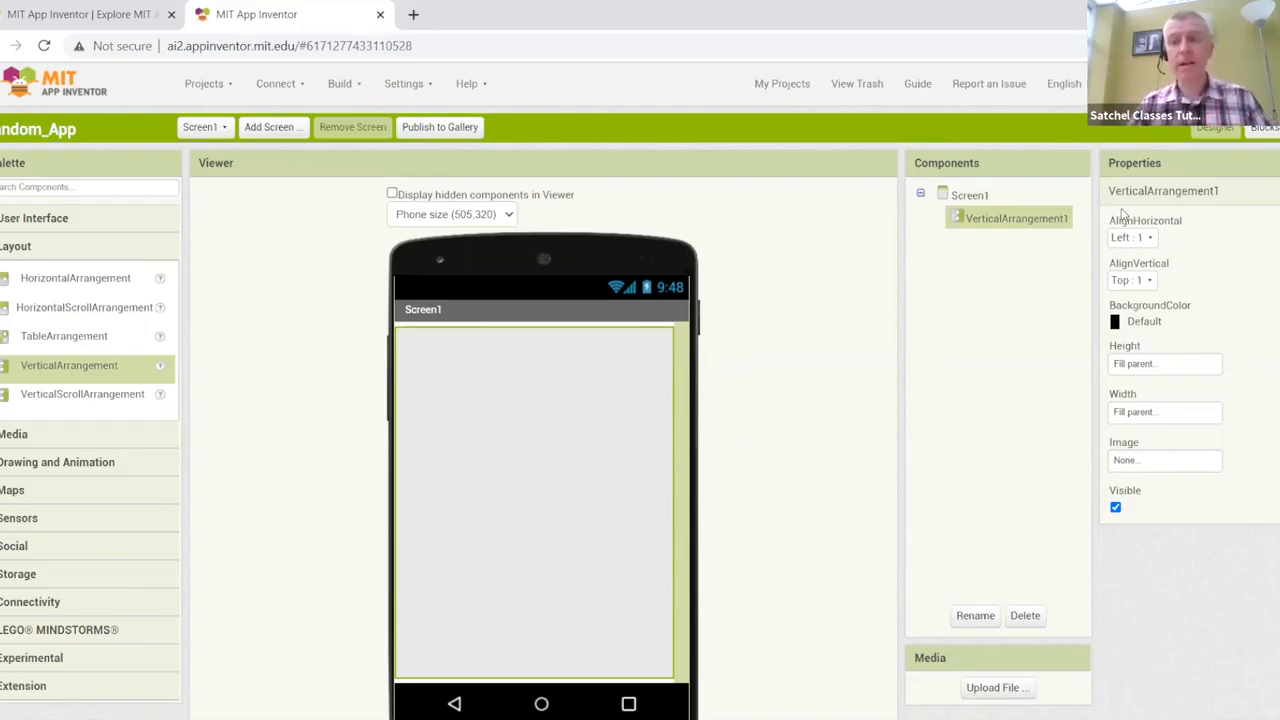
Set VerticalArrangement1 AlignHorizontal to Center: 3 and AlignVertical to Center: 2.
left_click(1132, 236)
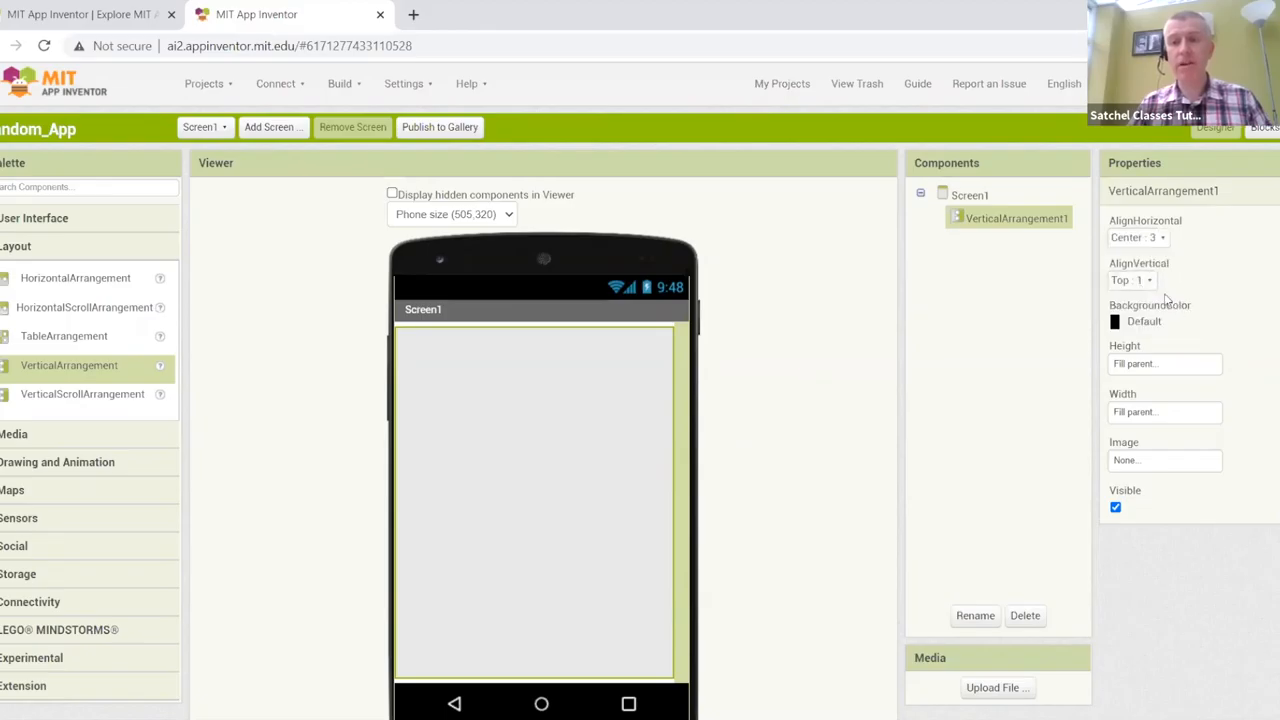
left_click(1136, 280)
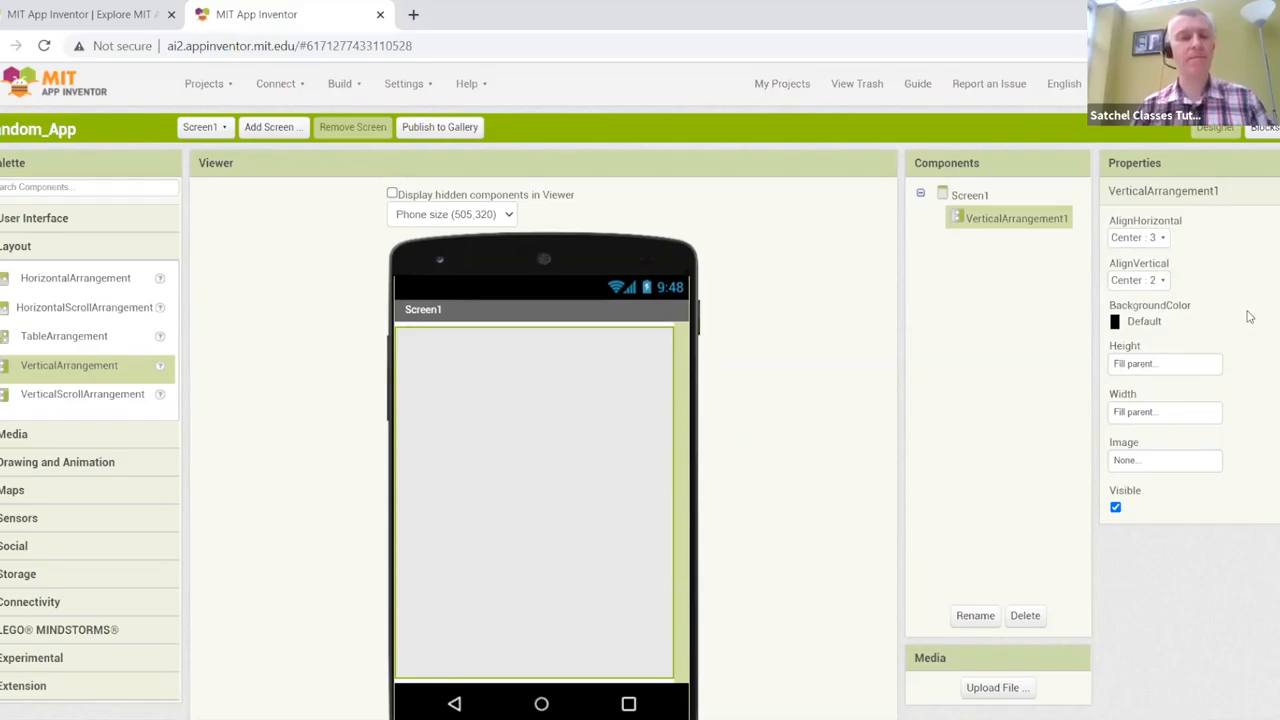
mouse_move(122, 220)
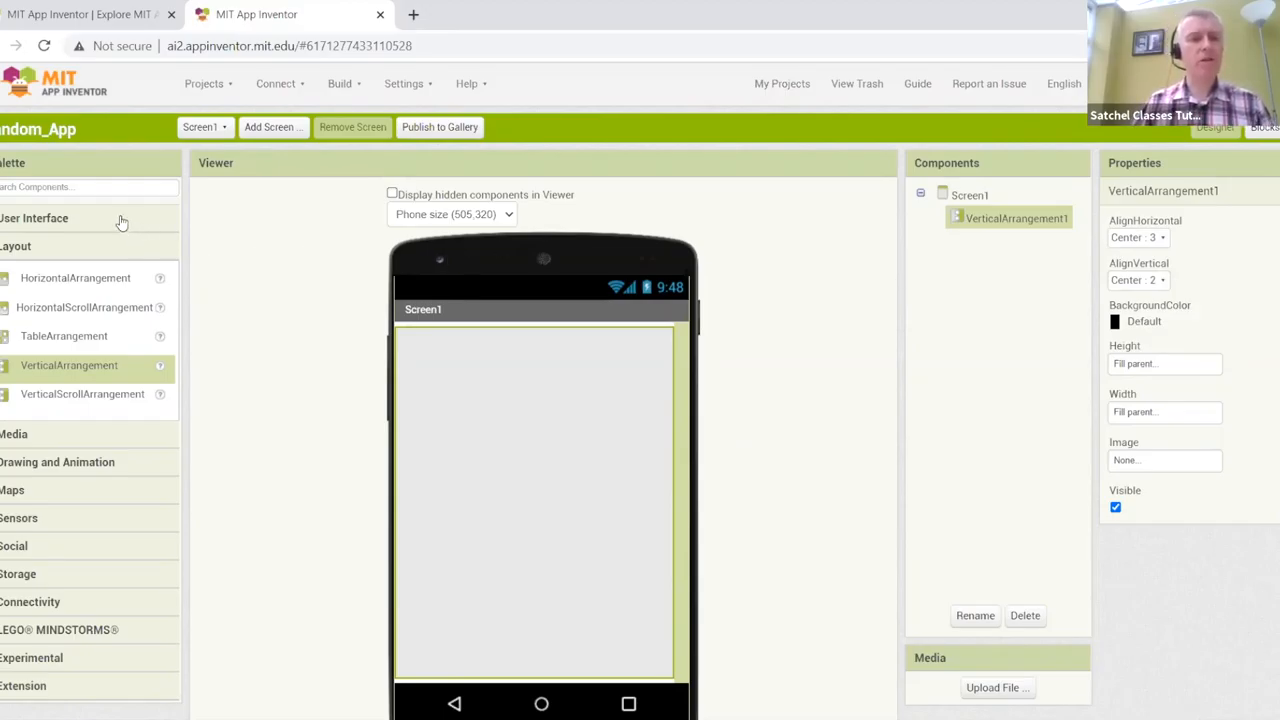
Place a Button from the User Interface palette inside VerticalArrangement1.
left_click(34, 218)
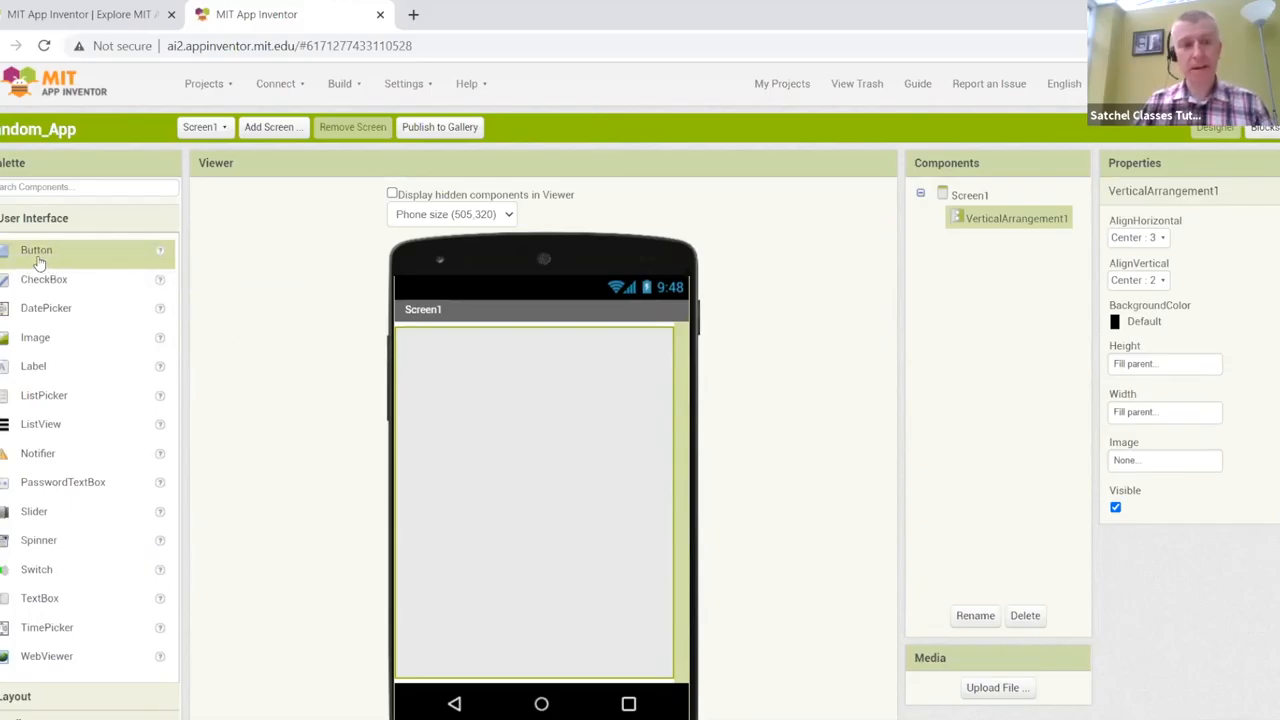
left_click_drag(36, 250, 534, 502)
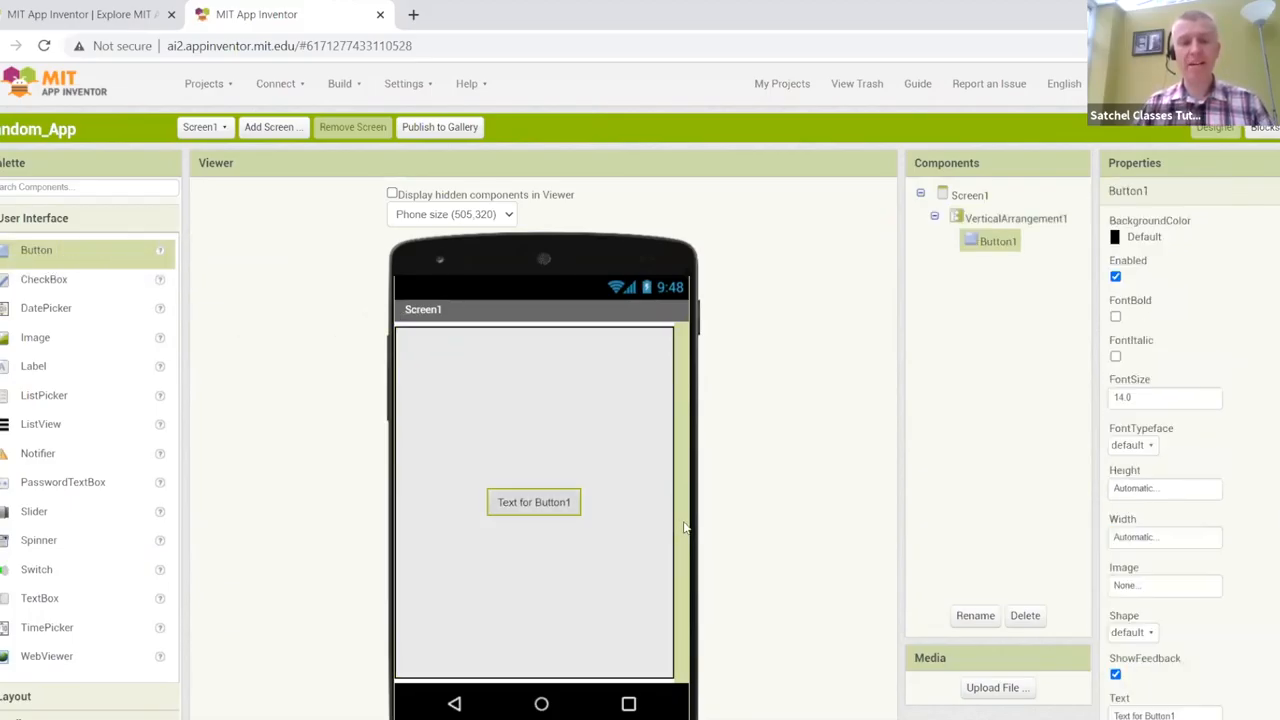
mouse_move(464, 512)
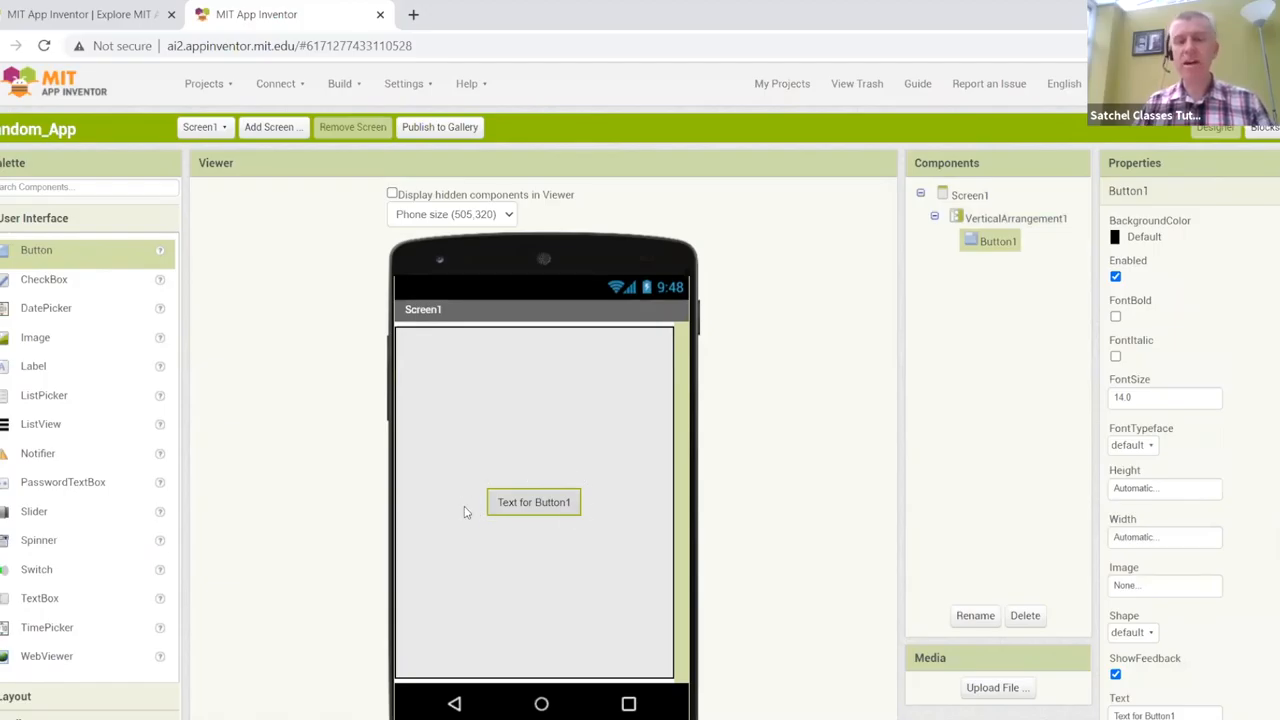
mouse_move(580, 512)
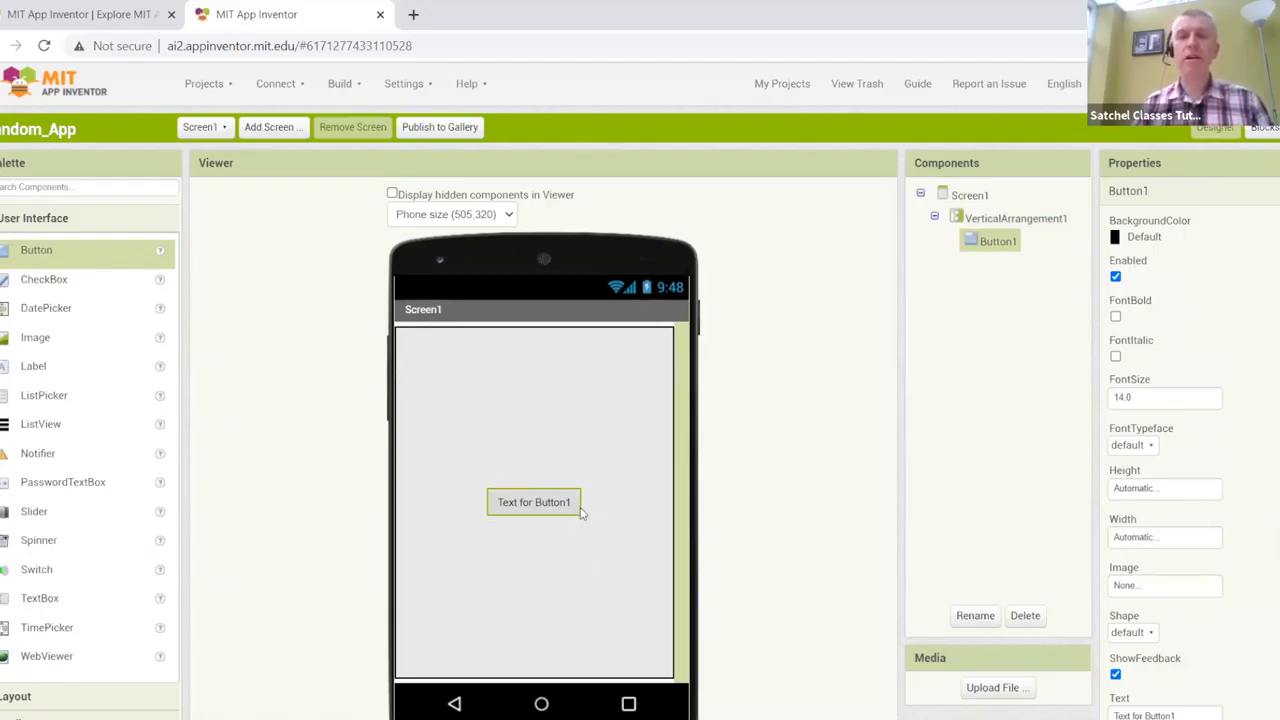
mouse_move(532, 502)
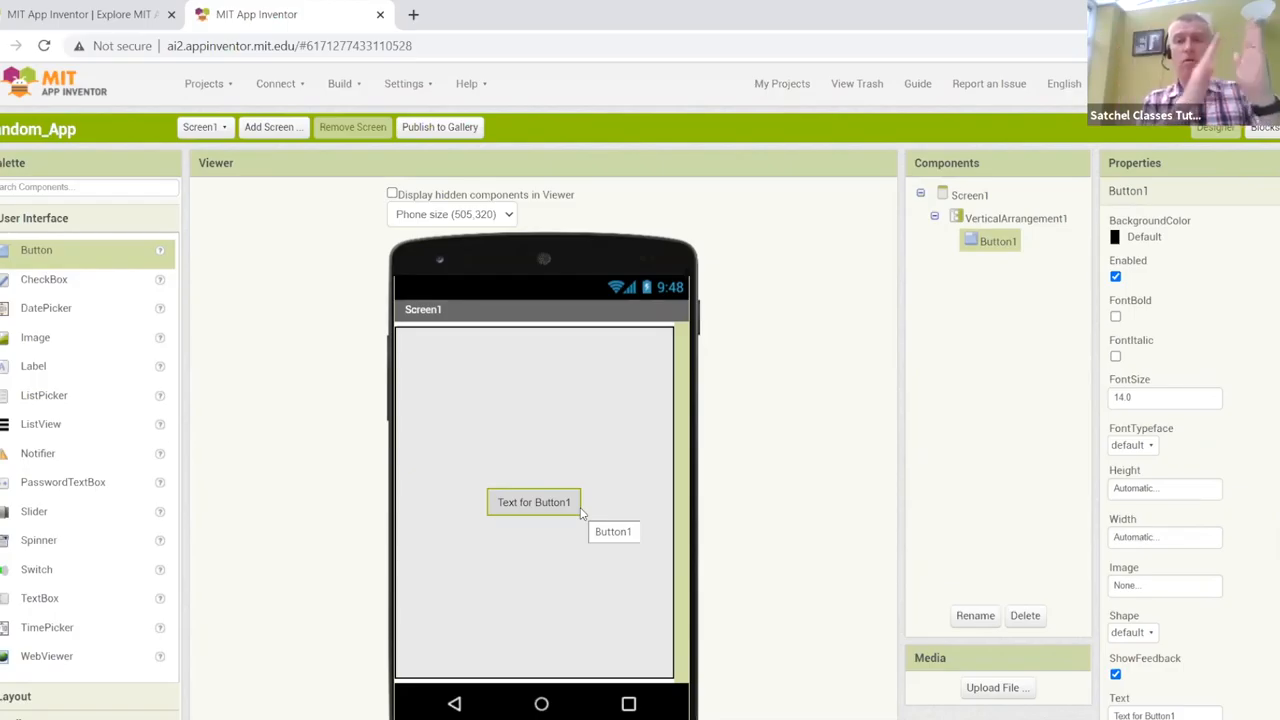
mouse_move(600, 504)
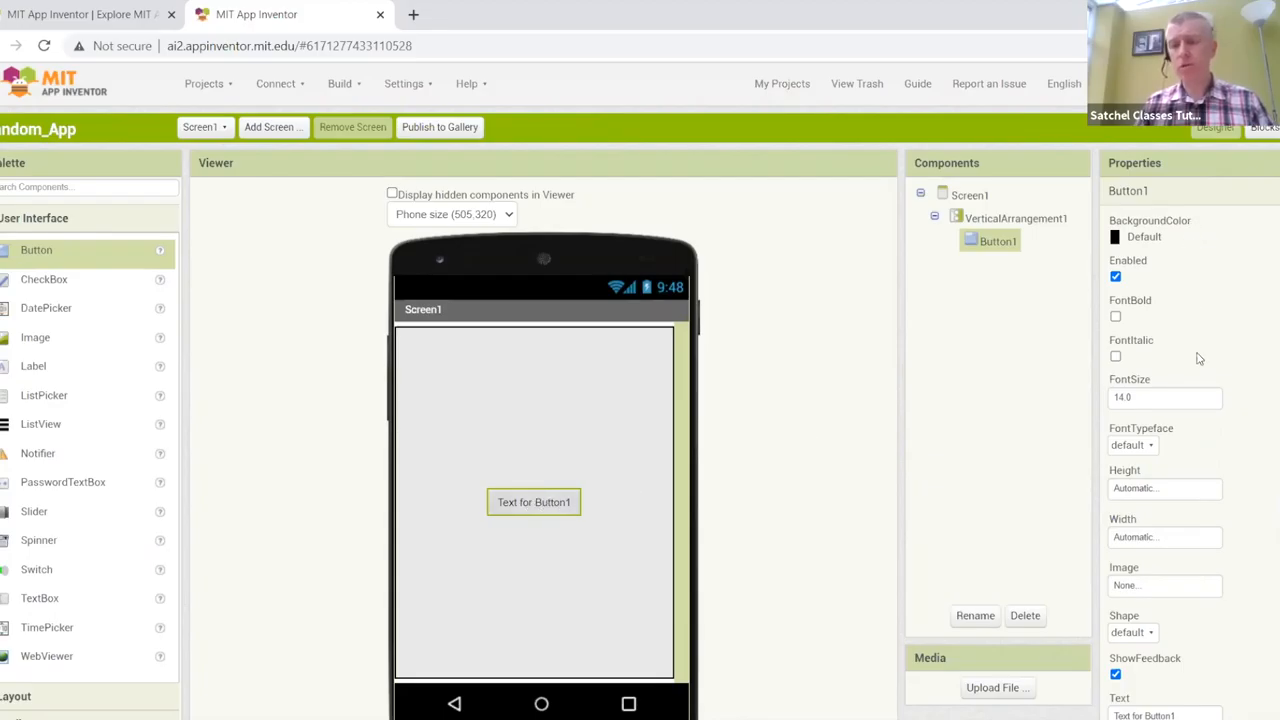
mouse_move(1190, 428)
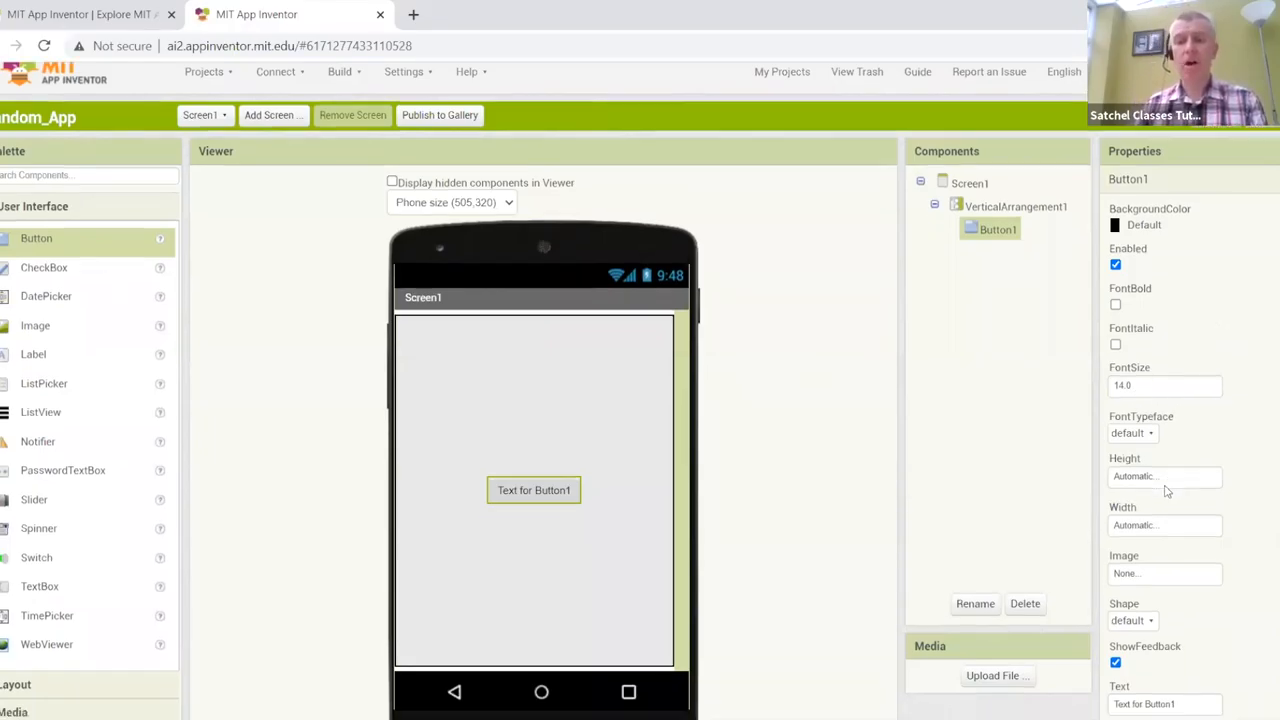
Change Button1's Text property to 'Press Me'.
scroll("down", 3)
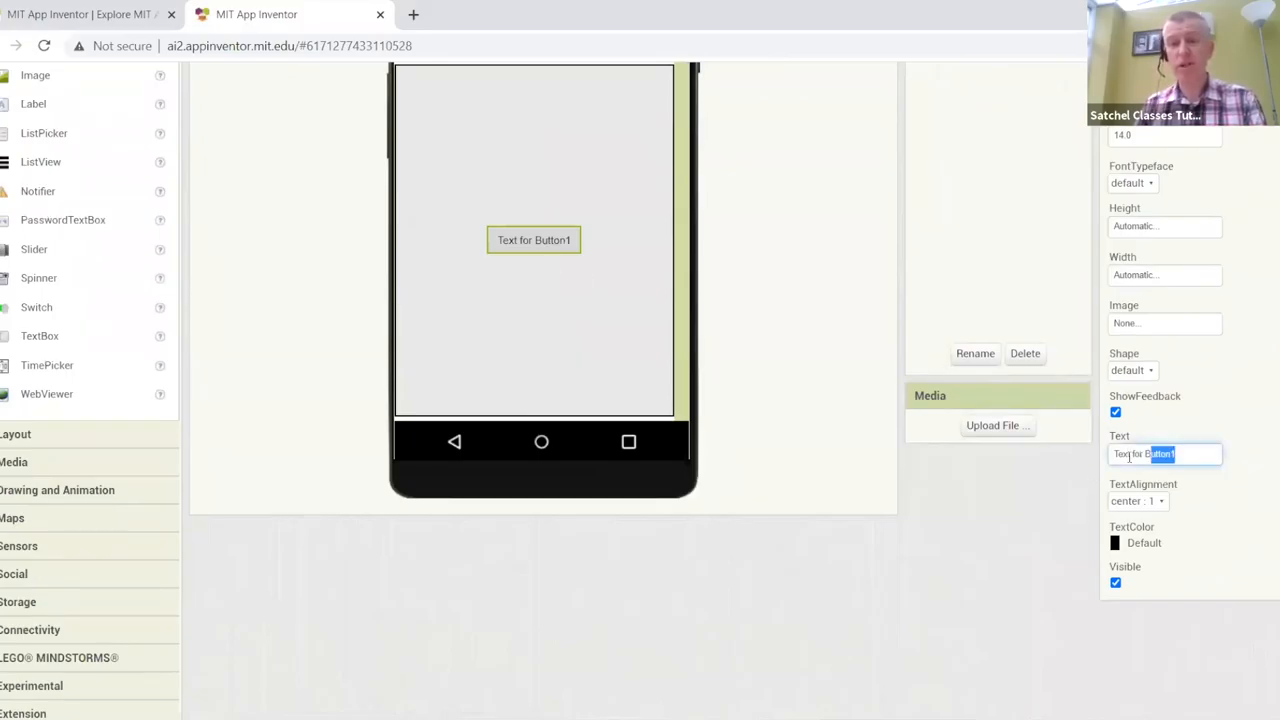
type("Pl")
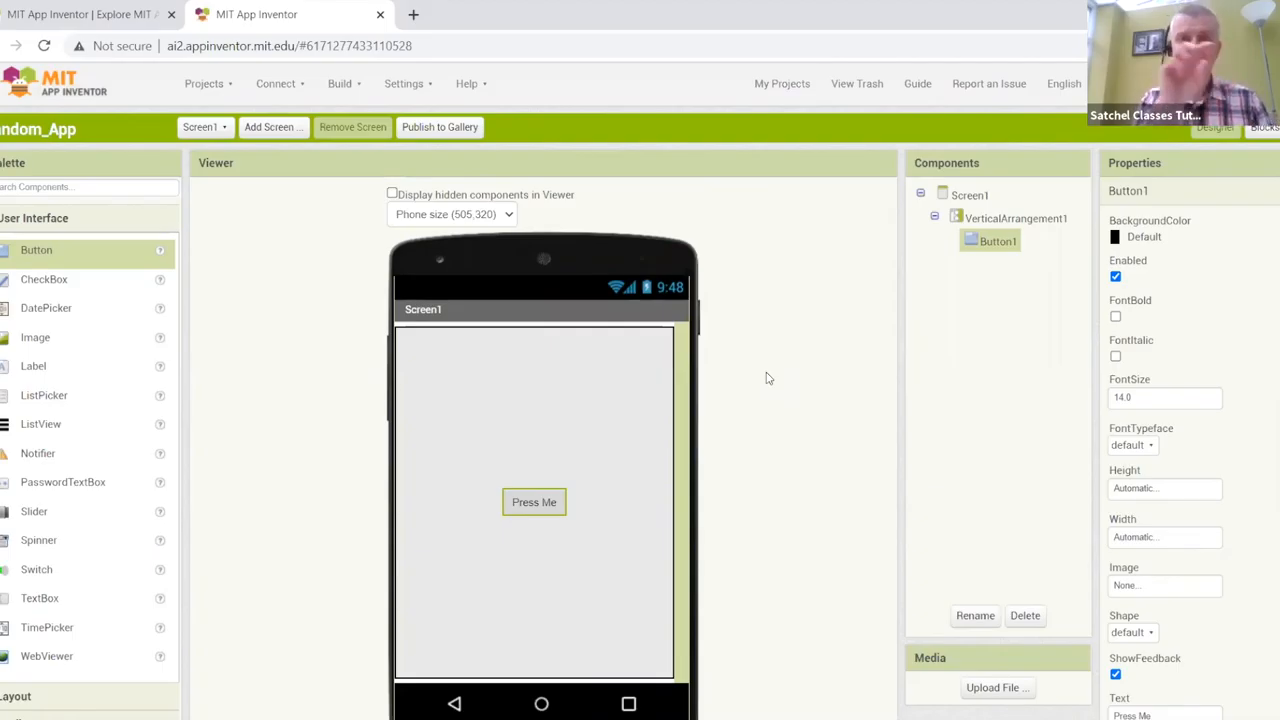
mouse_move(752, 368)
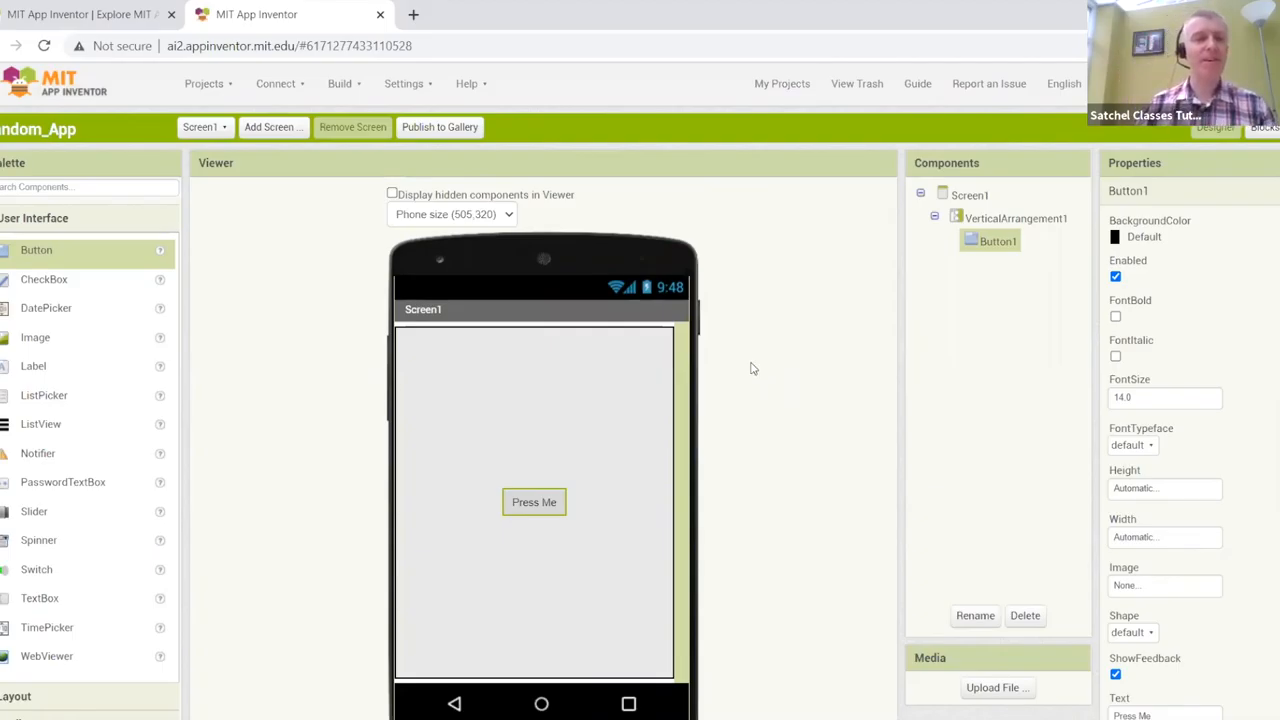
mouse_move(40, 366)
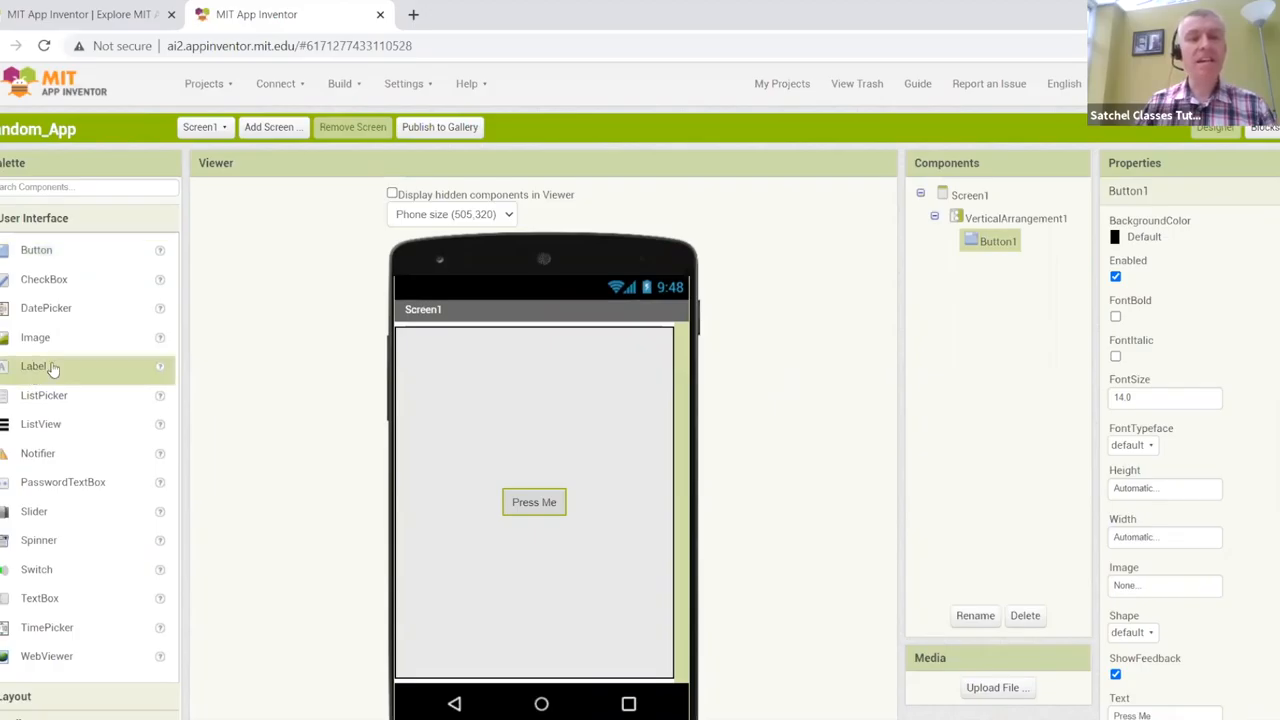
mouse_move(32, 364)
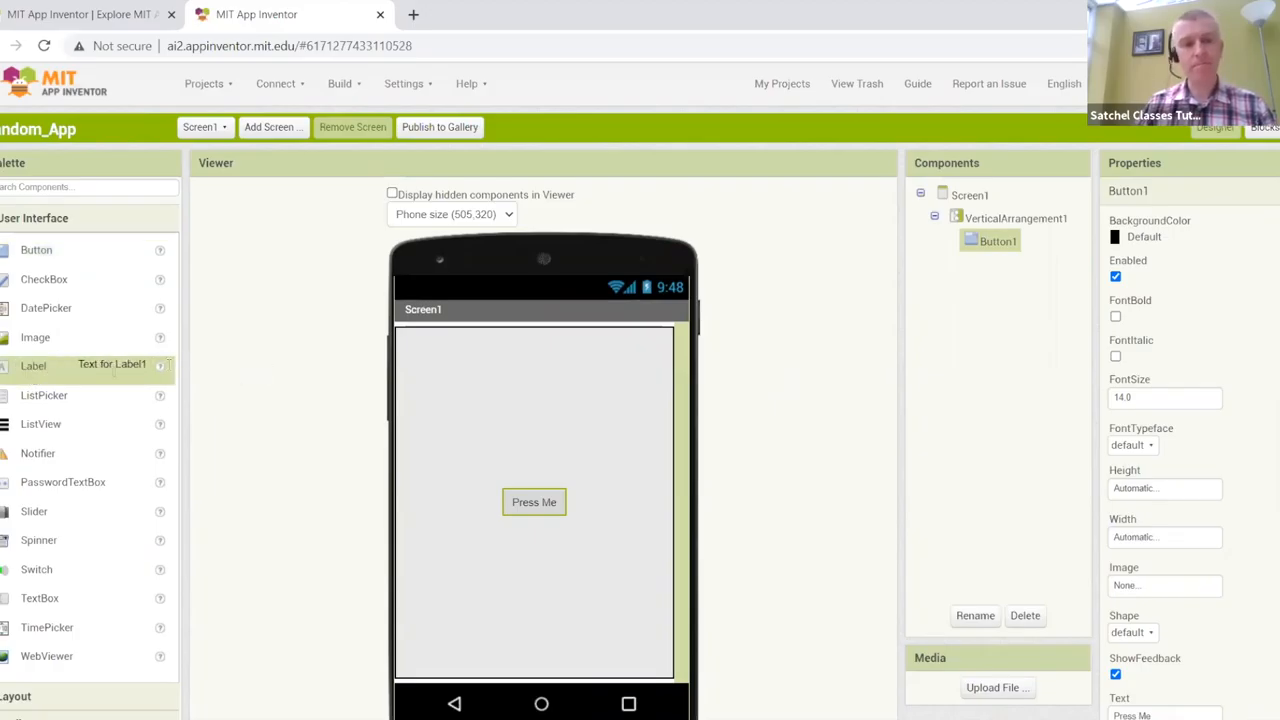
Place Label1 above the Press Me button and clear its default Text.
left_click_drag(32, 364, 540, 480)
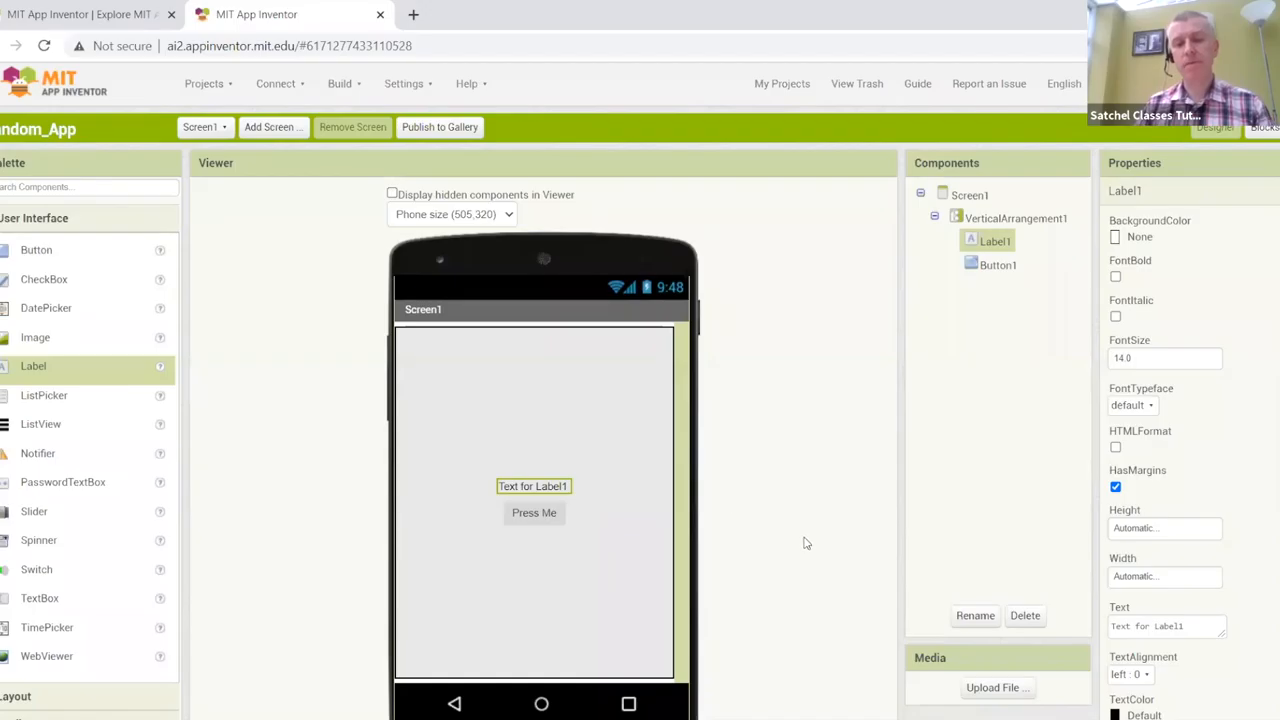
scroll("down", 3)
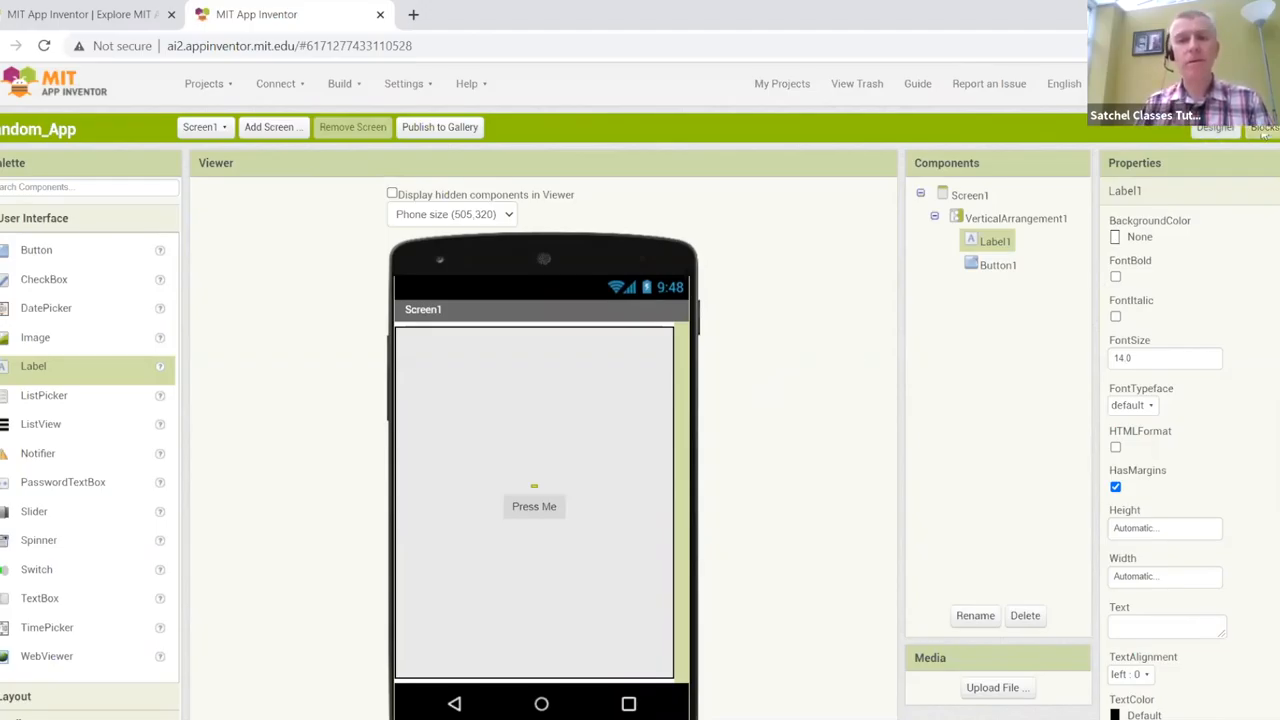
Switch to the Blocks editor and browse the Control, Logic, Math and Lists drawers.
left_click(1264, 128)
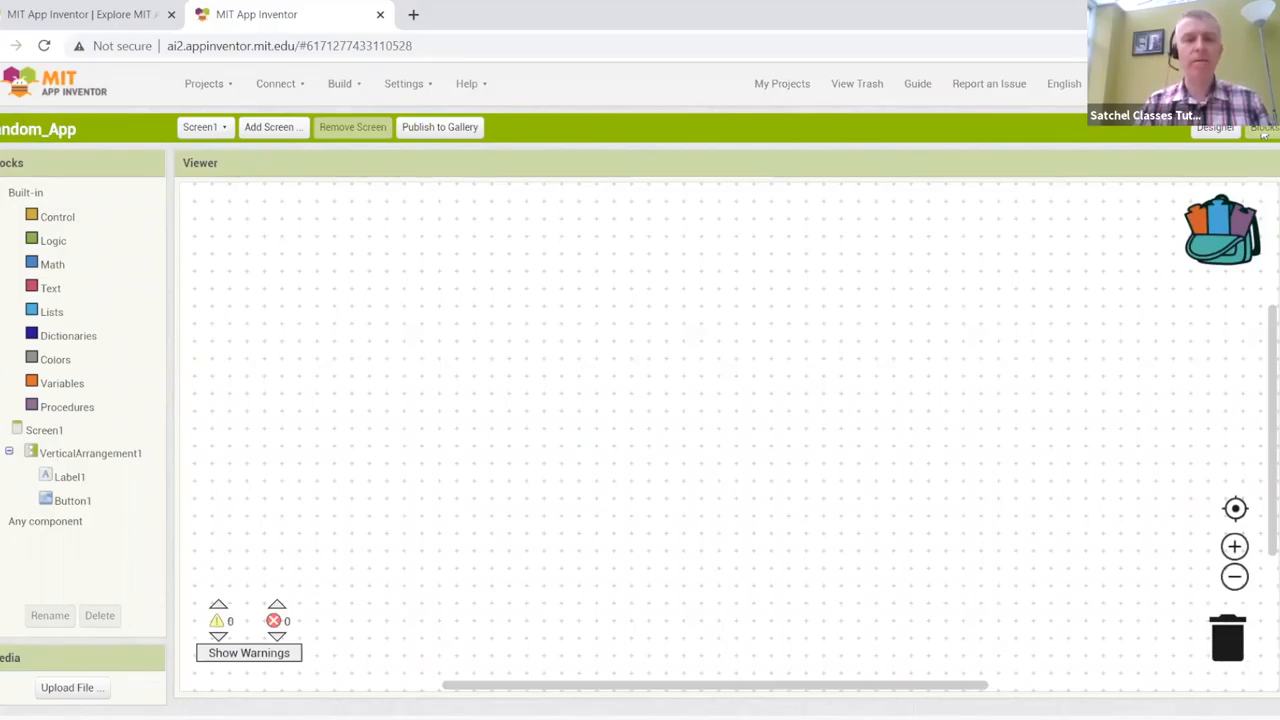
mouse_move(66, 228)
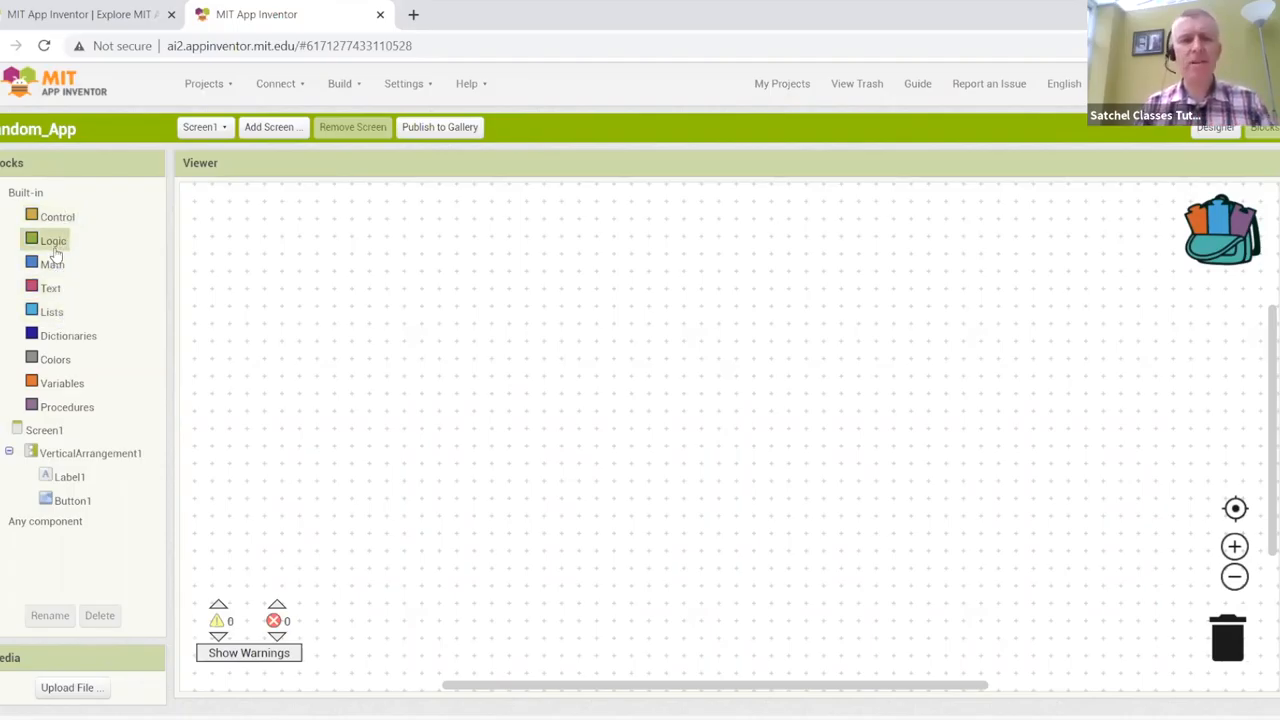
left_click(56, 216)
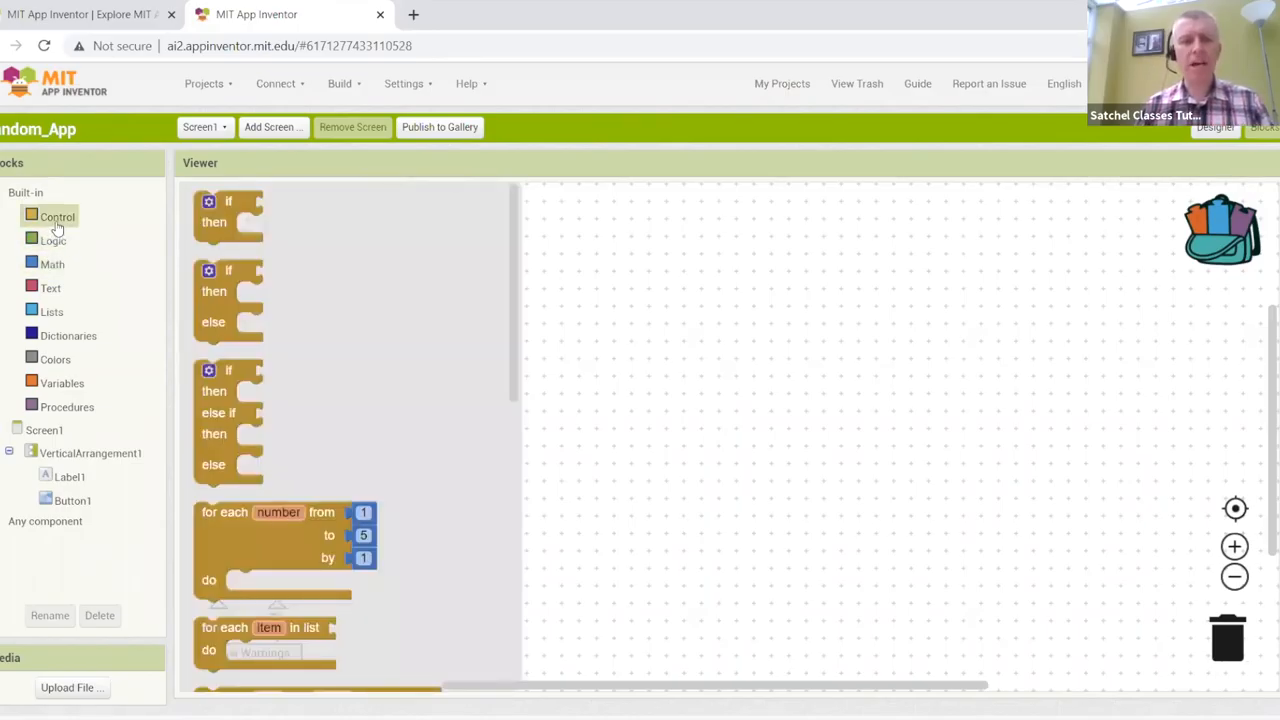
left_click(52, 240)
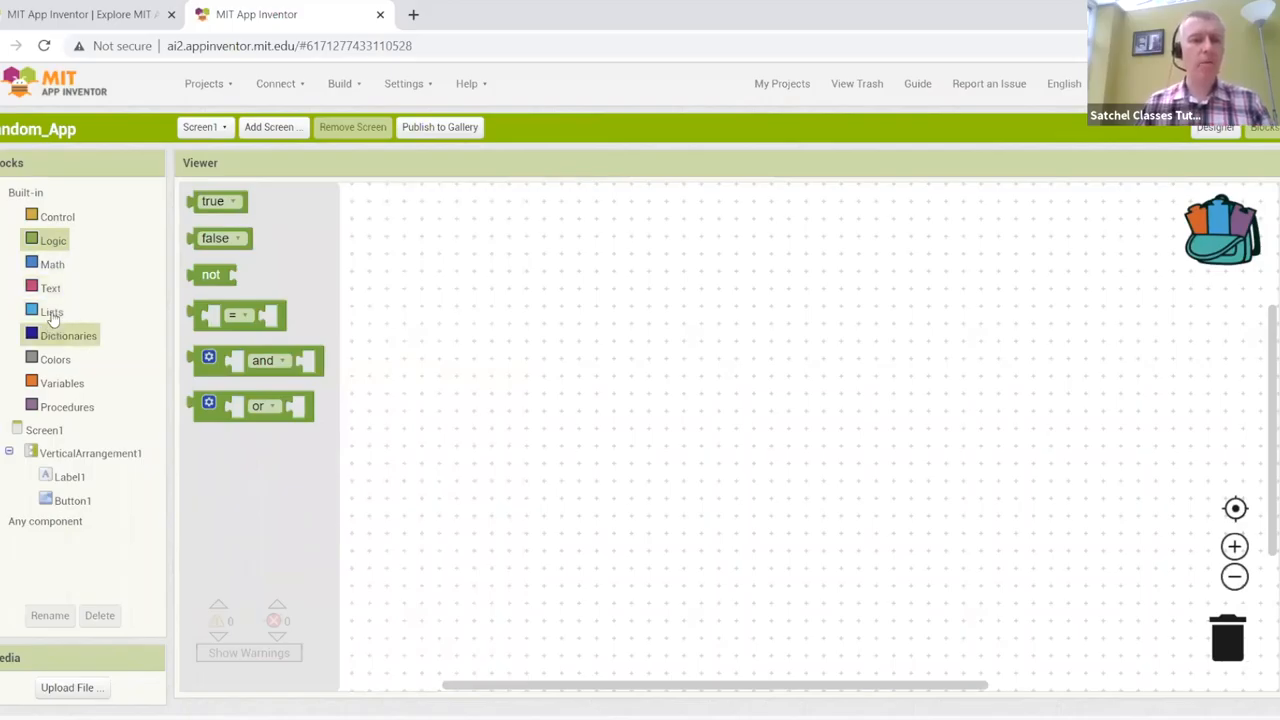
left_click(52, 264)
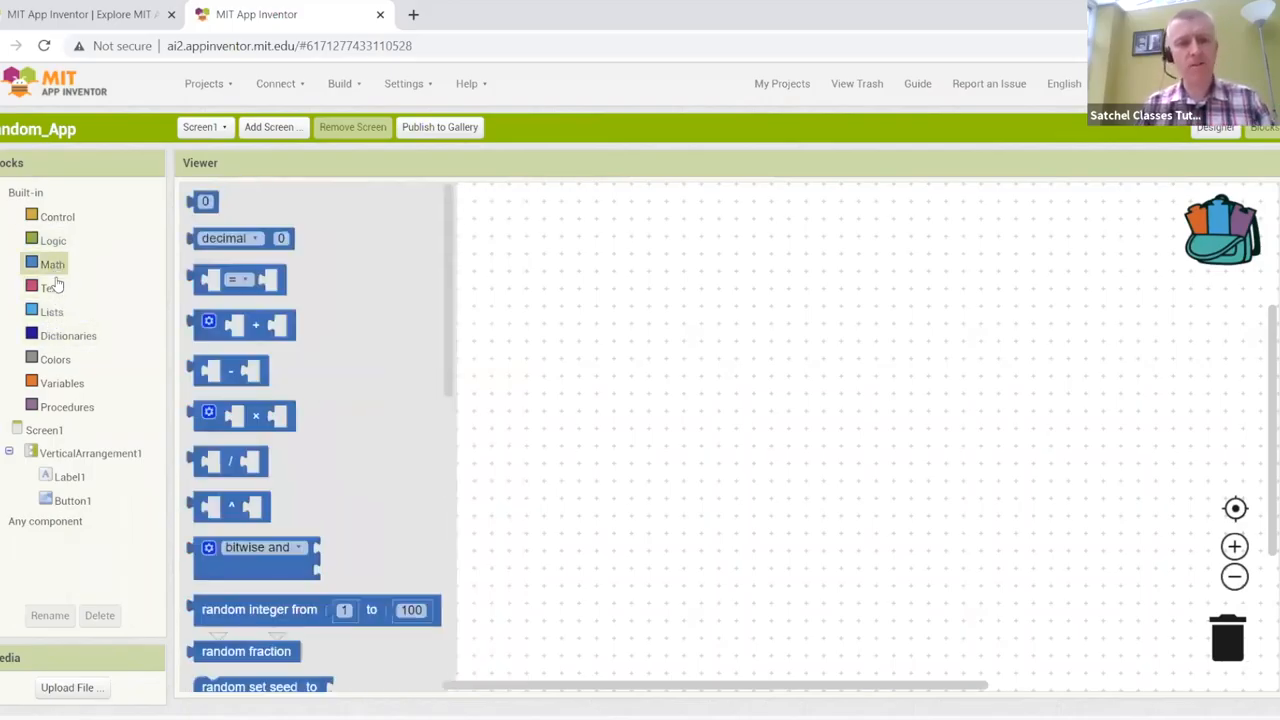
left_click(52, 312)
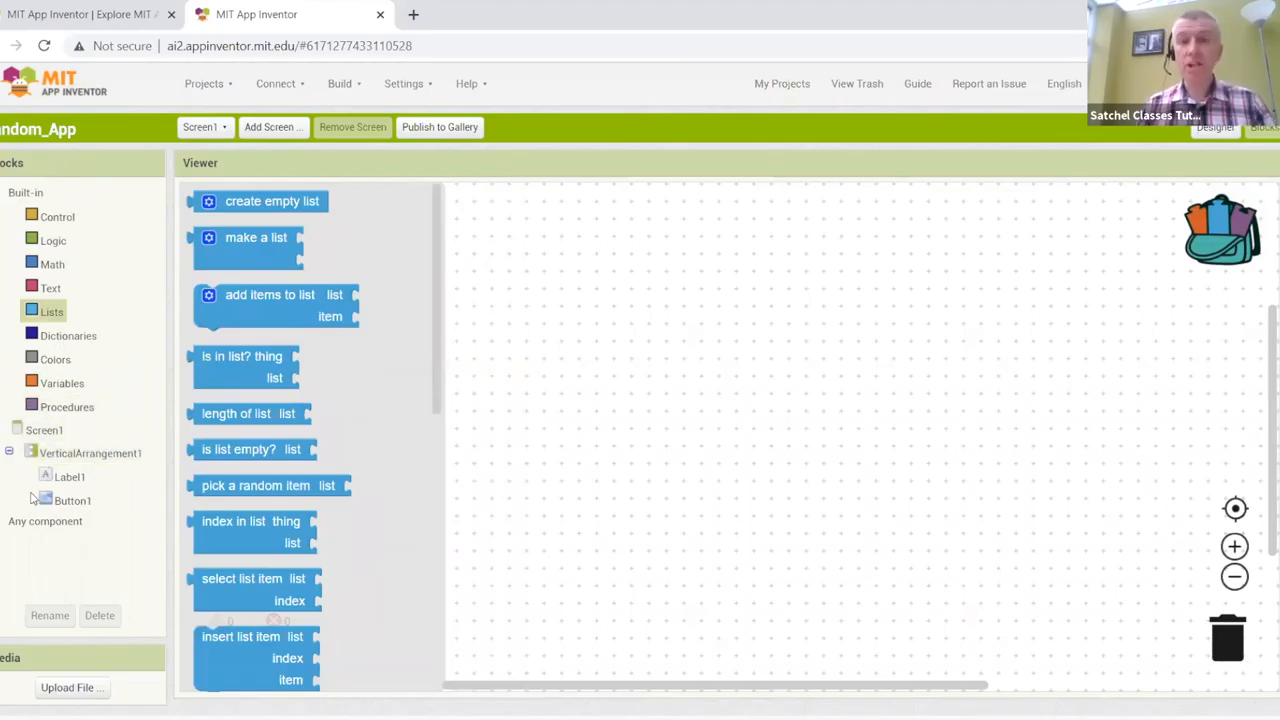
Show Button1's event blocks under Screen1, including when Button1.Click.
left_click(68, 476)
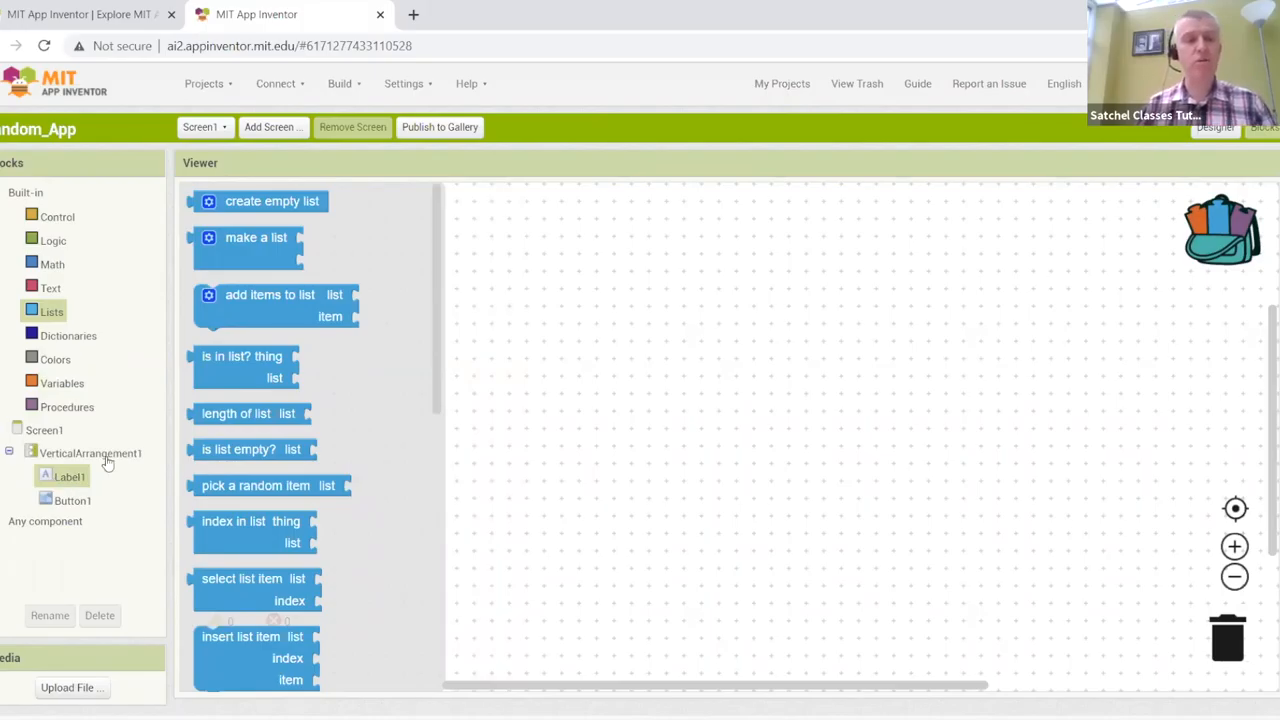
left_click(72, 500)
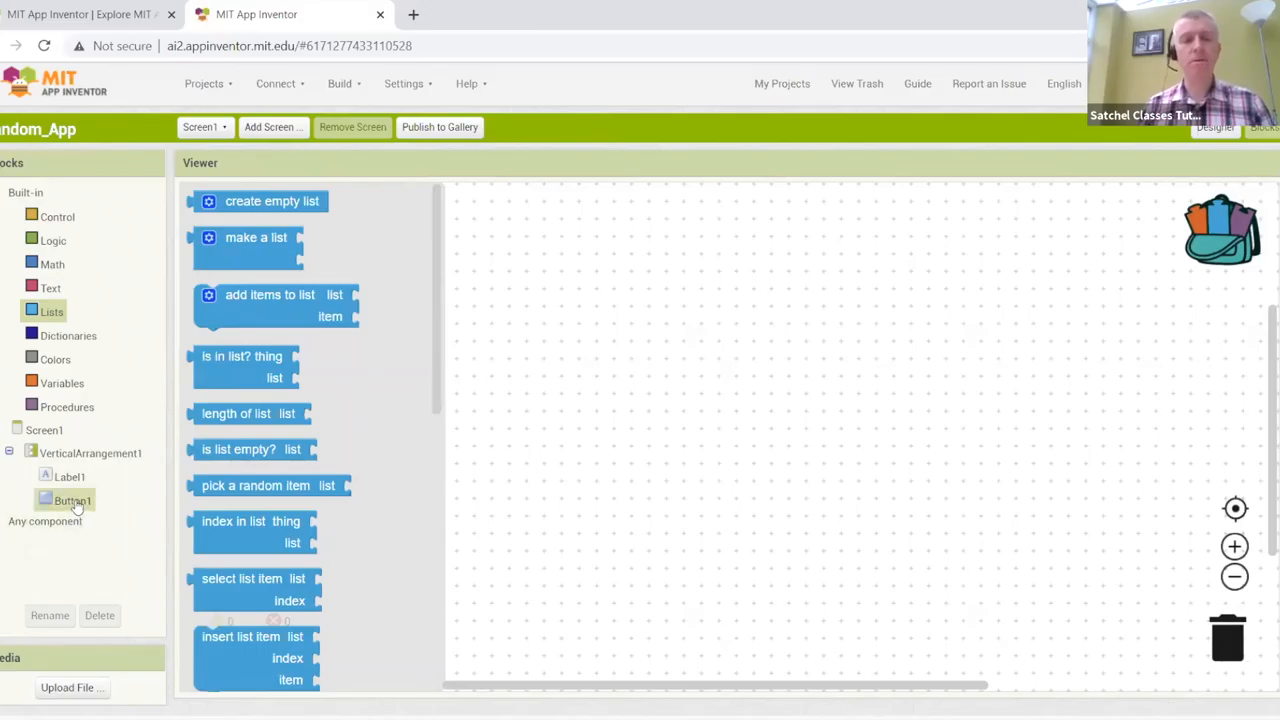
left_click(72, 500)
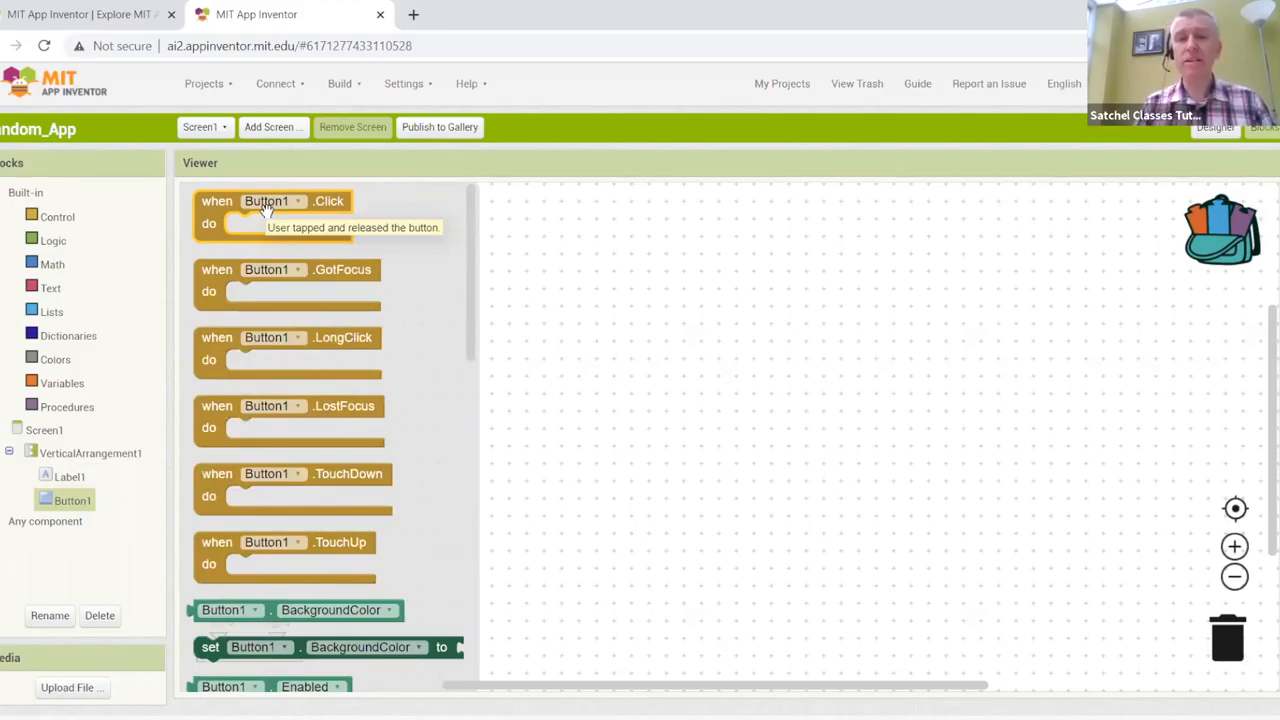
mouse_move(366, 508)
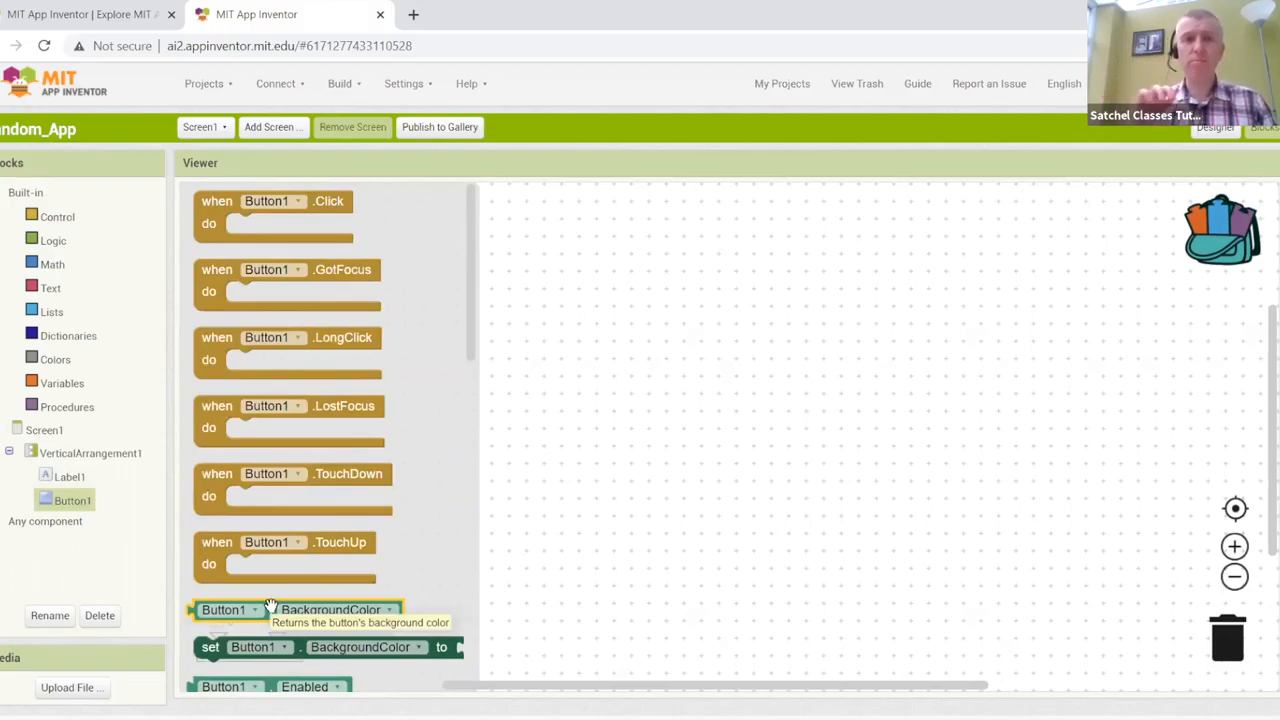
mouse_move(458, 516)
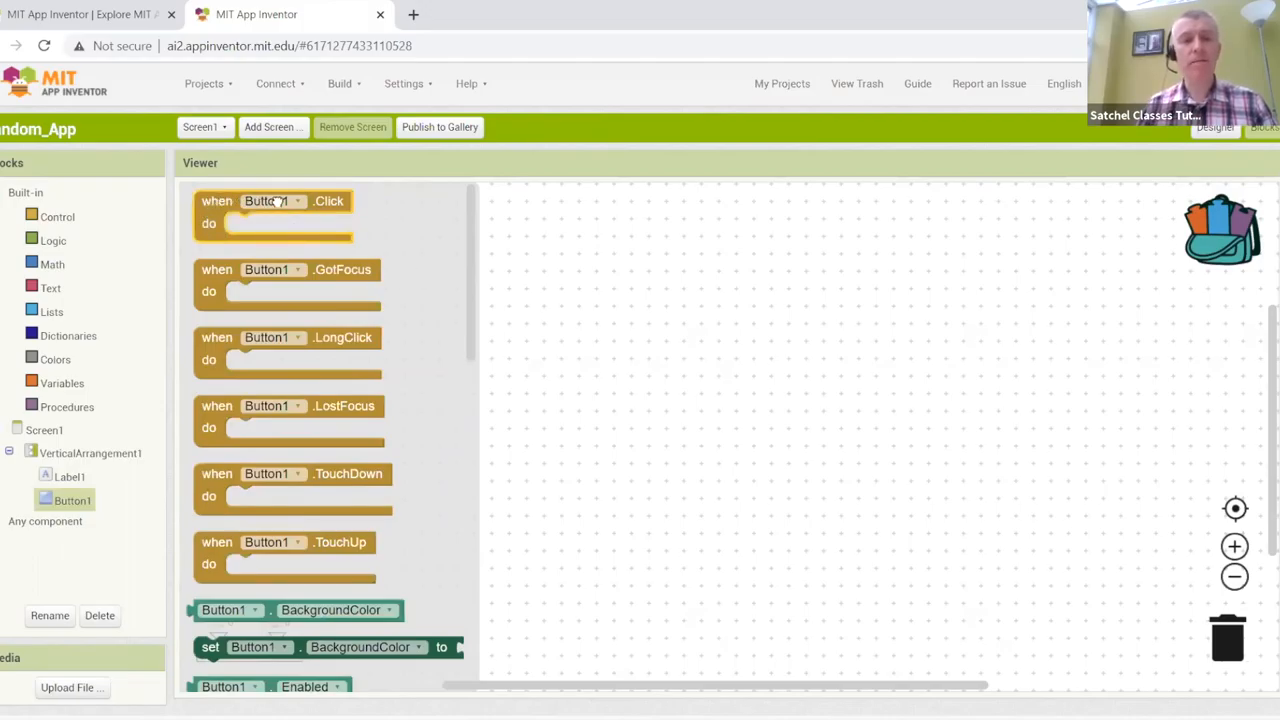
Place a when Button1.Click event block on the workspace and list Label1's blocks.
left_click_drag(276, 200, 576, 288)
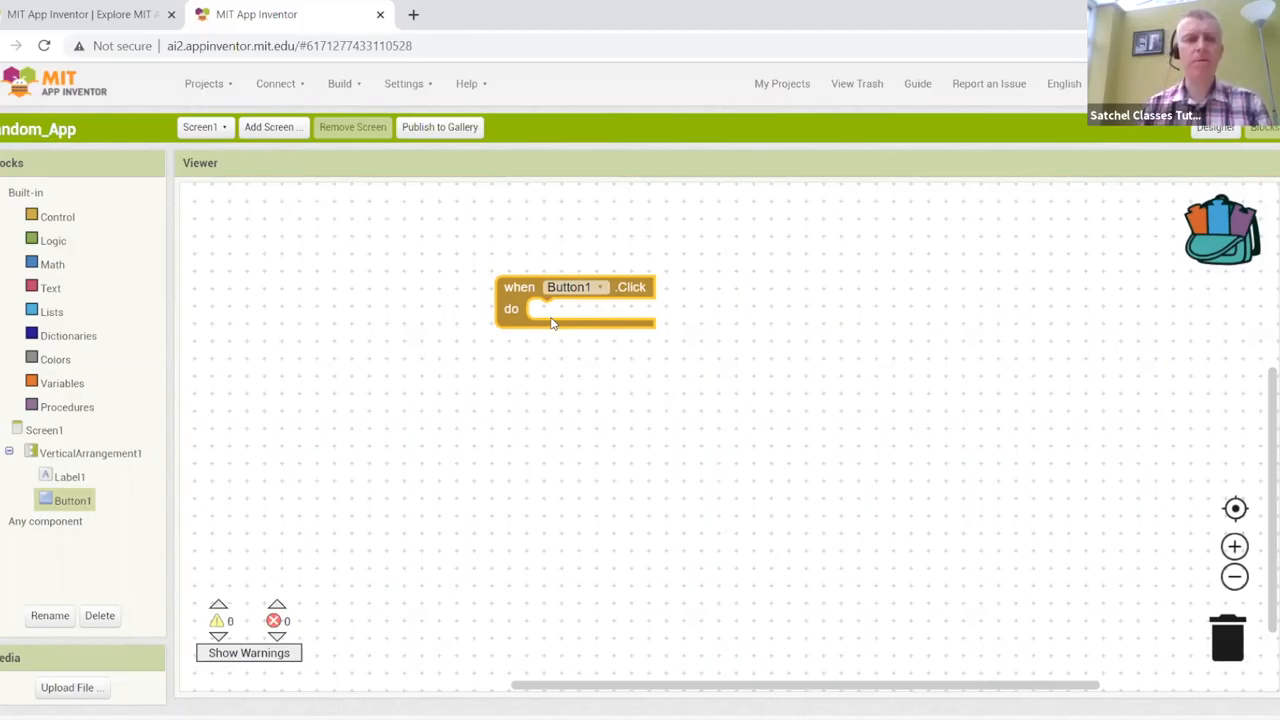
left_click(68, 476)
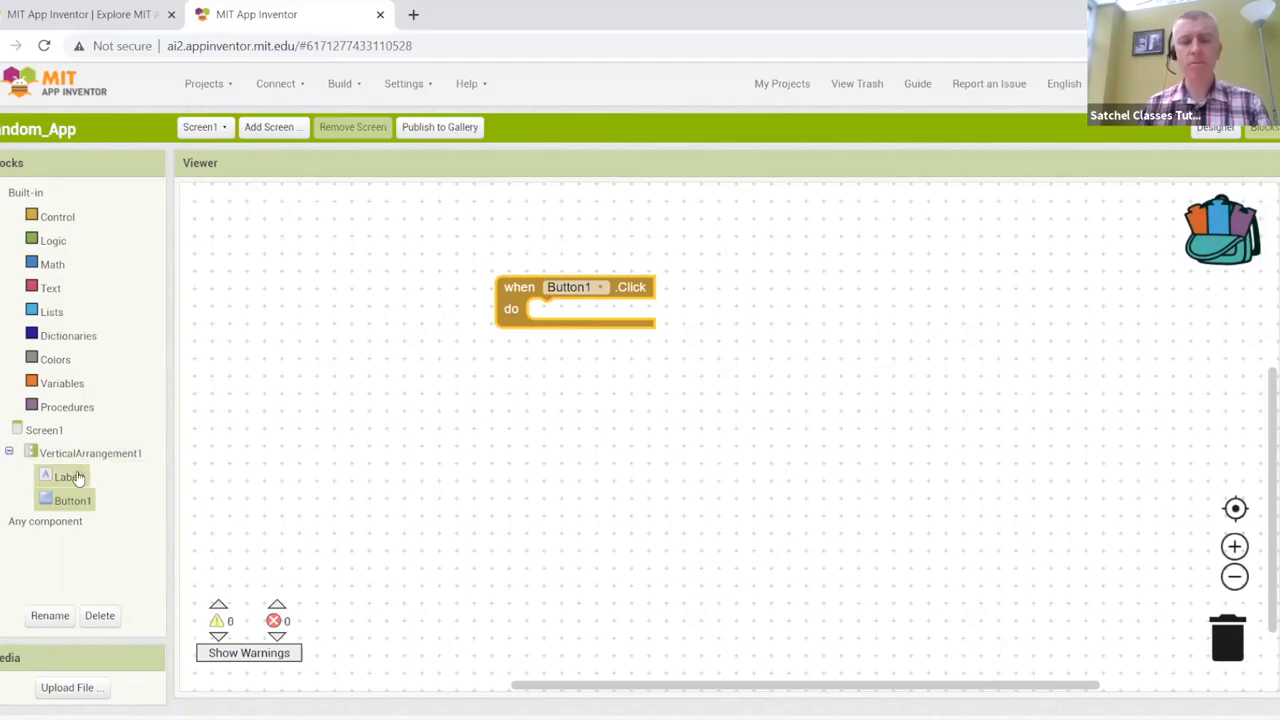
left_click(68, 476)
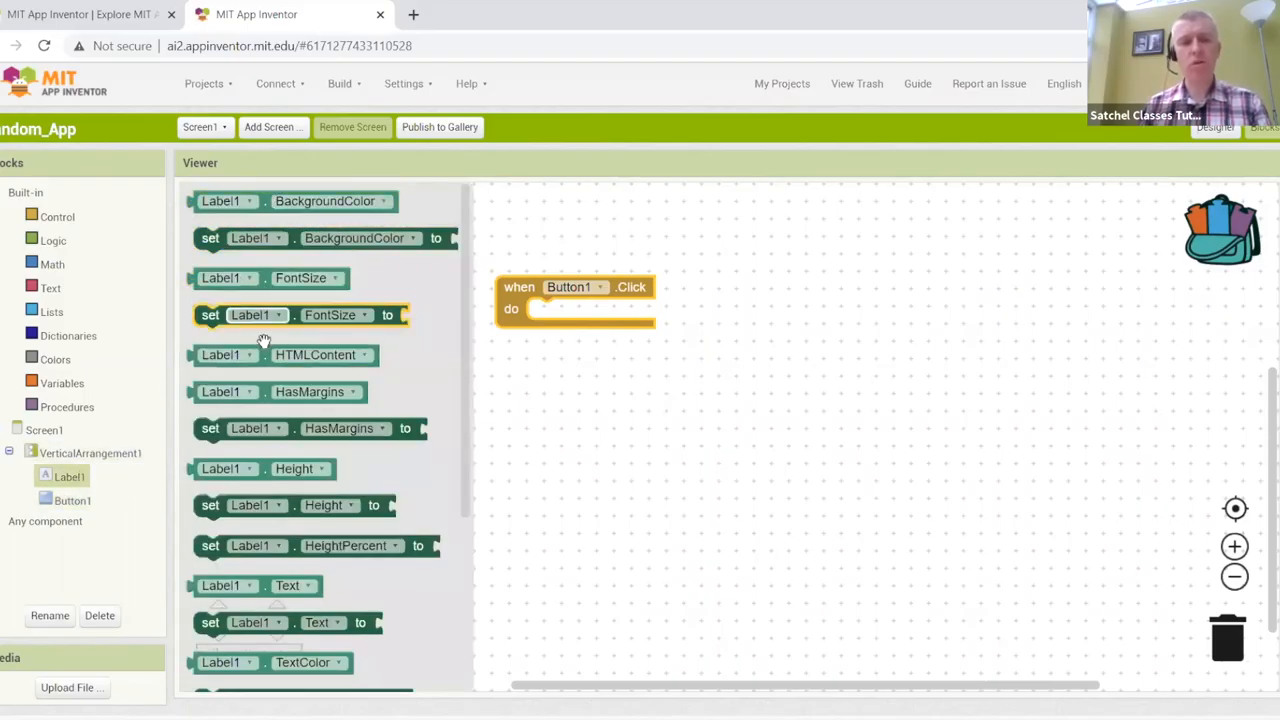
mouse_move(270, 650)
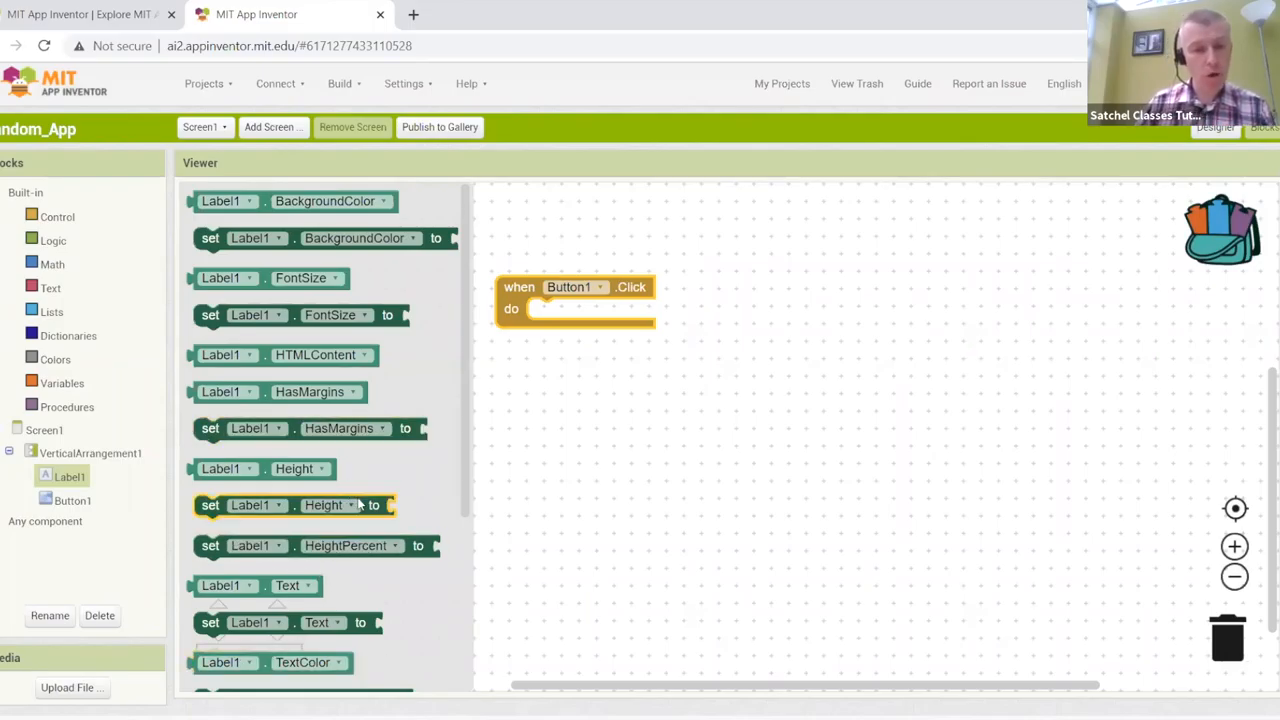
scroll("down", 3)
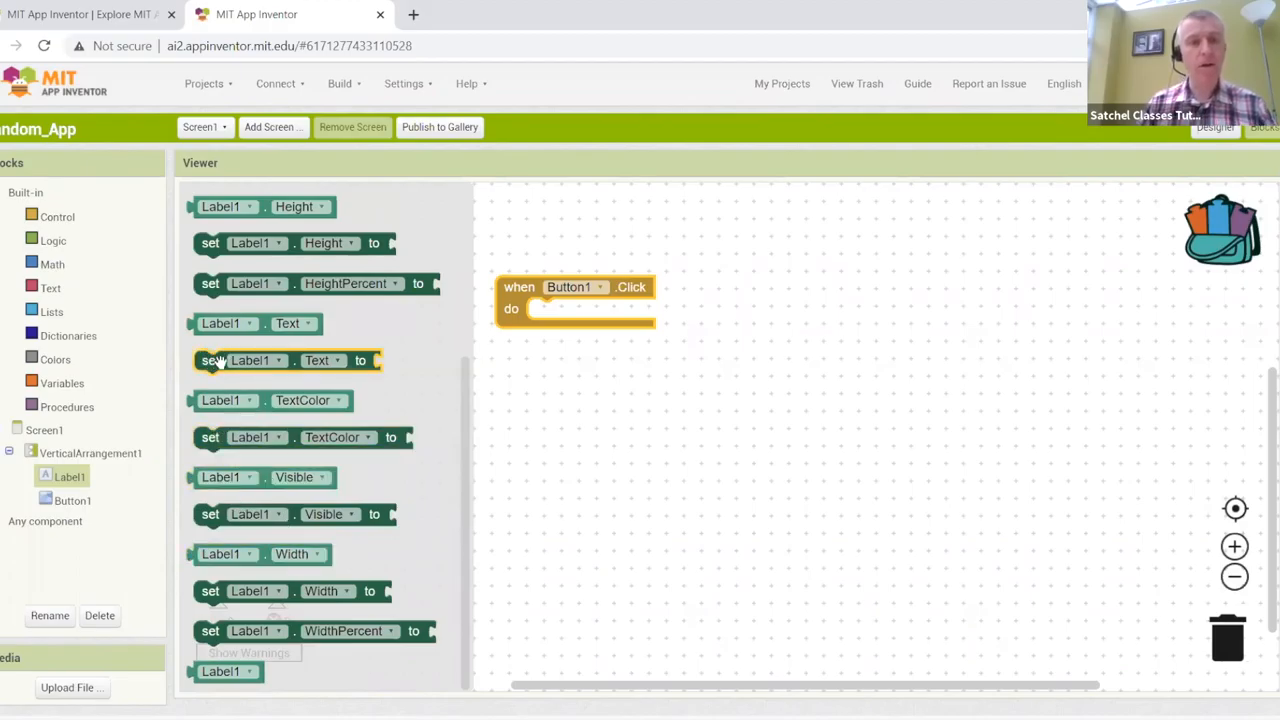
Put a set Label1.Text block inside Button1.Click and show the built-in Text blocks.
left_click_drag(290, 360, 440, 354)
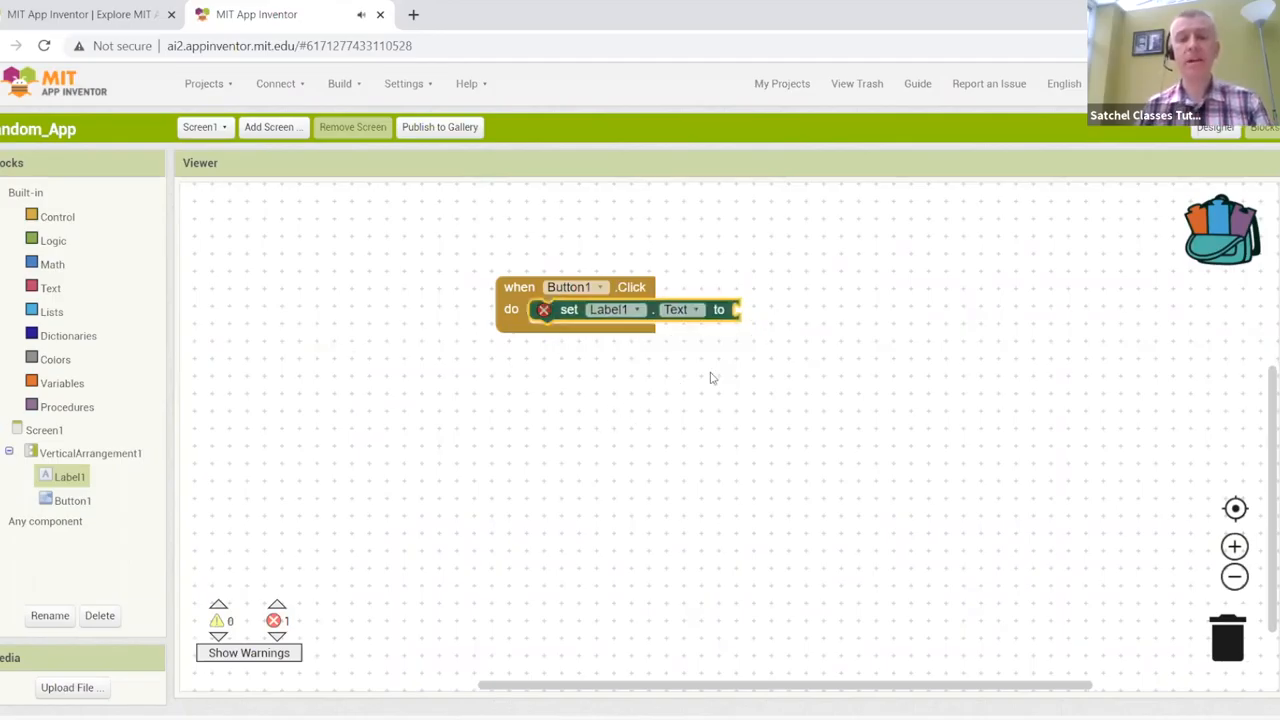
mouse_move(764, 316)
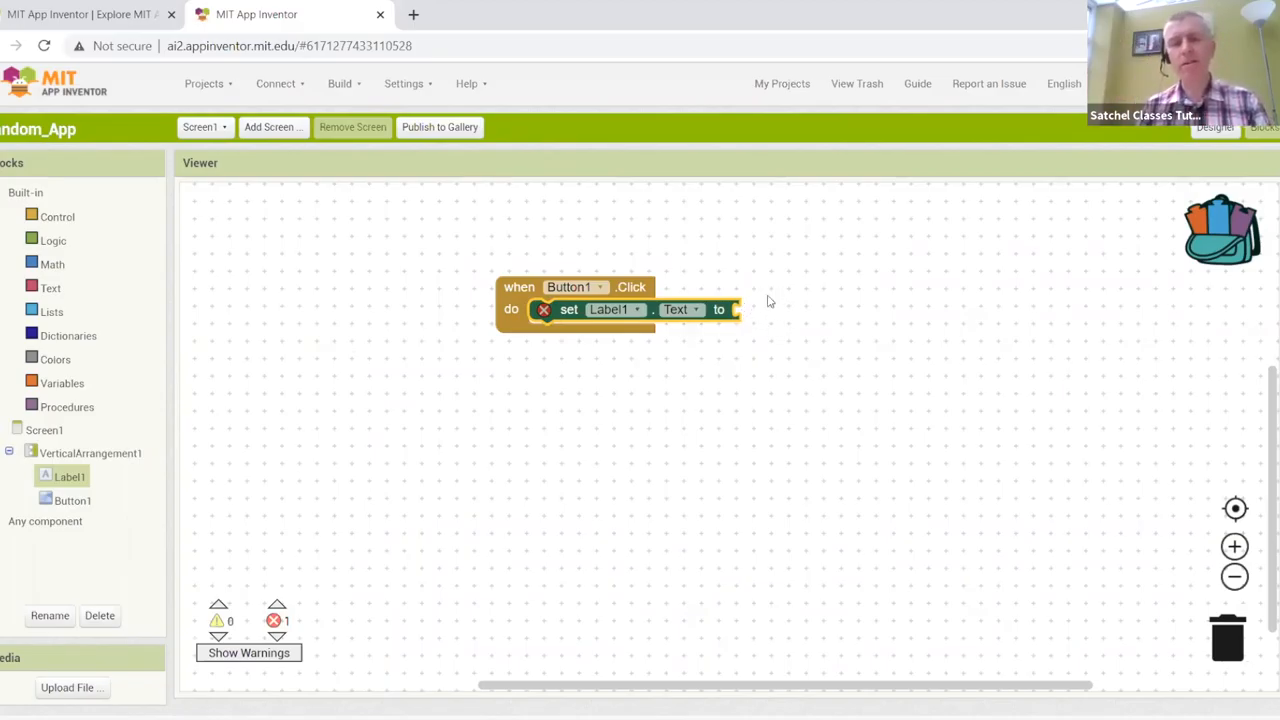
mouse_move(772, 336)
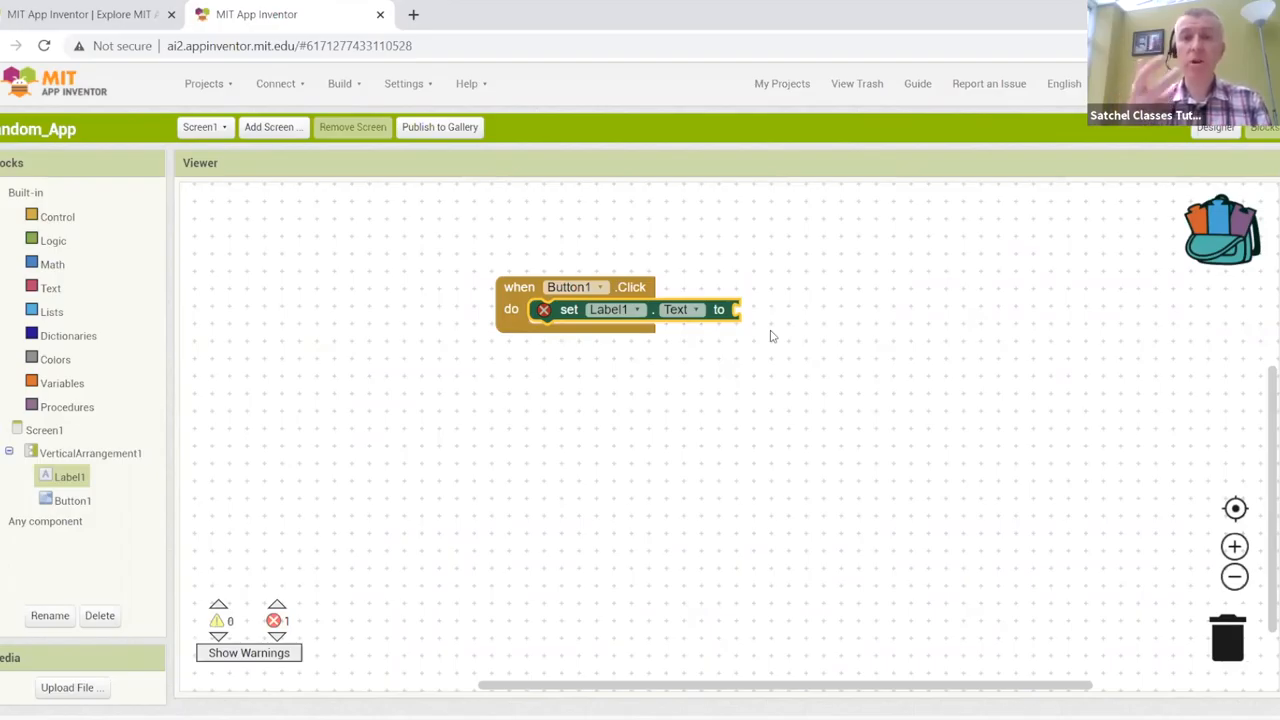
mouse_move(78, 280)
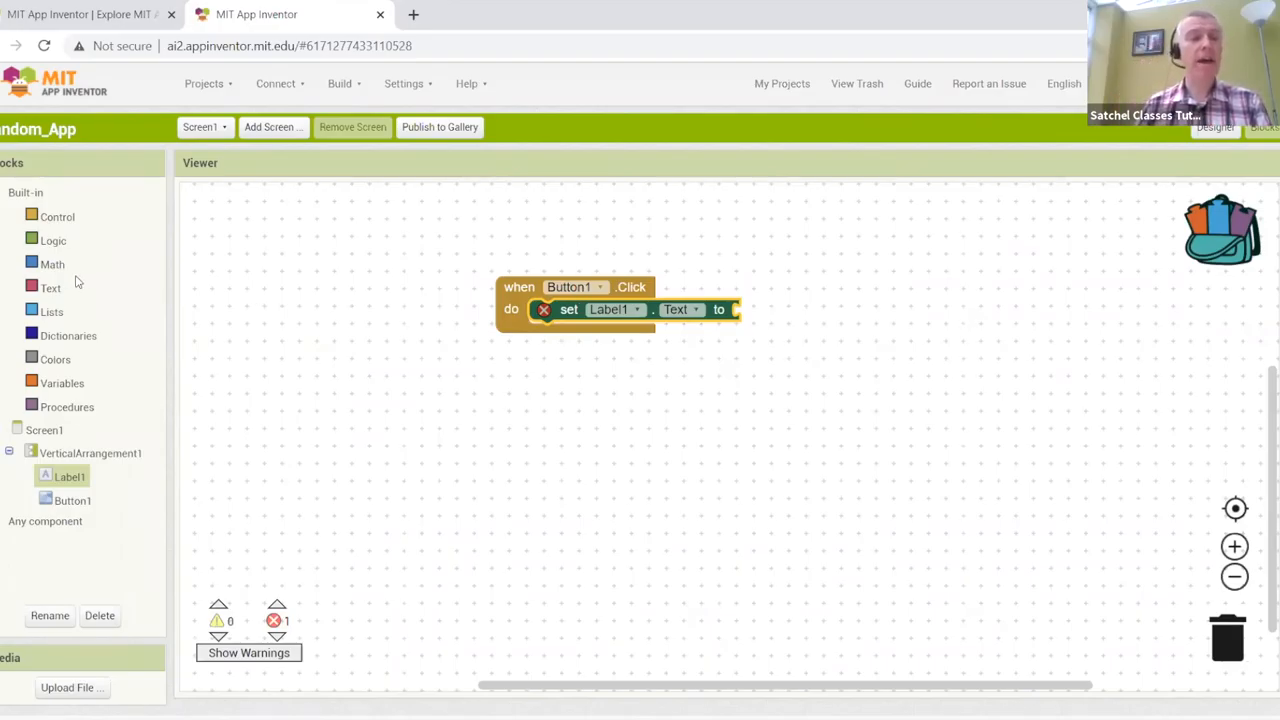
left_click(50, 288)
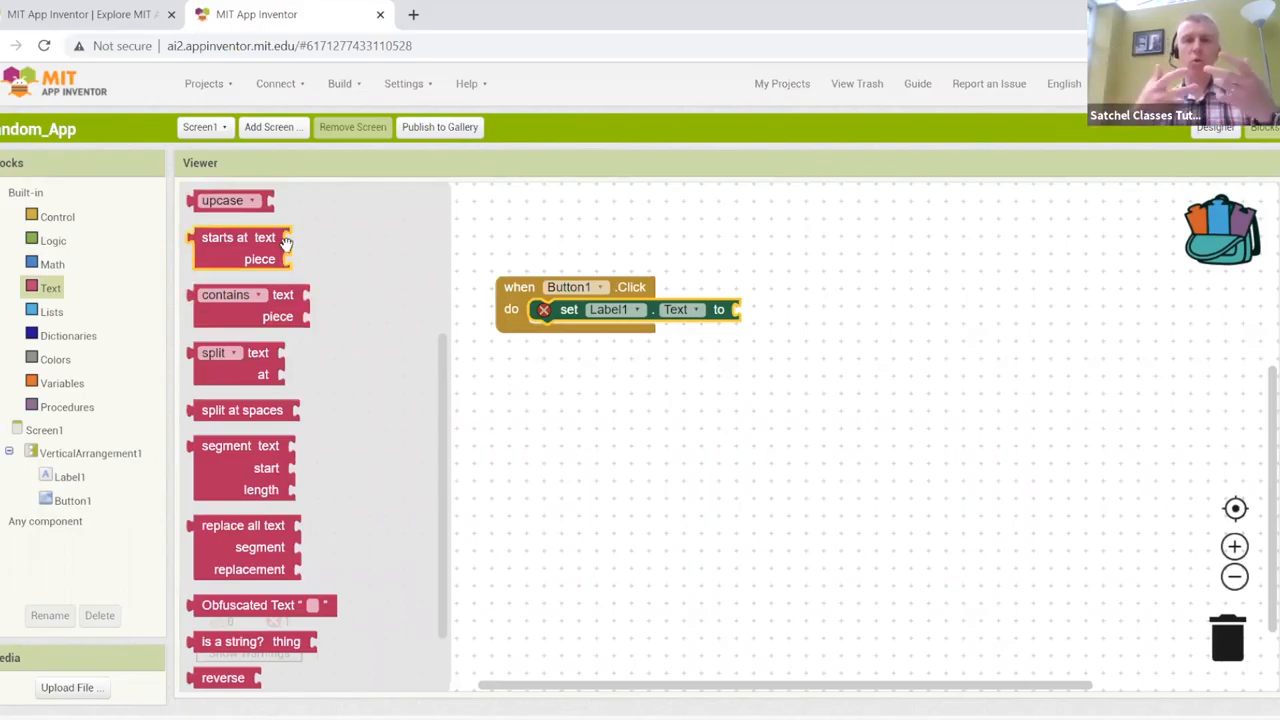
mouse_move(240, 240)
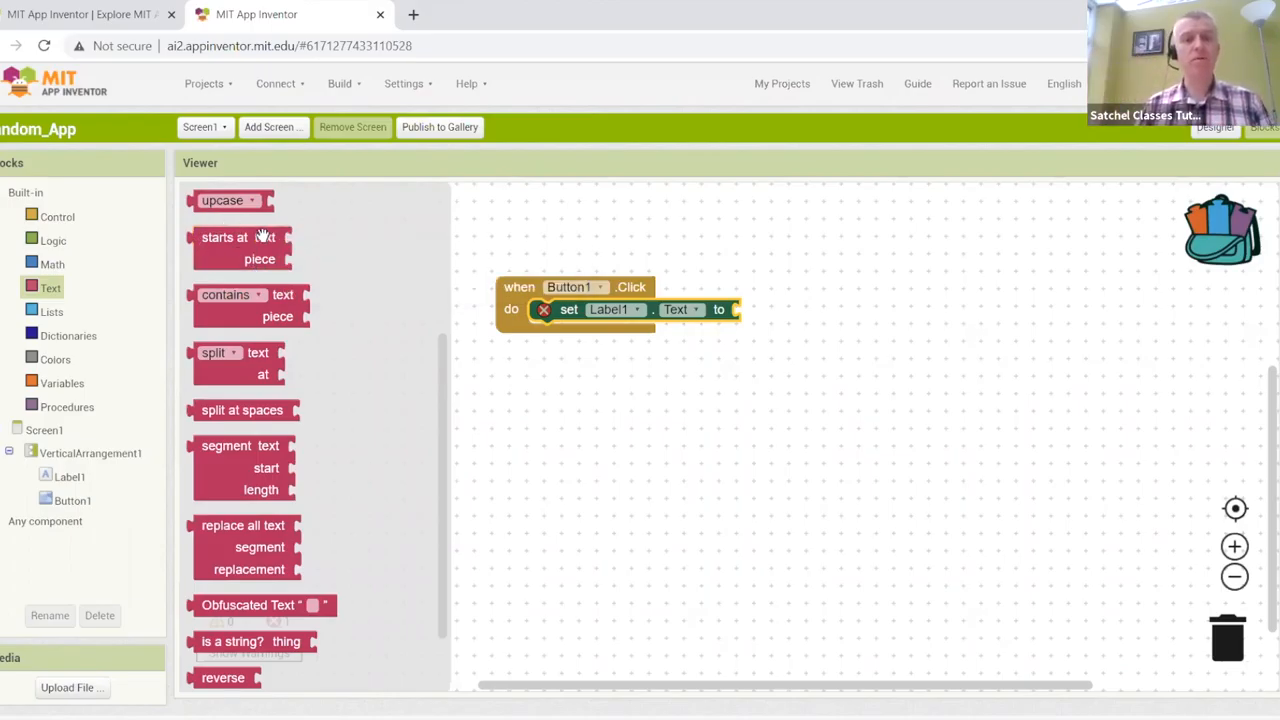
mouse_move(390, 348)
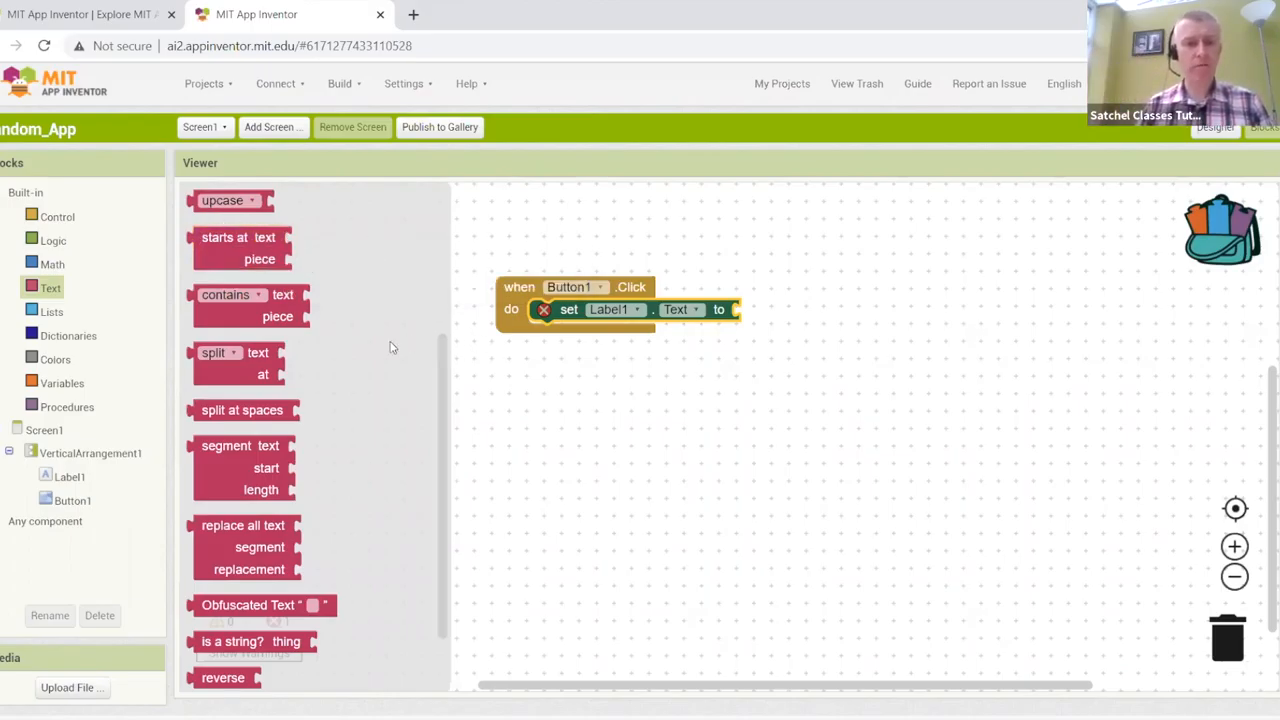
scroll("down", 3)
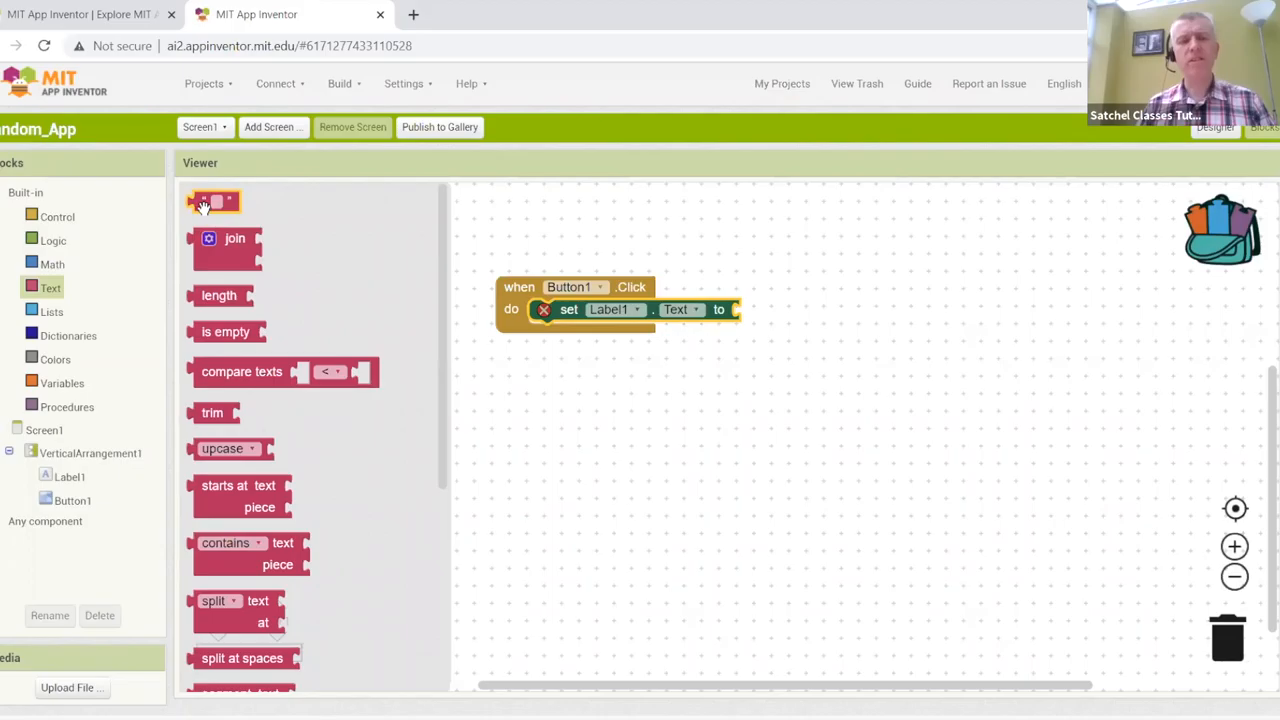
Attach a text block reading 'Hello this is my first app' to set Label1.Text.
left_click_drag(210, 200, 780, 318)
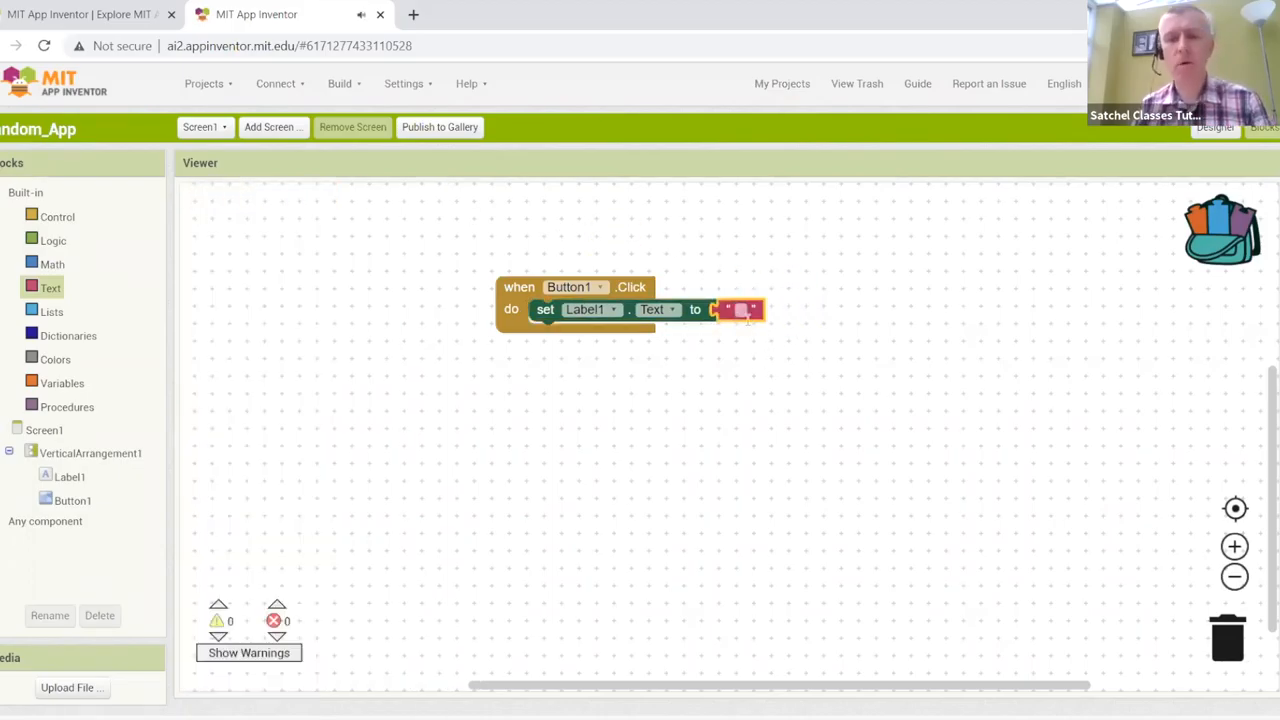
type("Hello this is")
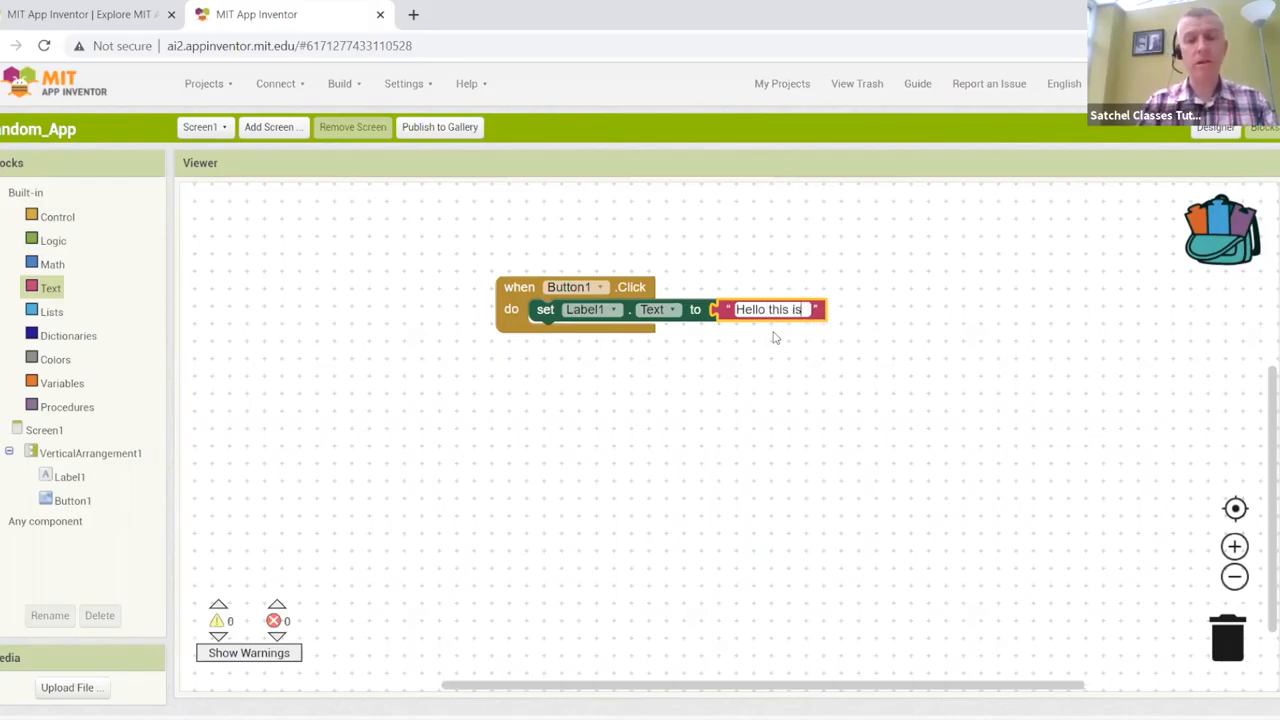
type("my first")
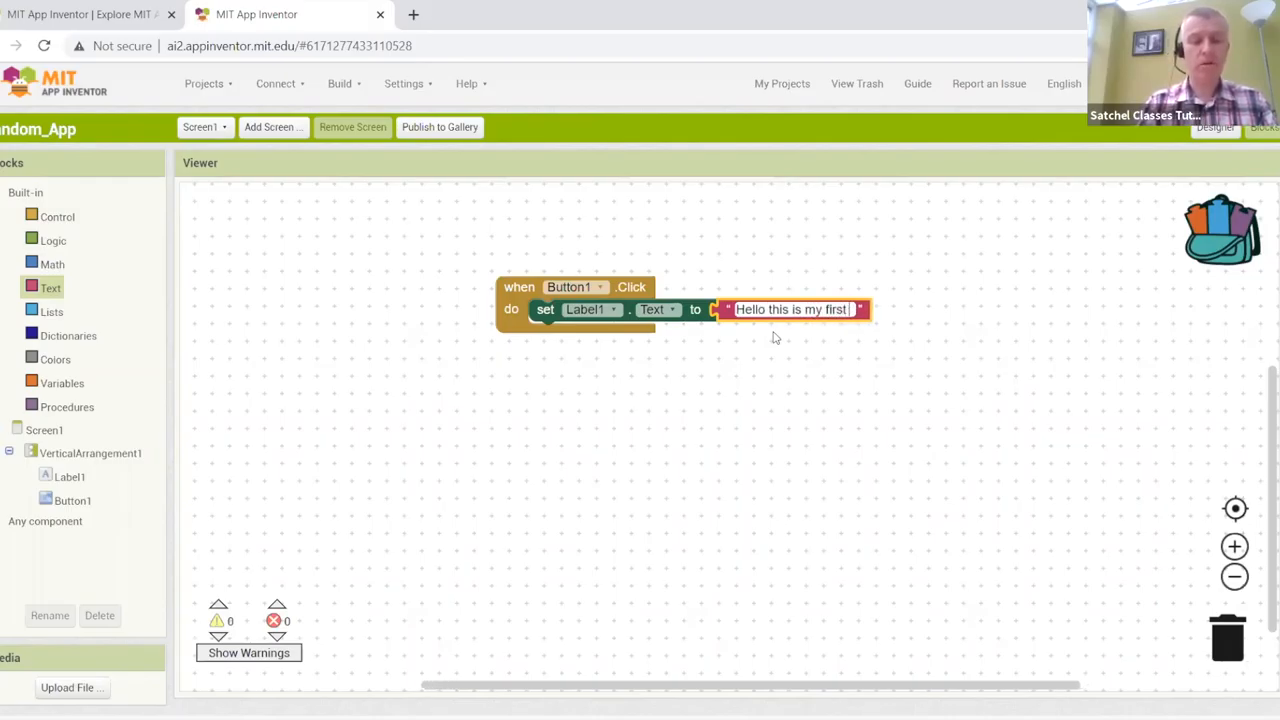
type("app.")
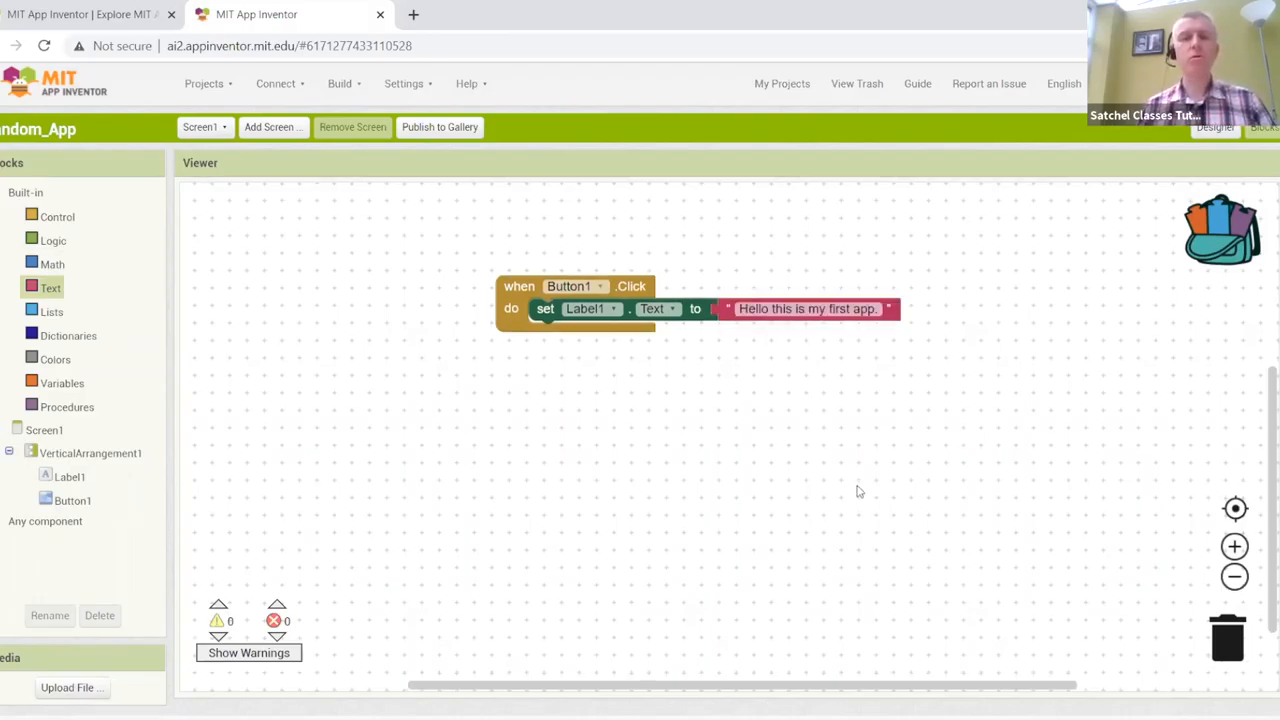
mouse_move(568, 286)
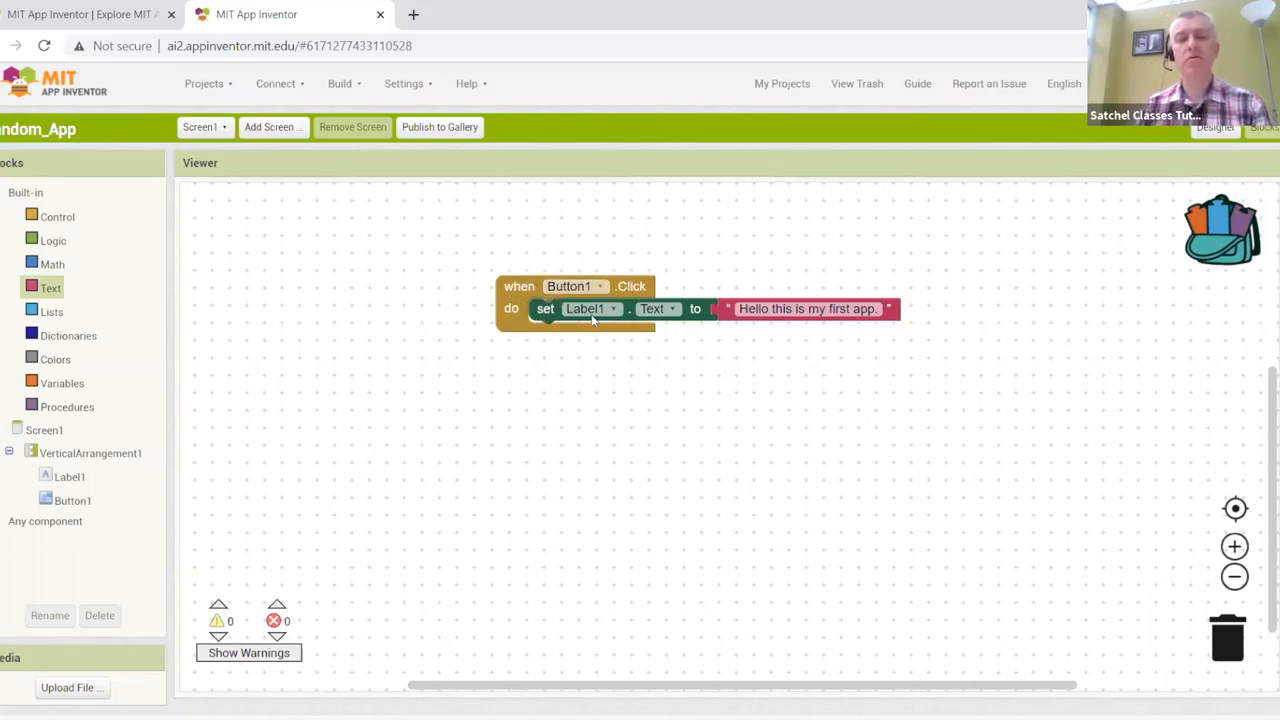
mouse_move(576, 318)
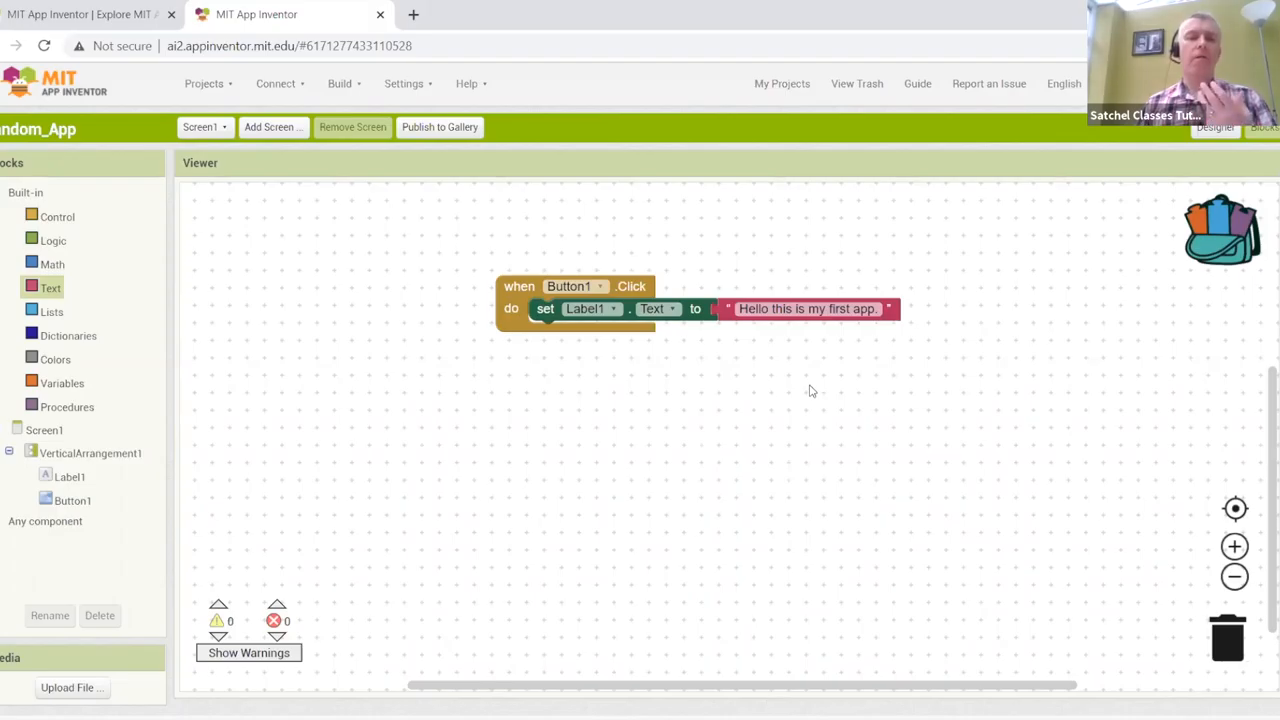
mouse_move(784, 206)
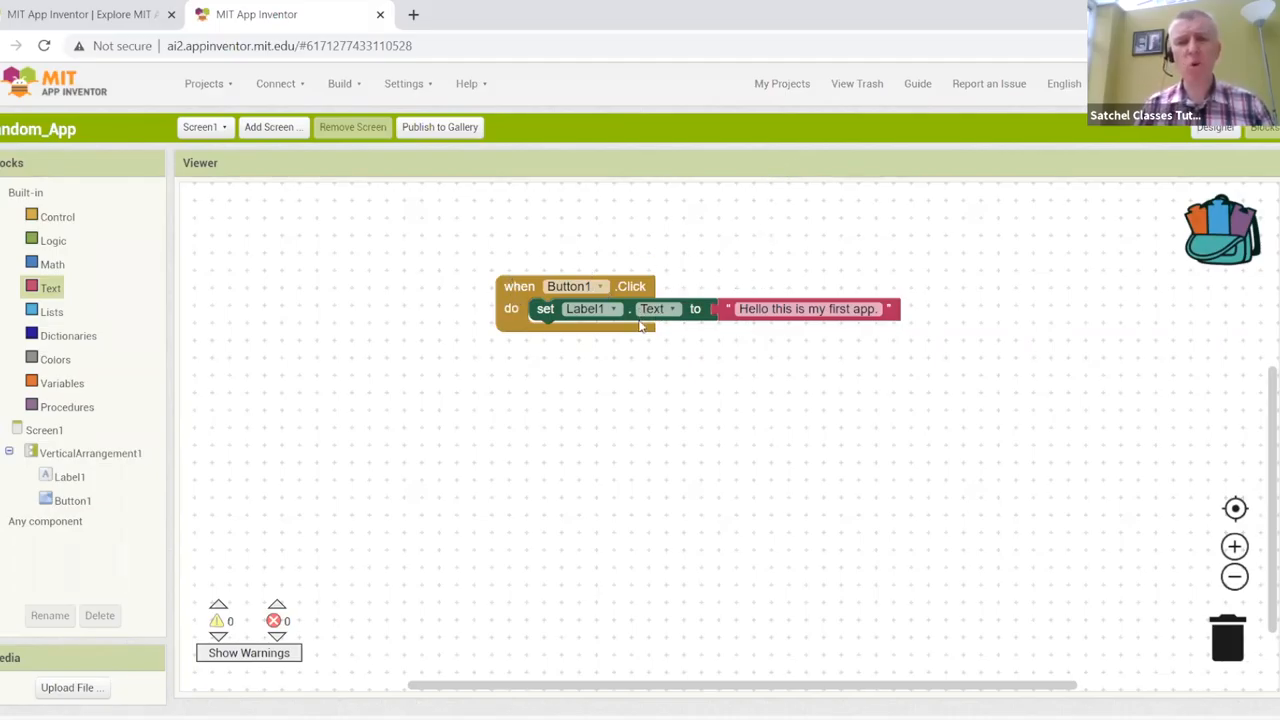
mouse_move(620, 350)
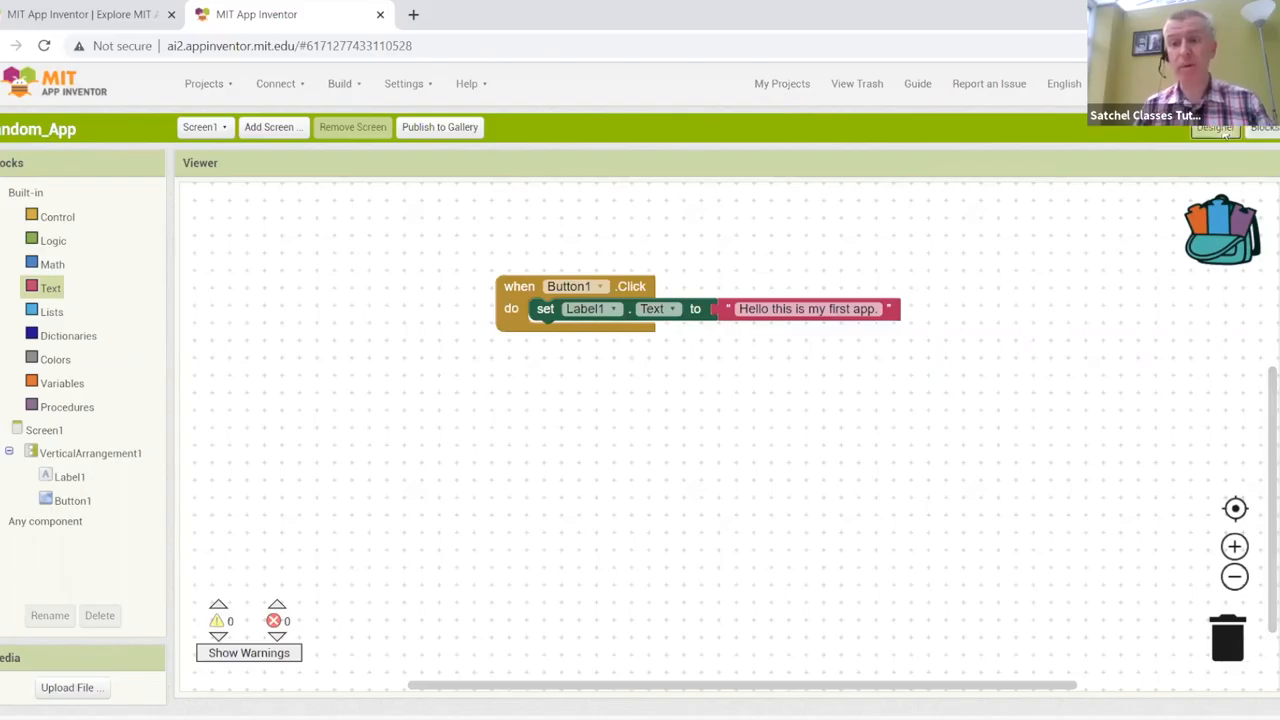
Return to the Designer view and select the Press Me button on Screen1.
left_click(1216, 128)
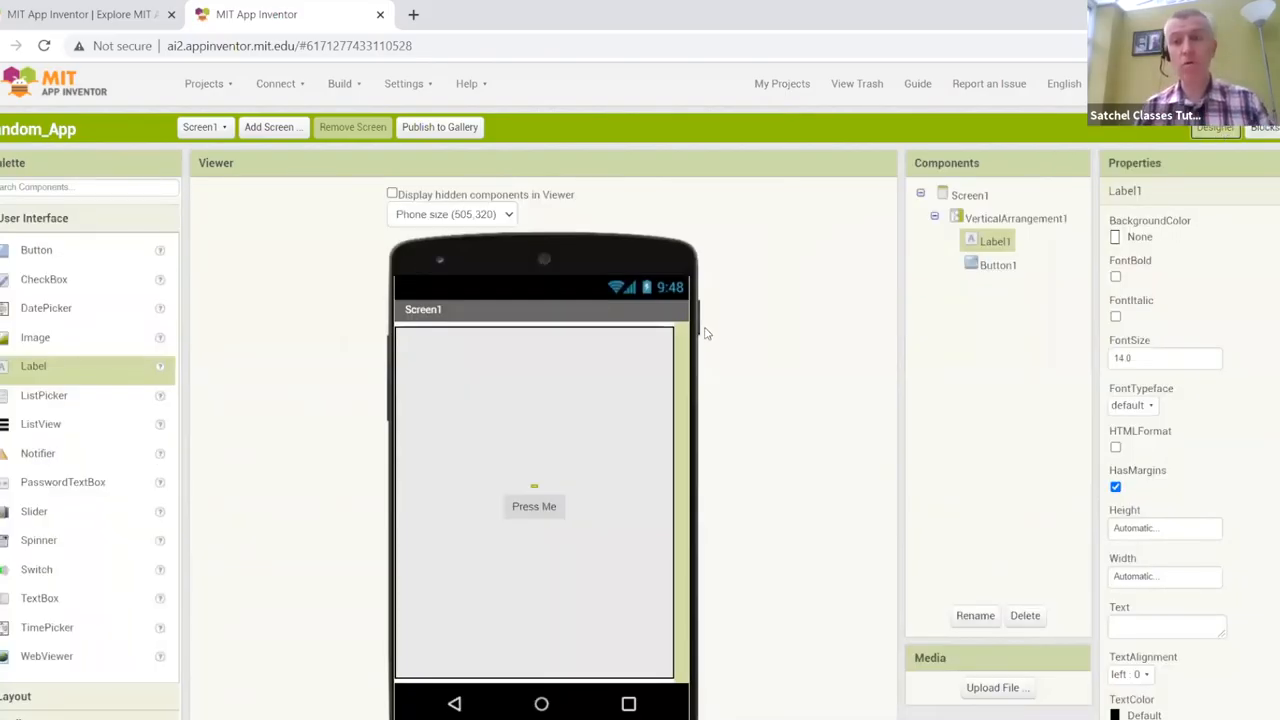
left_click(1262, 128)
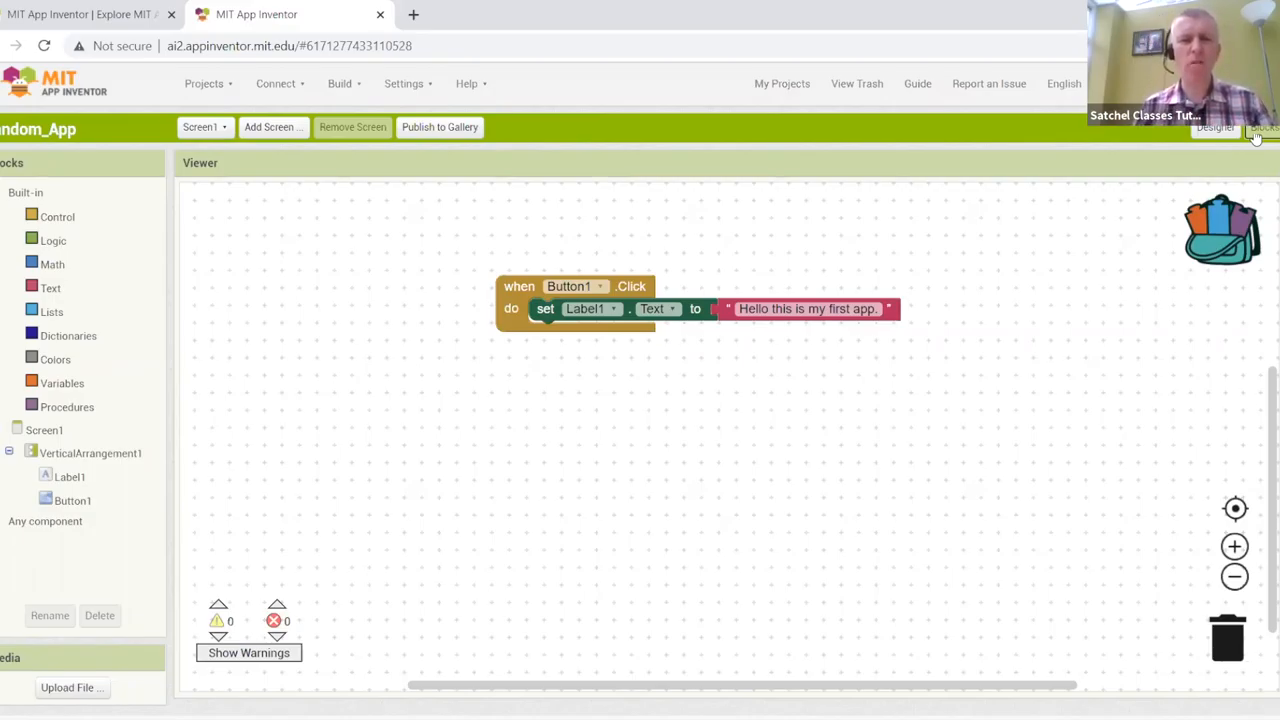
left_click(1216, 128)
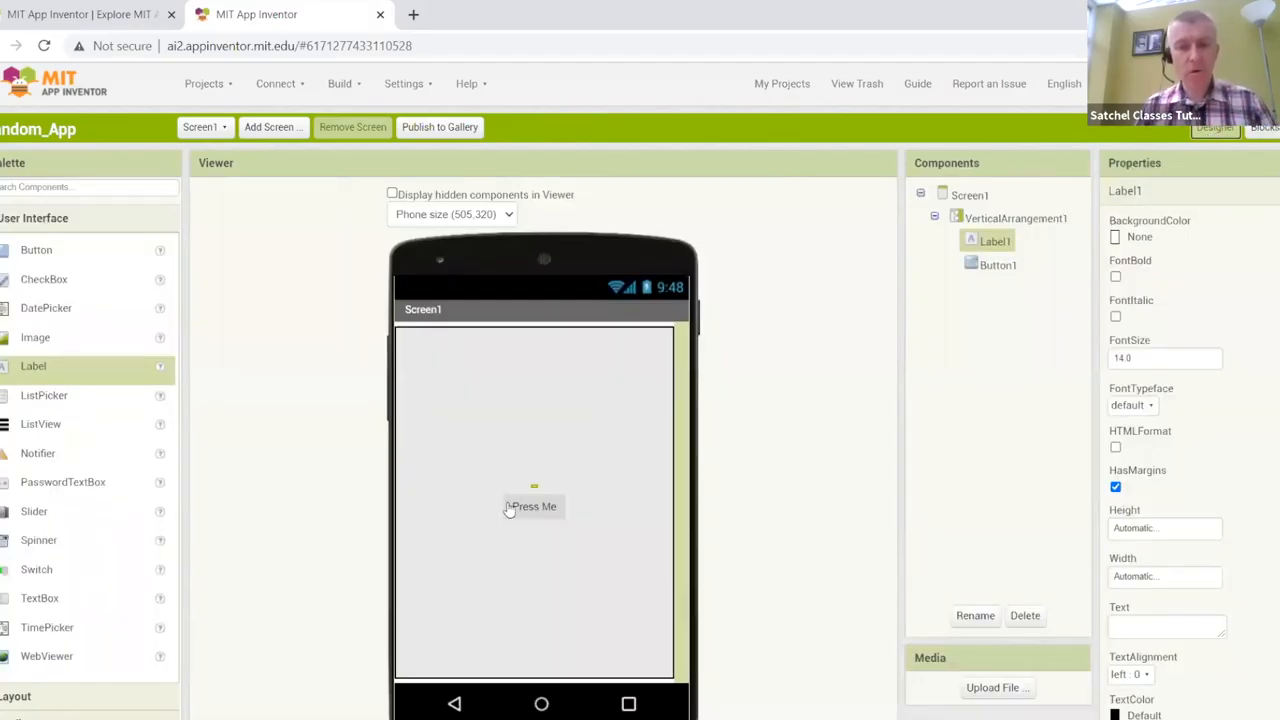
left_click(534, 500)
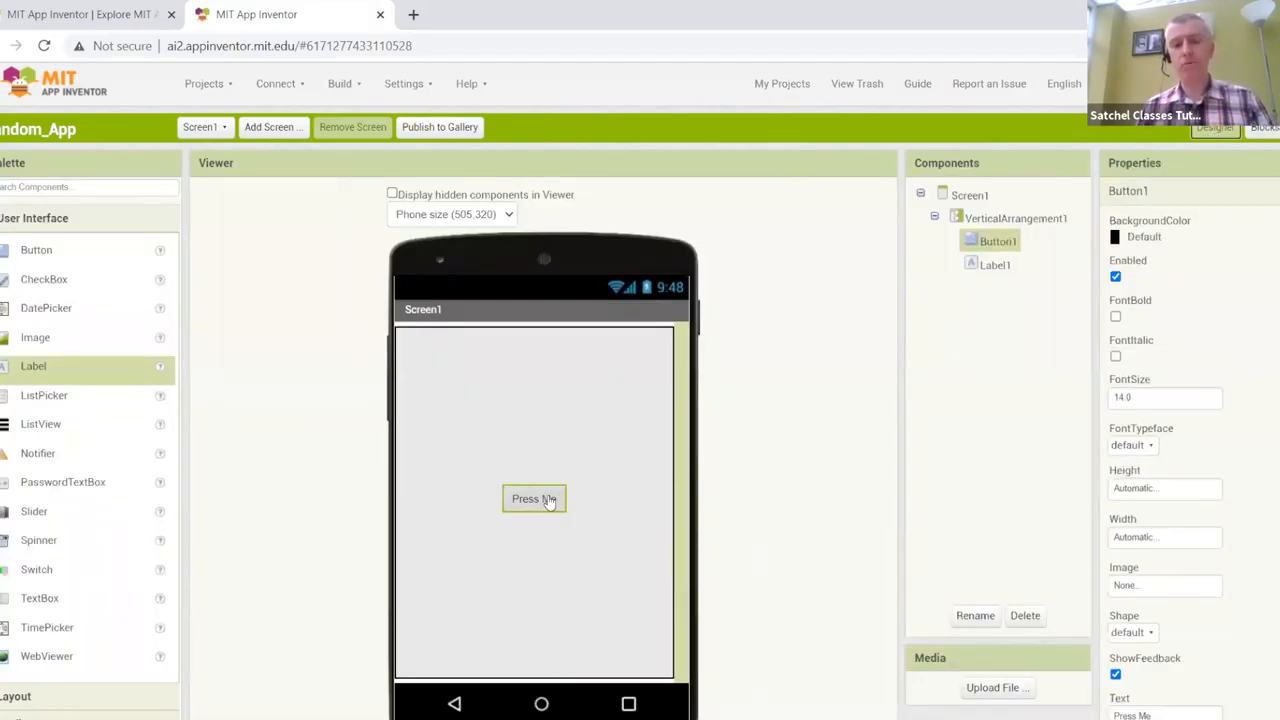
mouse_move(548, 500)
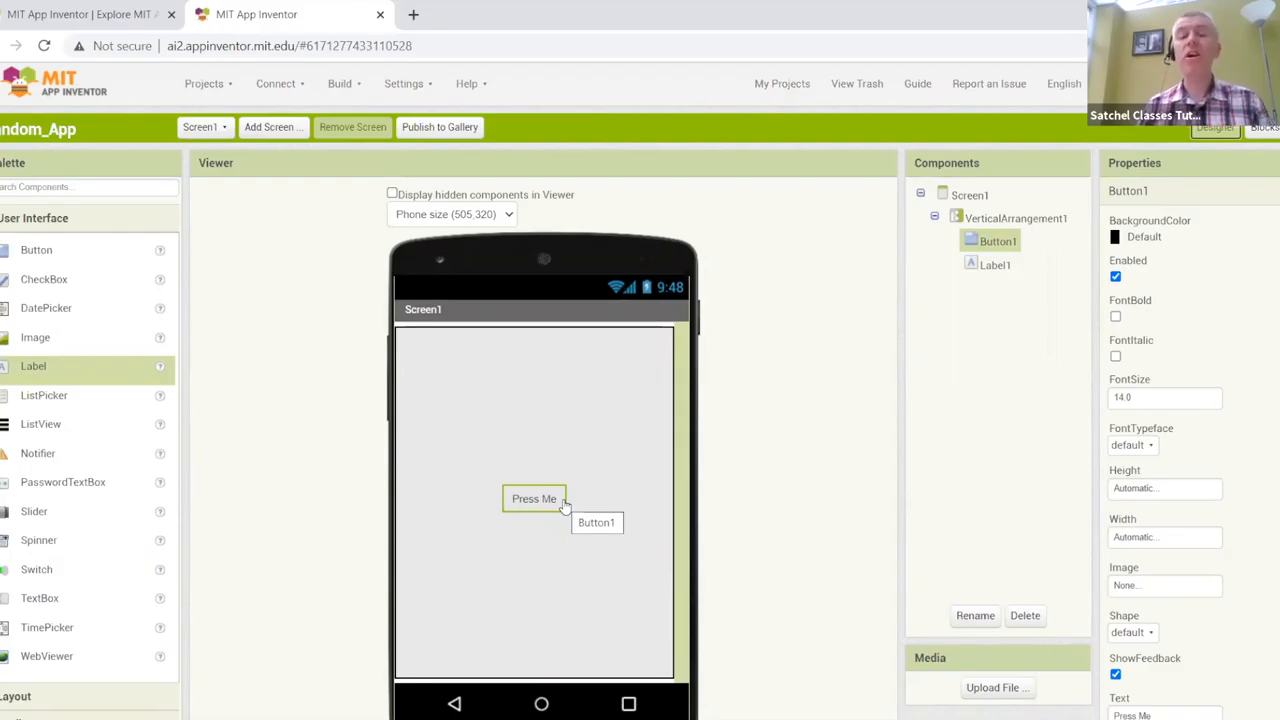
mouse_move(448, 320)
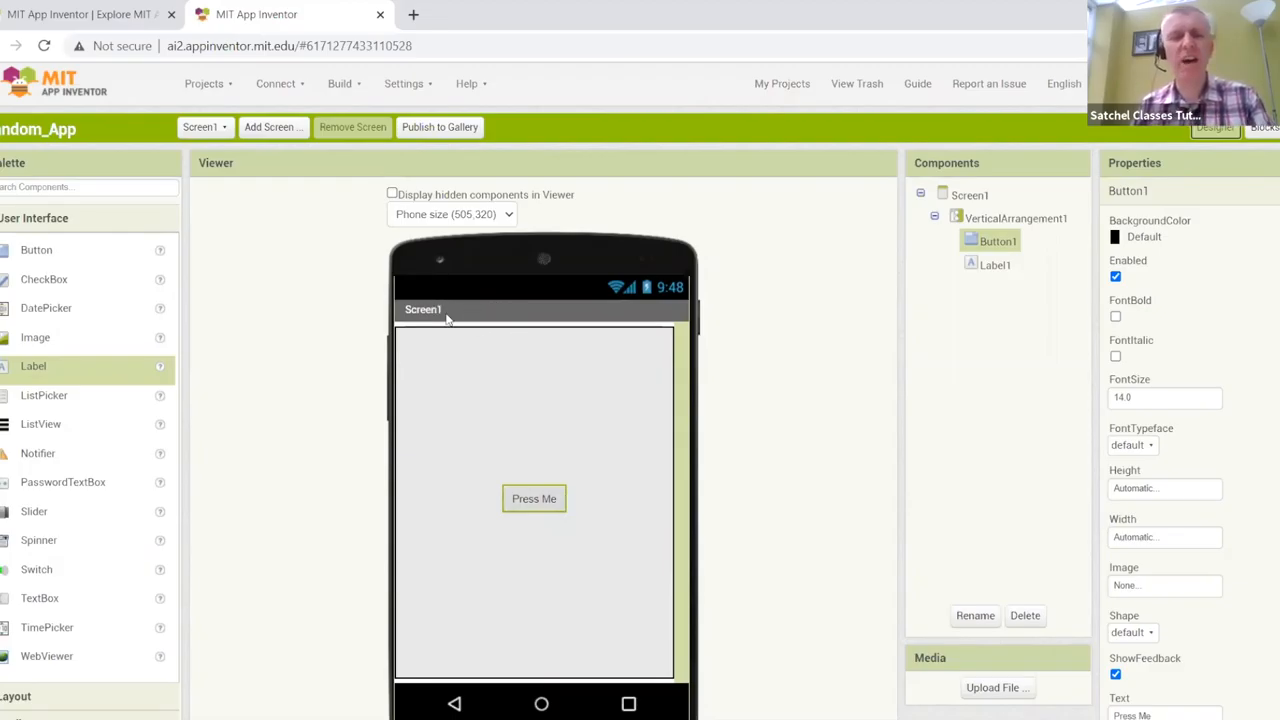
mouse_move(422, 308)
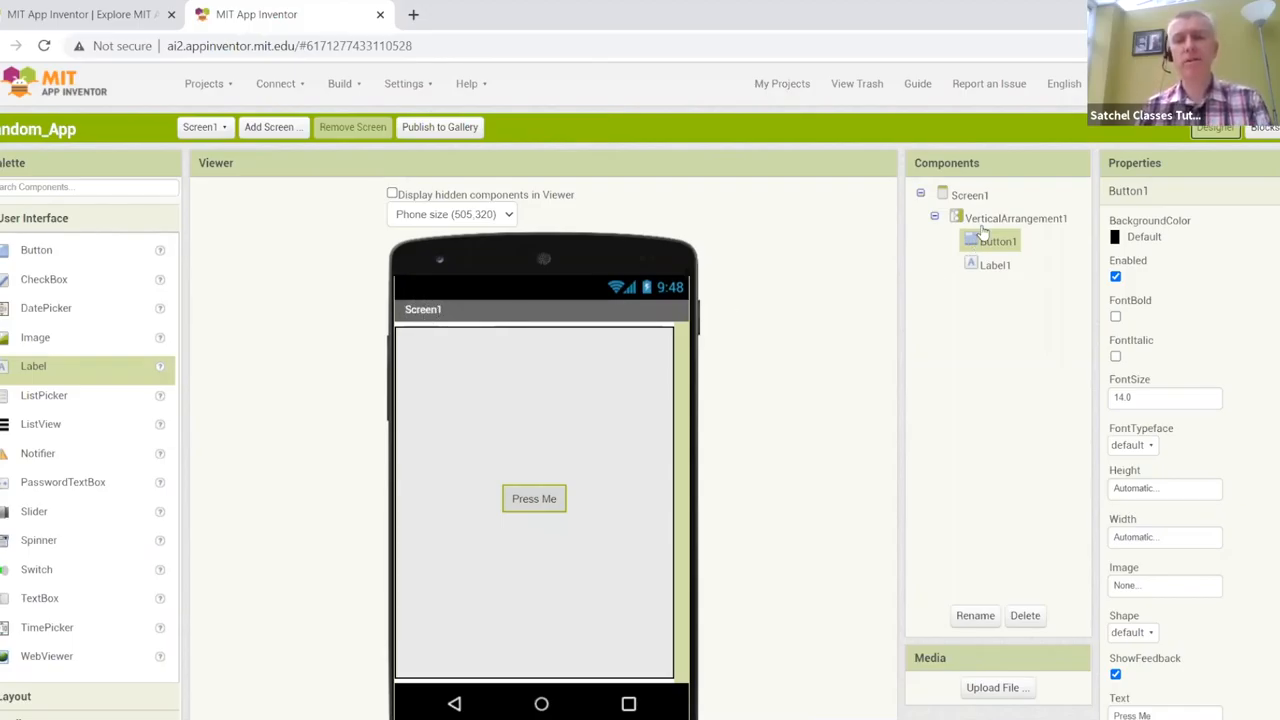
Select Screen1, set Title to 'Demo Application' and turn off TitleVisible.
left_click(968, 194)
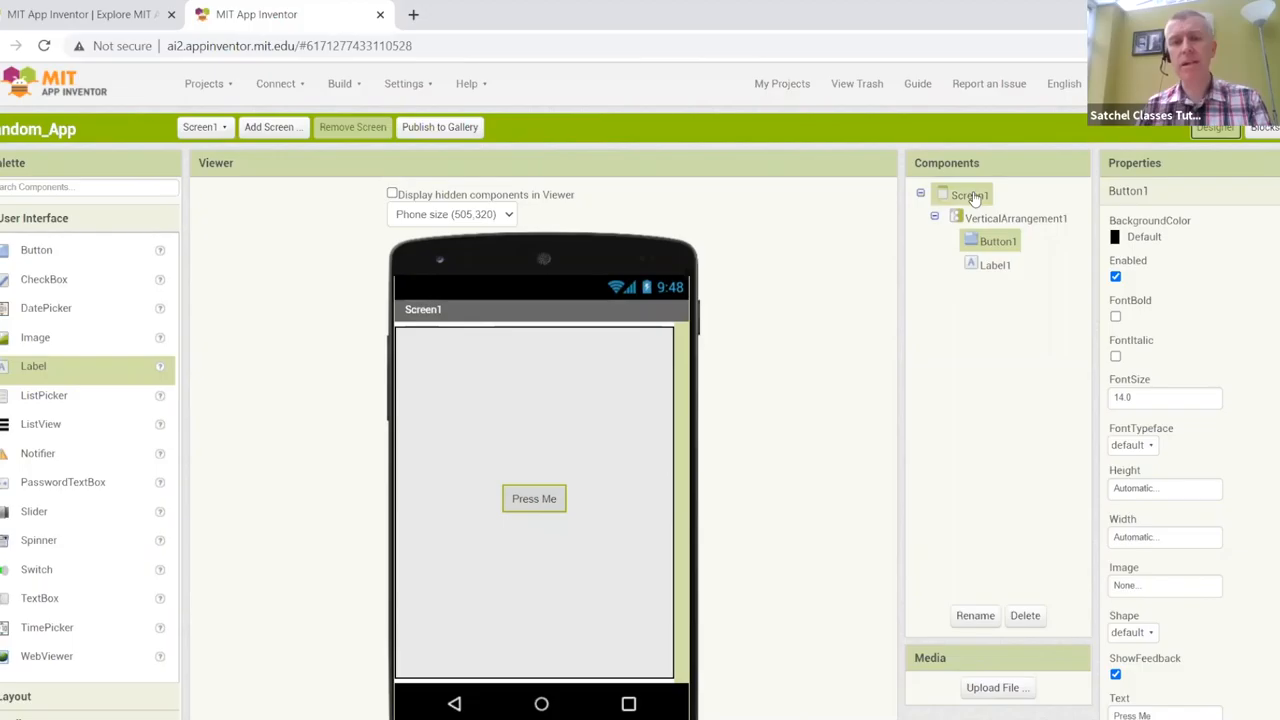
left_click(972, 196)
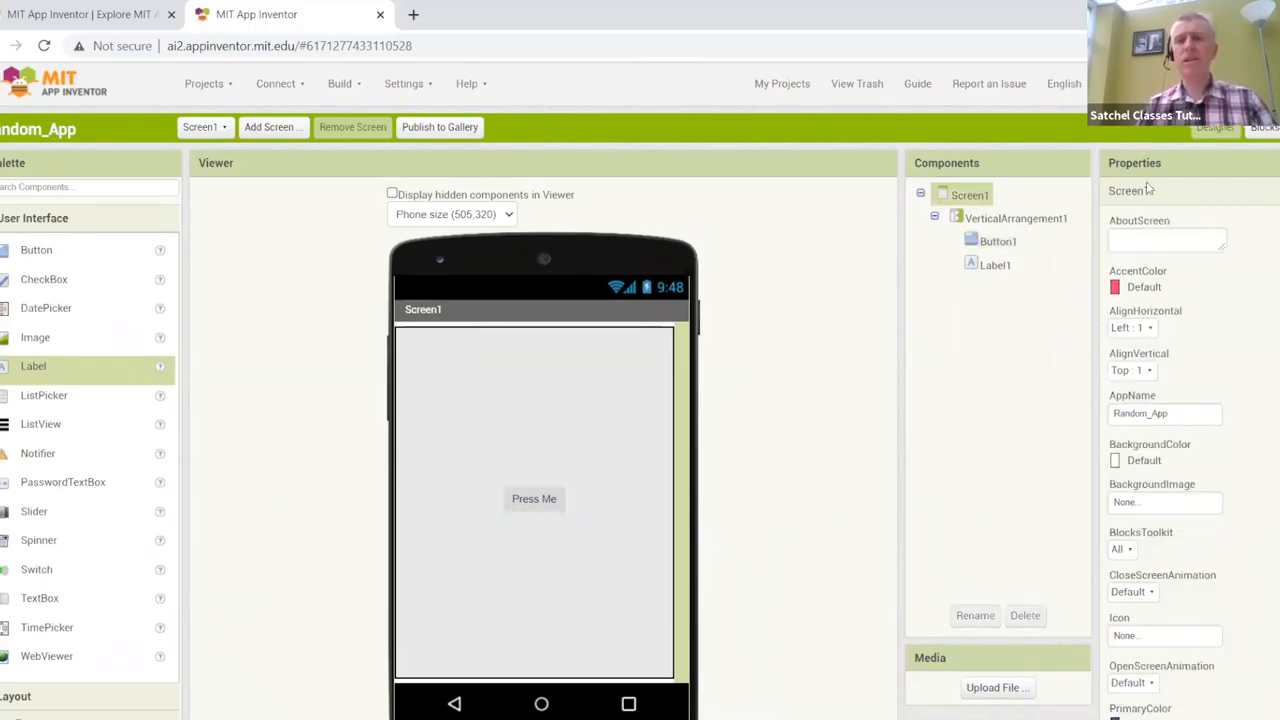
mouse_move(1236, 496)
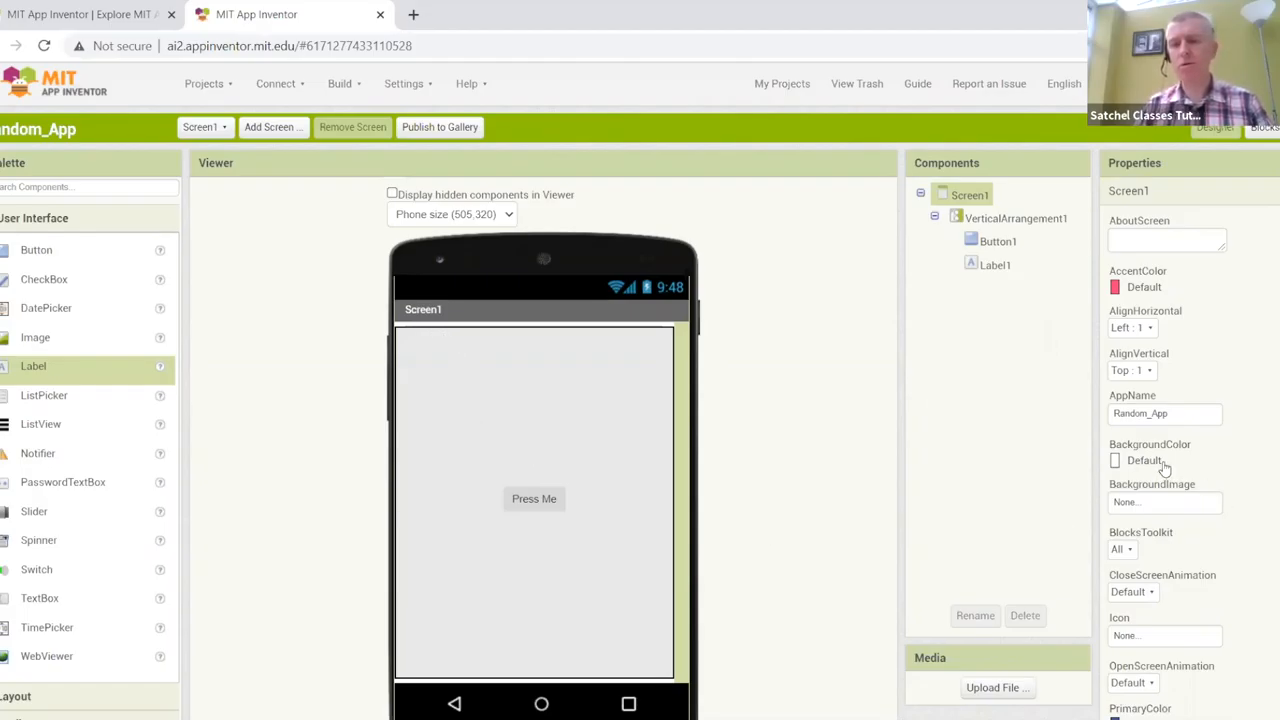
scroll("down", 3)
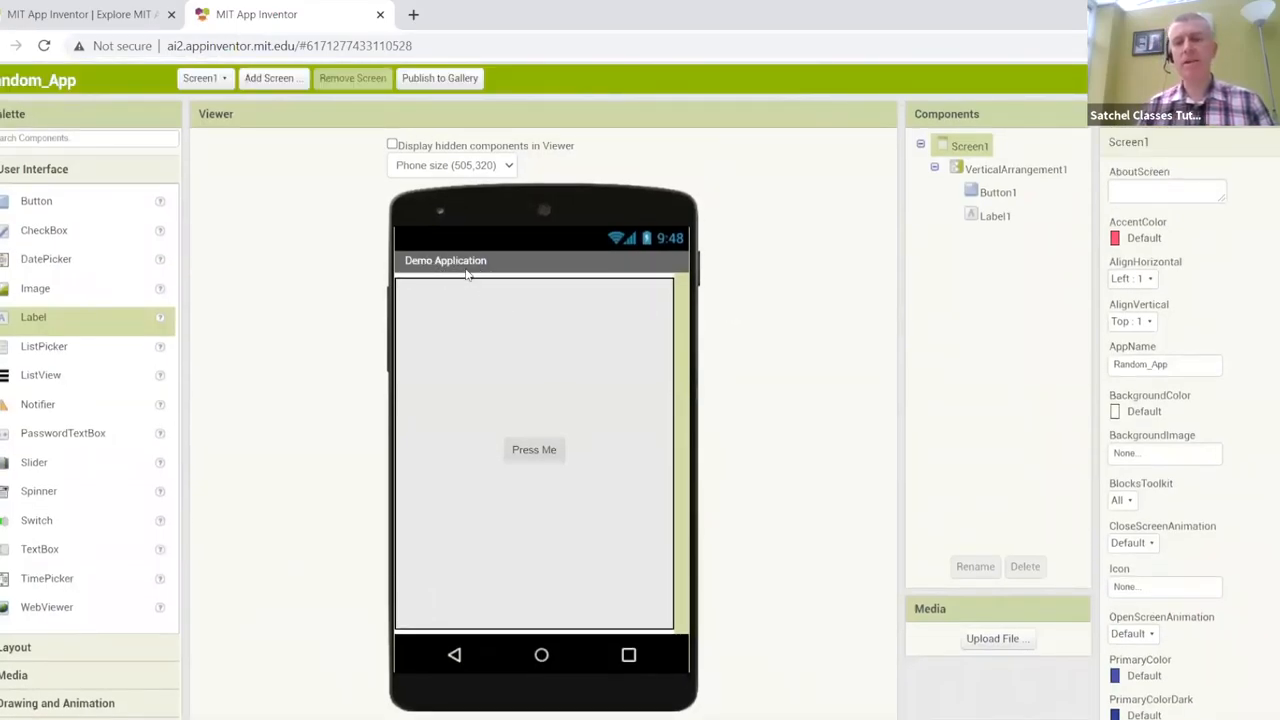
scroll("down", 3)
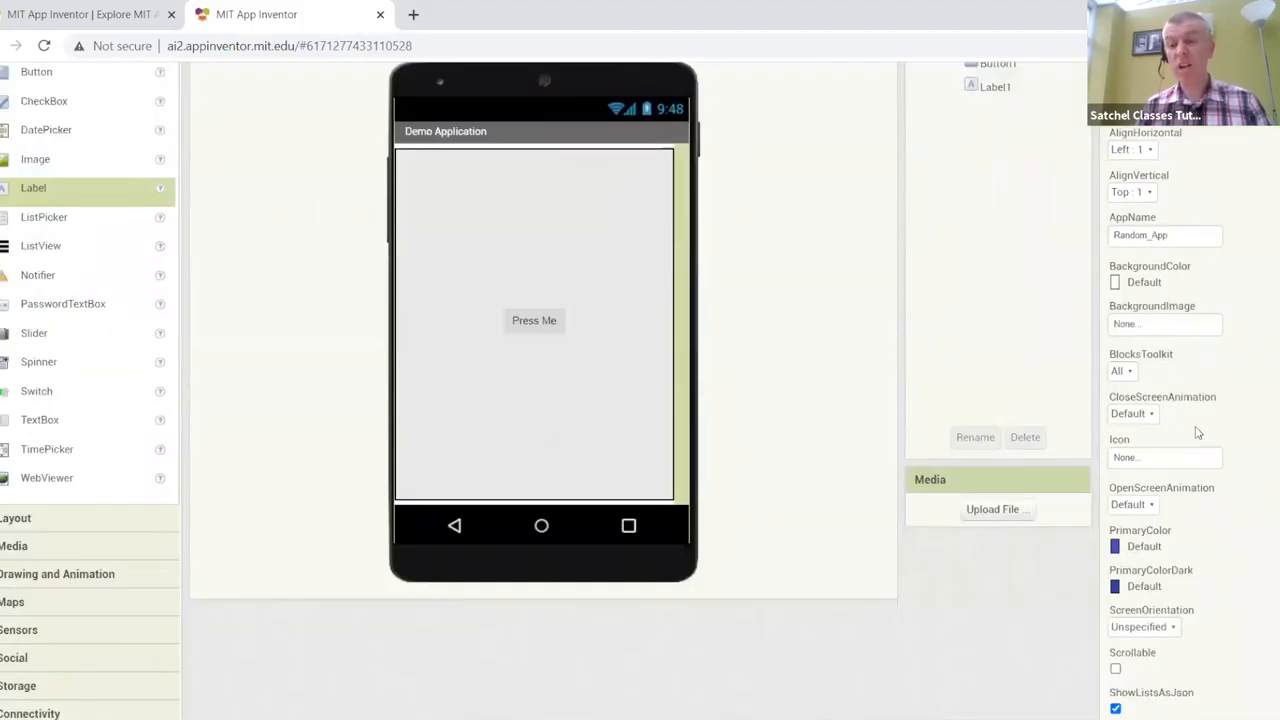
scroll("down", 3)
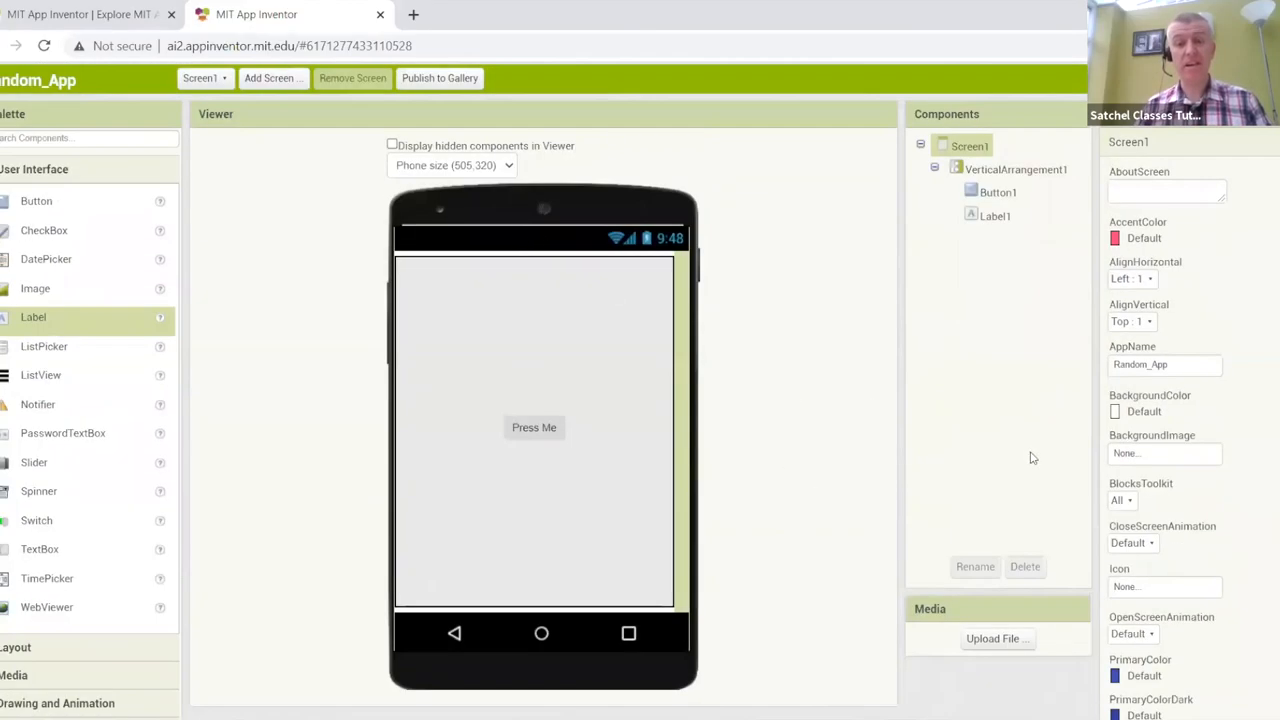
scroll("down", 3)
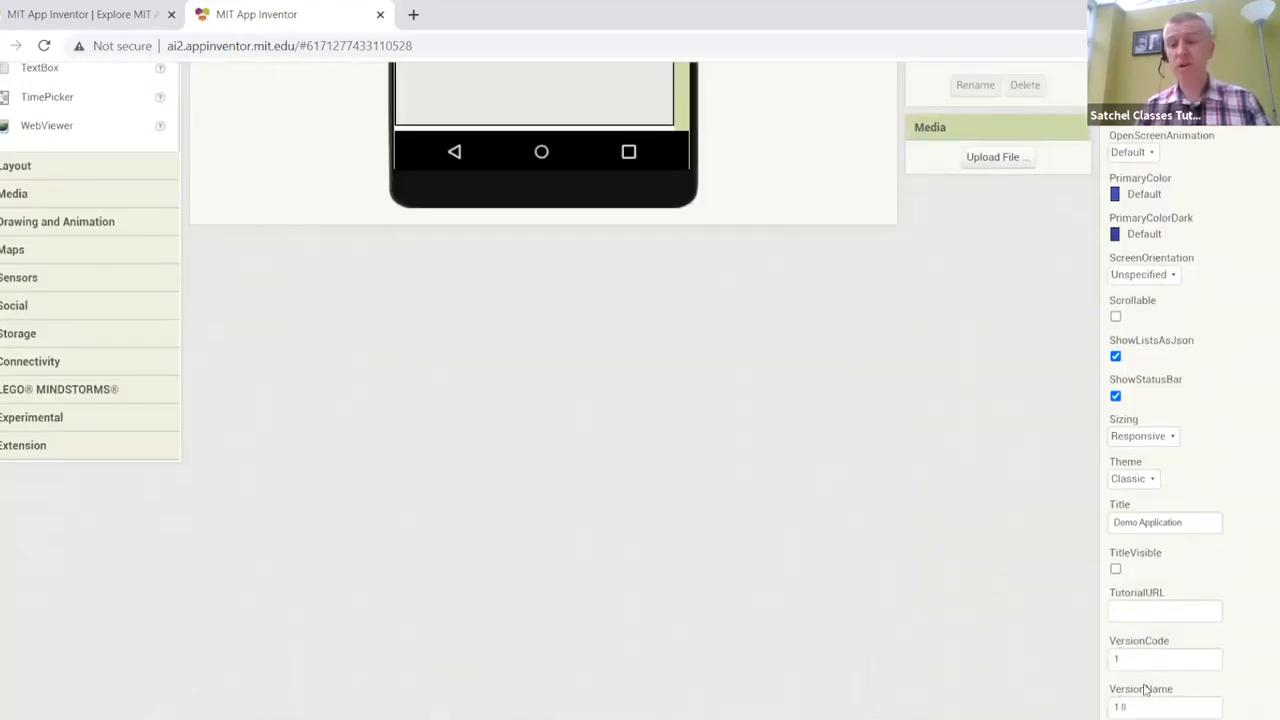